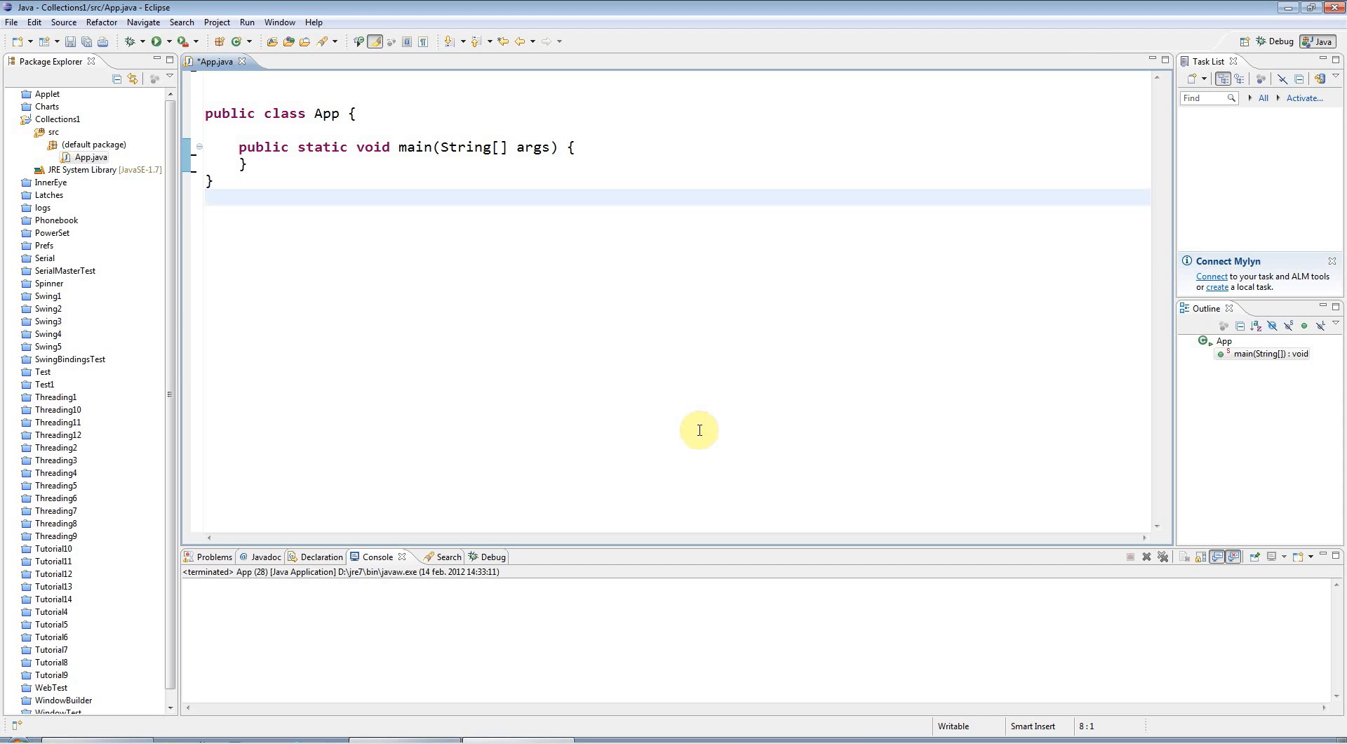
Step: Open an empty line inside the main method body of App
left_click(205, 198)
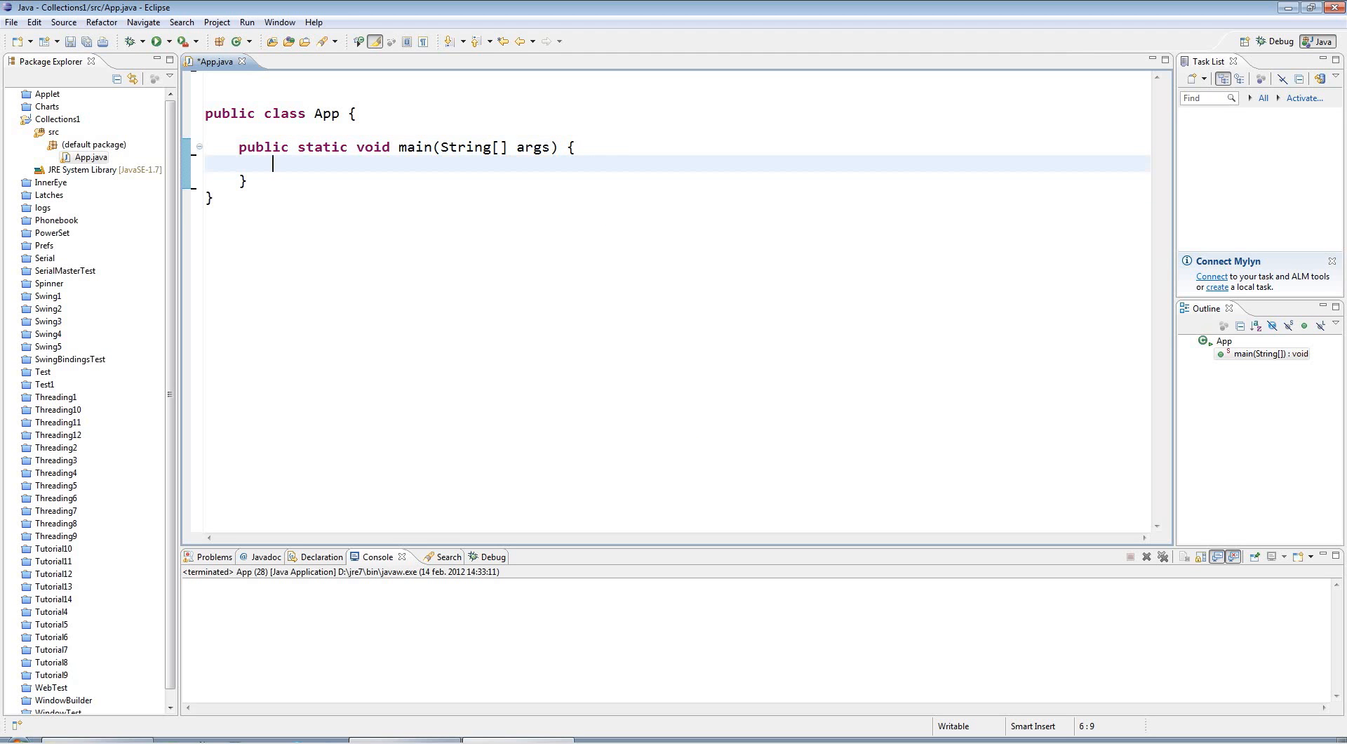
Step: Write the ArrayList<Integer> type at the start of a new declaration in main
type("A")
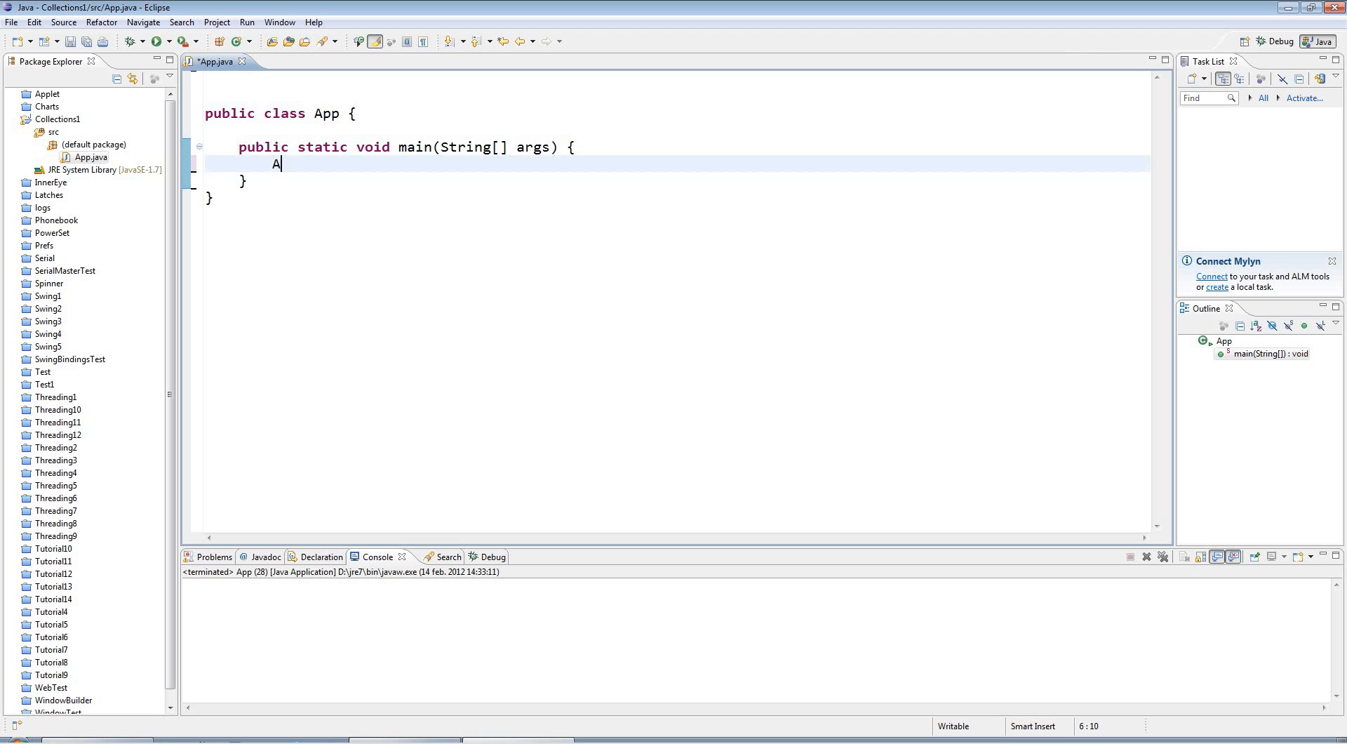
type("rray")
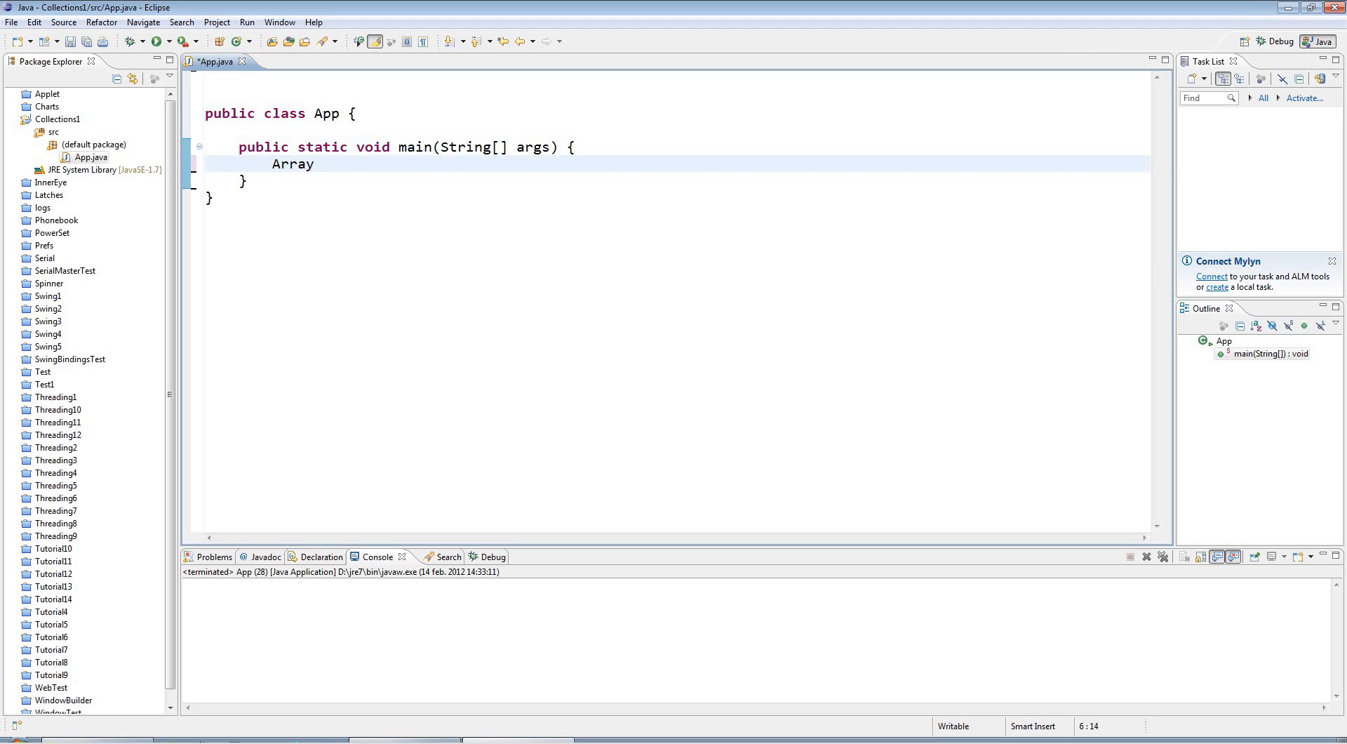
type("List")
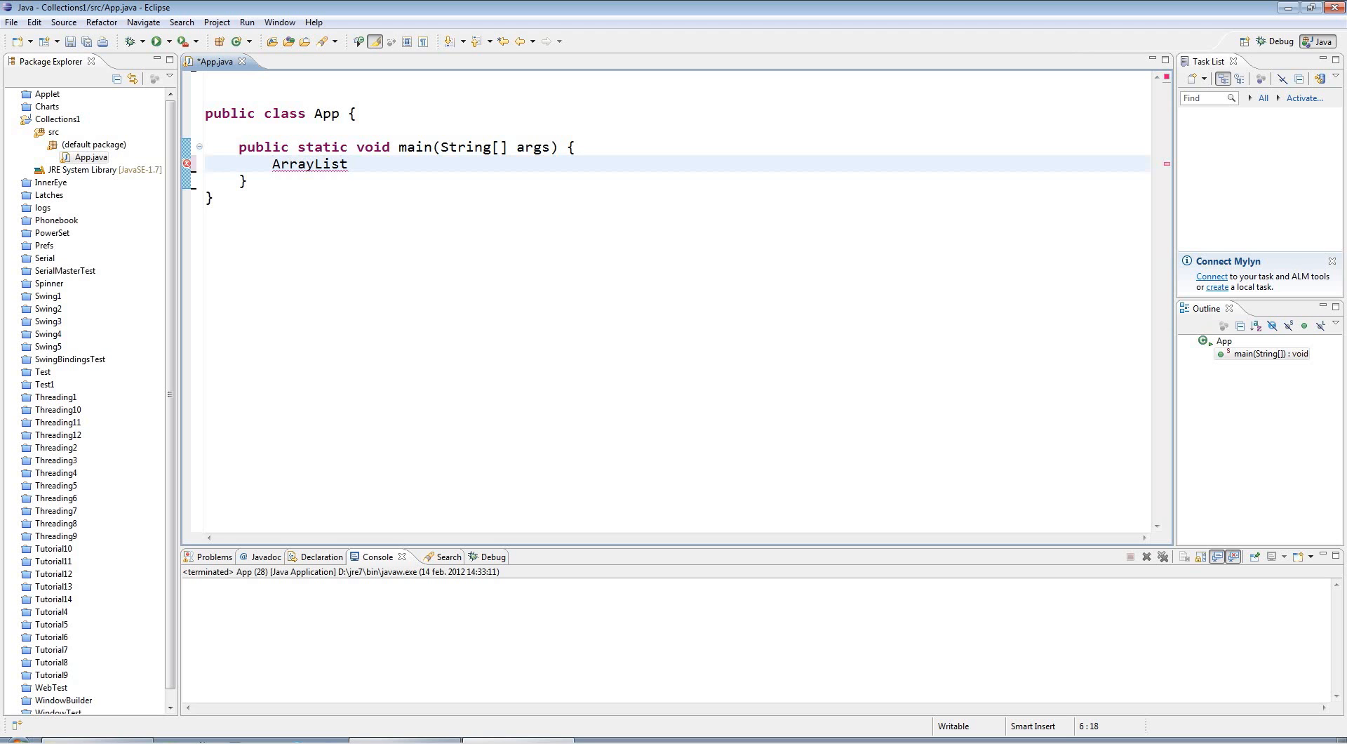
left_click(349, 164)
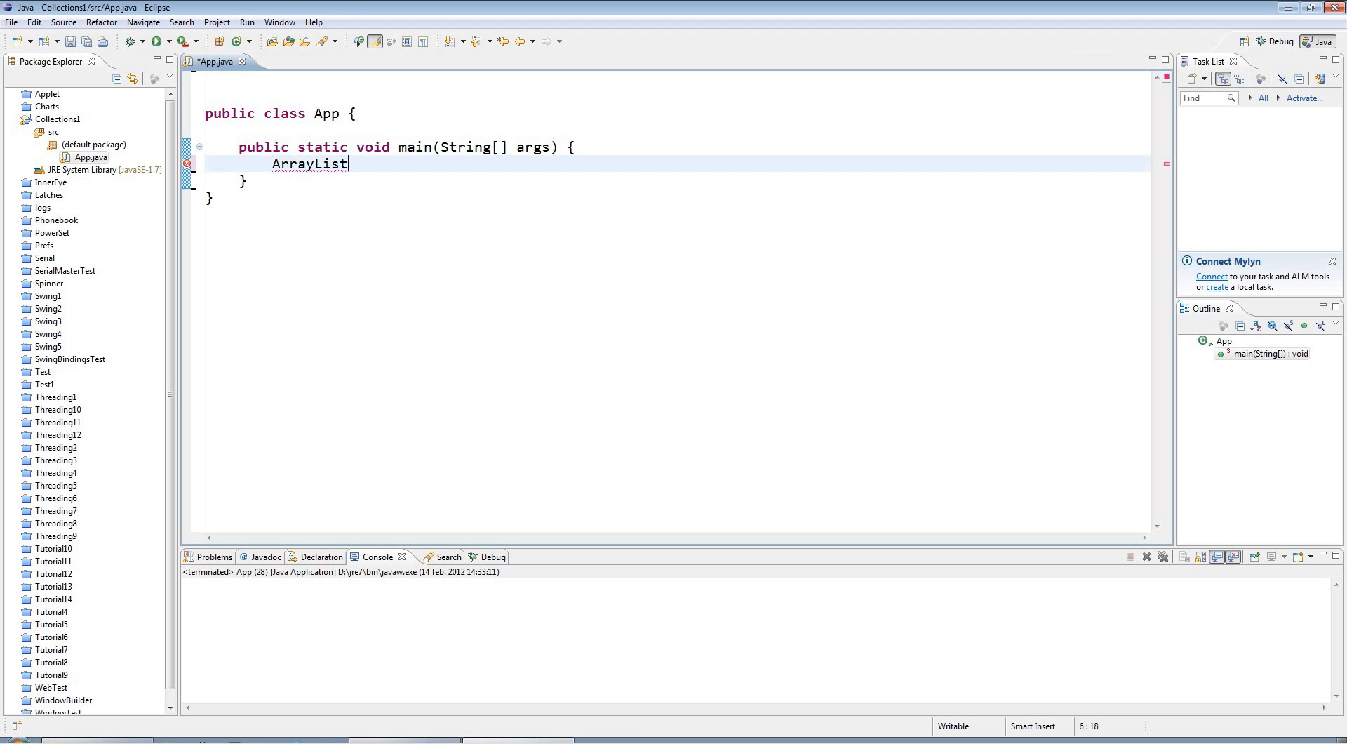
type("<>")
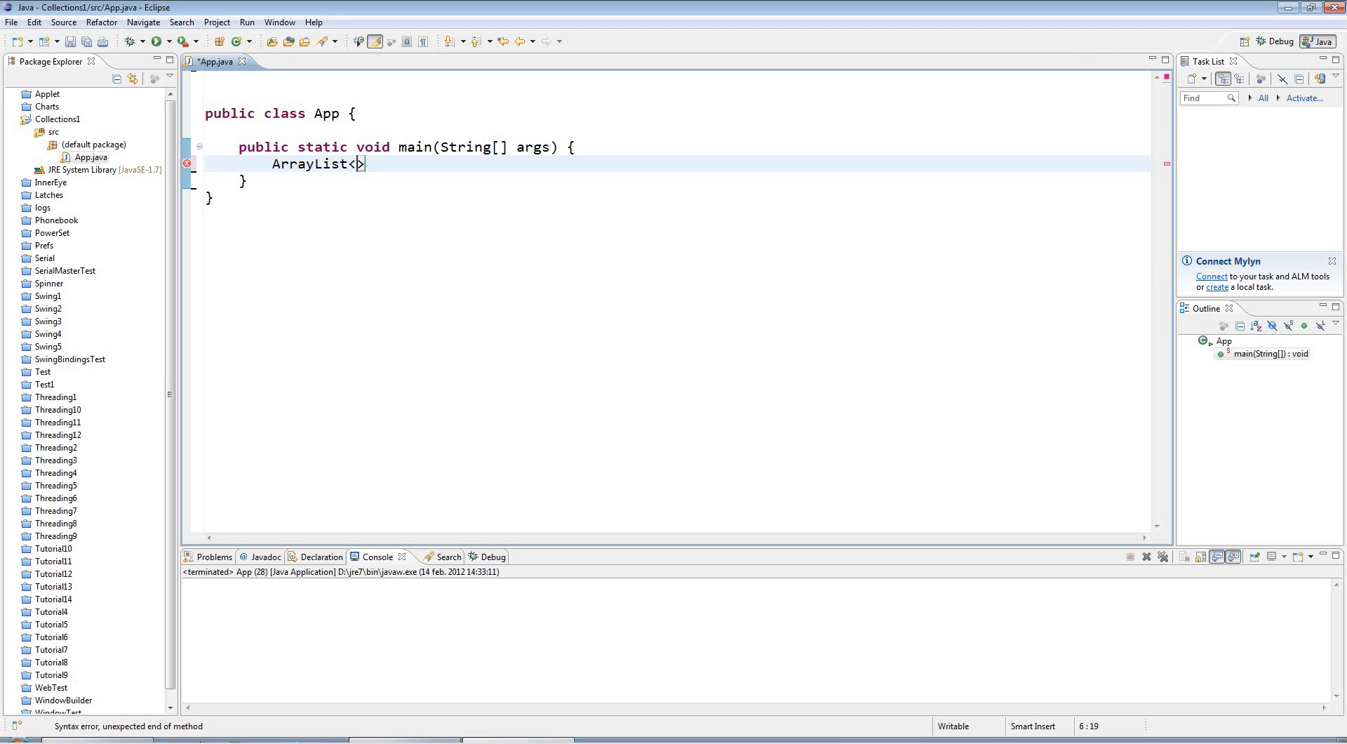
type("In")
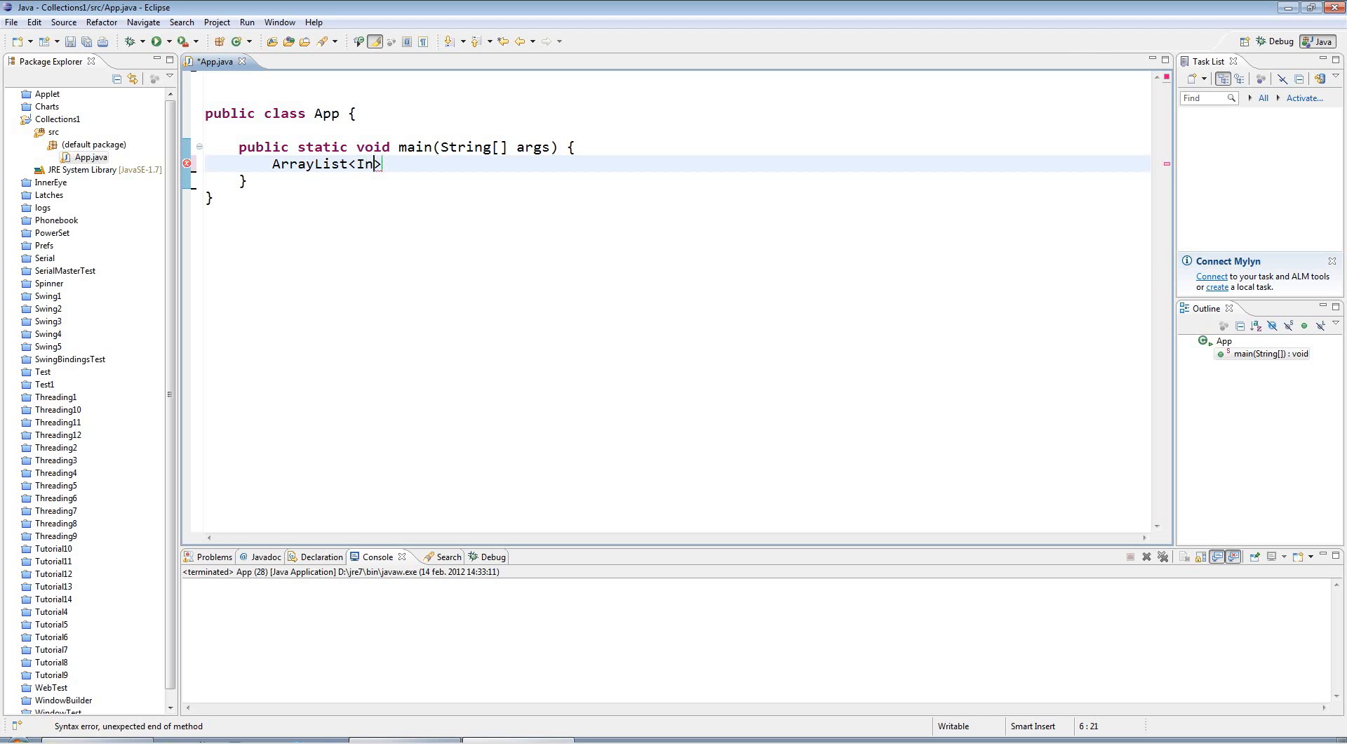
type("teger>")
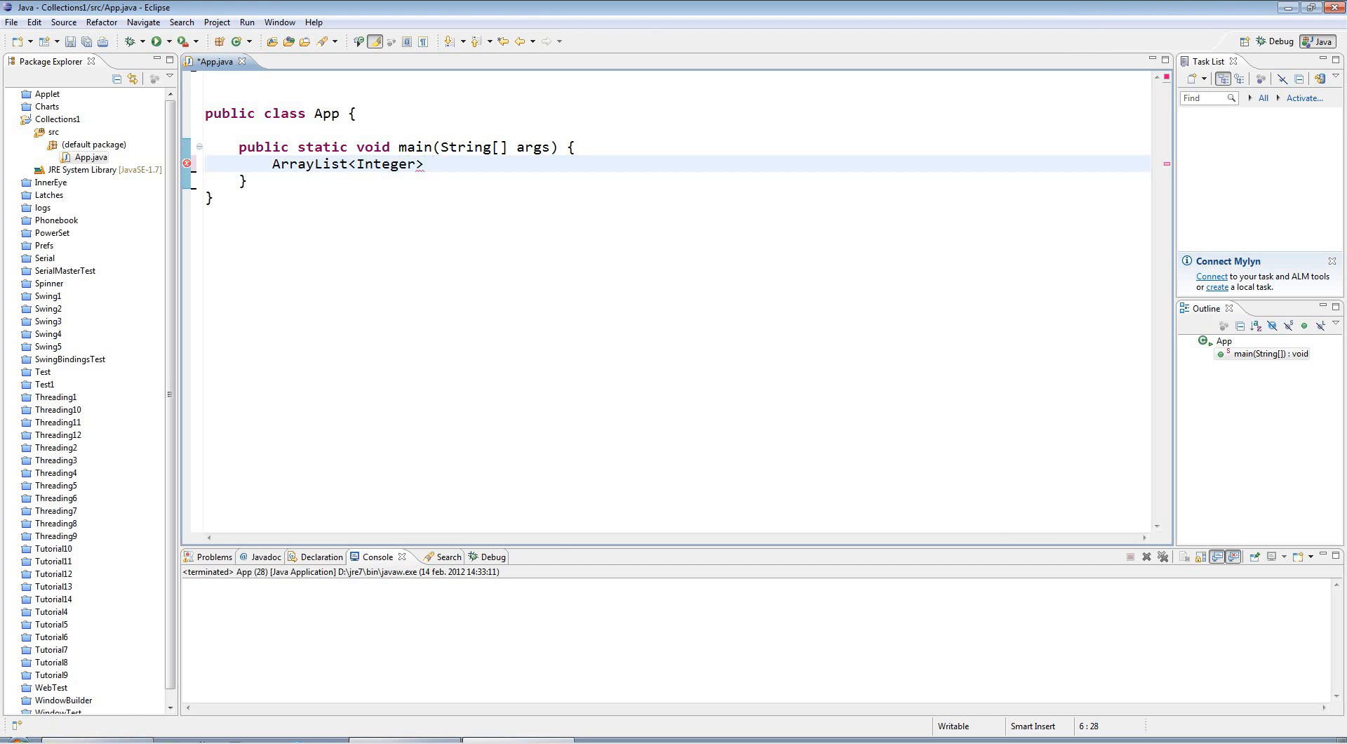
Step: Complete the declaration as numbers = new ArrayList<Integer>(); with the import added
type("numbers = new")
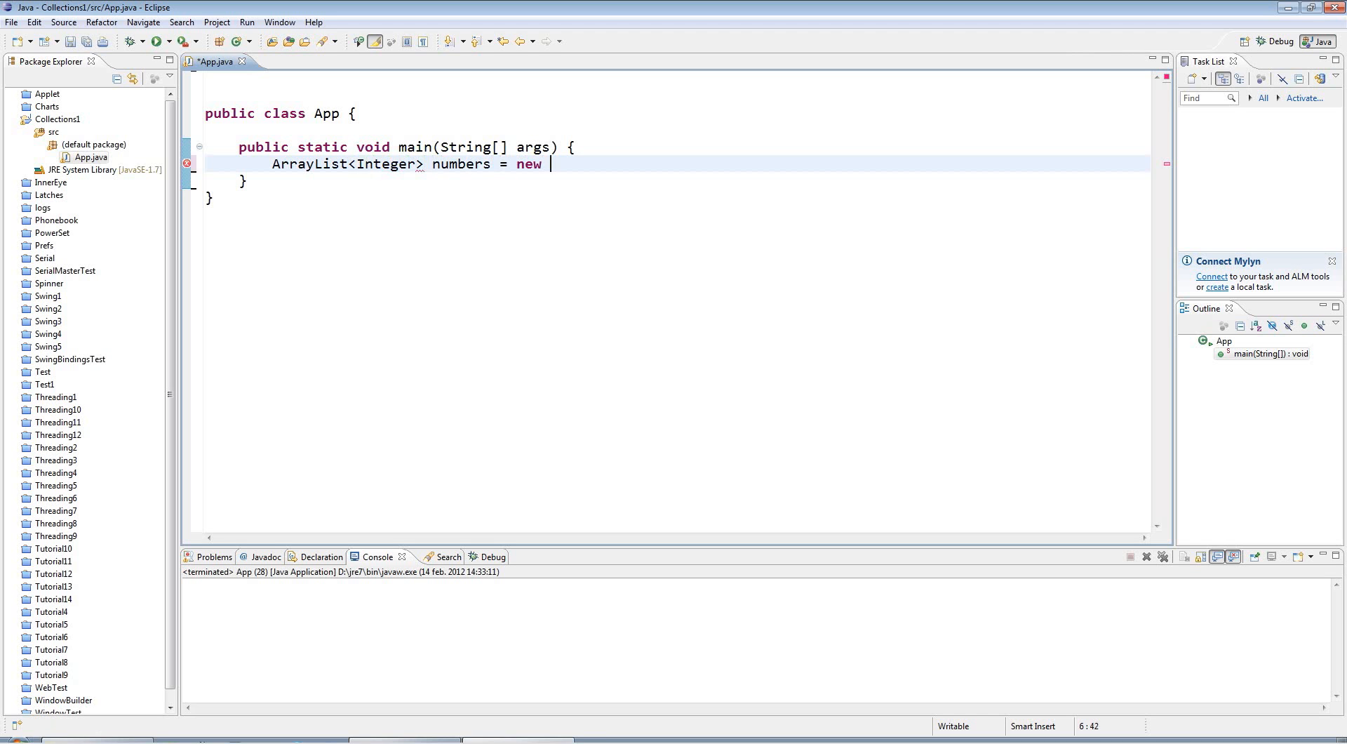
type("ArrayList<Integer>")
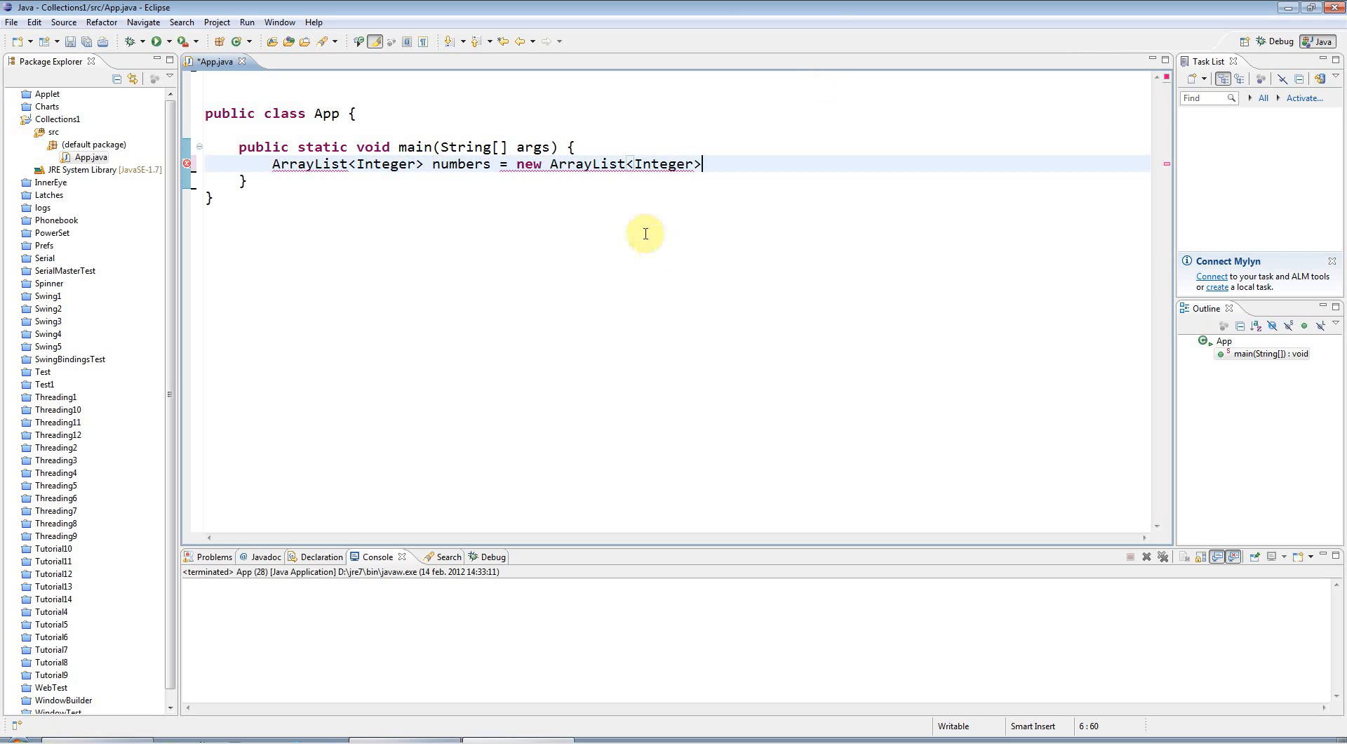
double_click(588, 164)
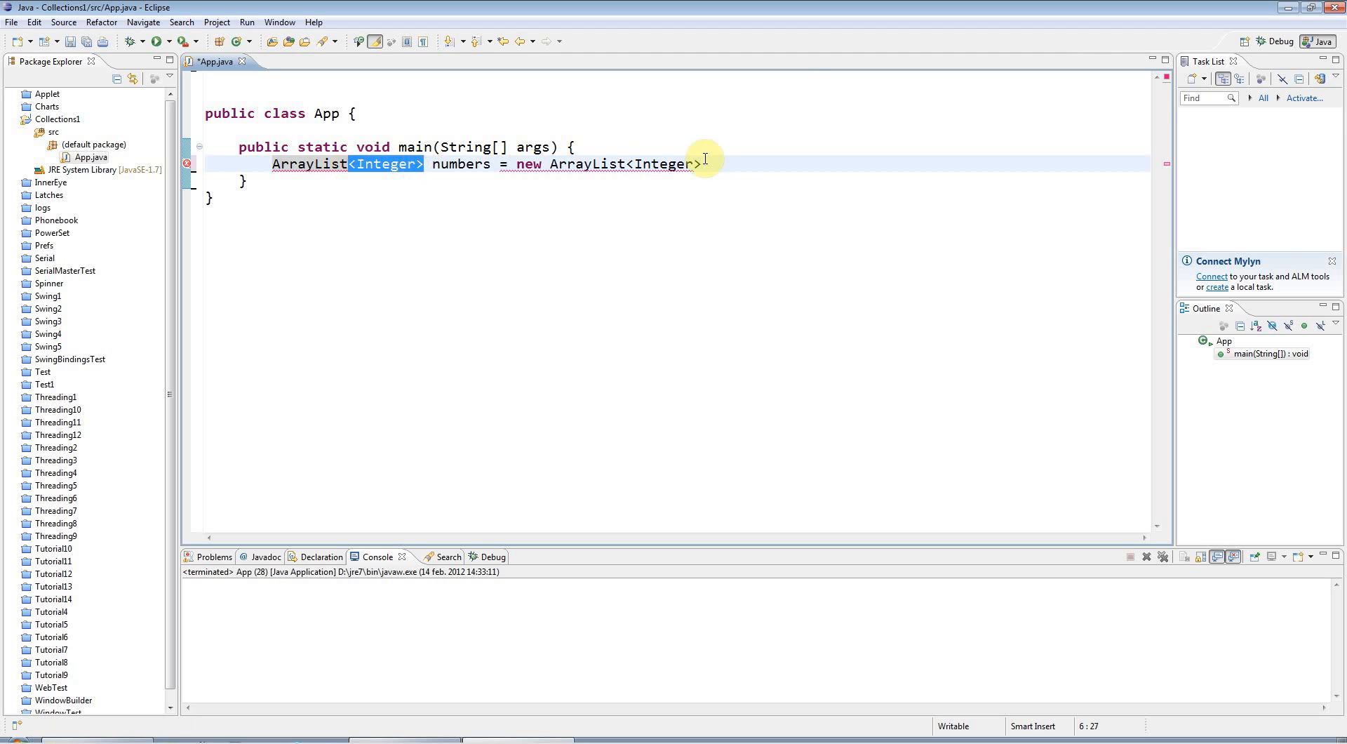
type("()")
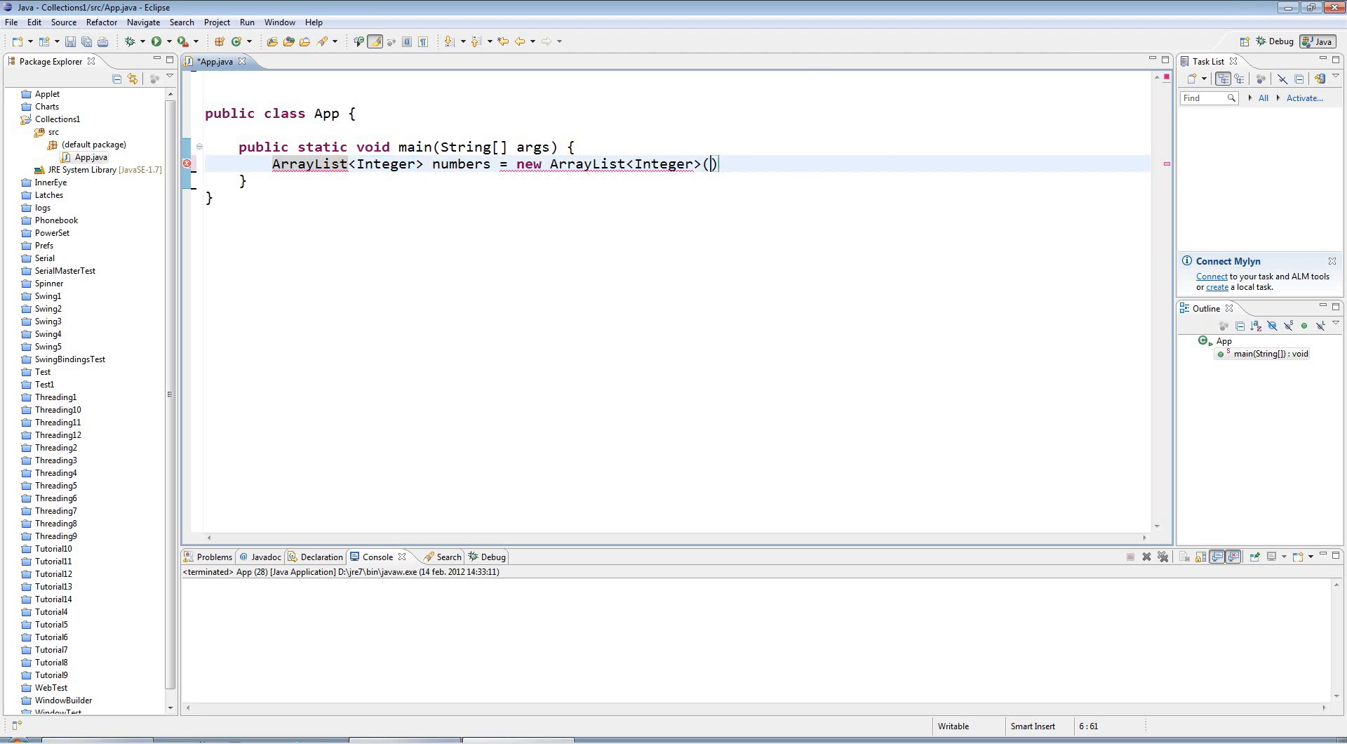
type("{}")
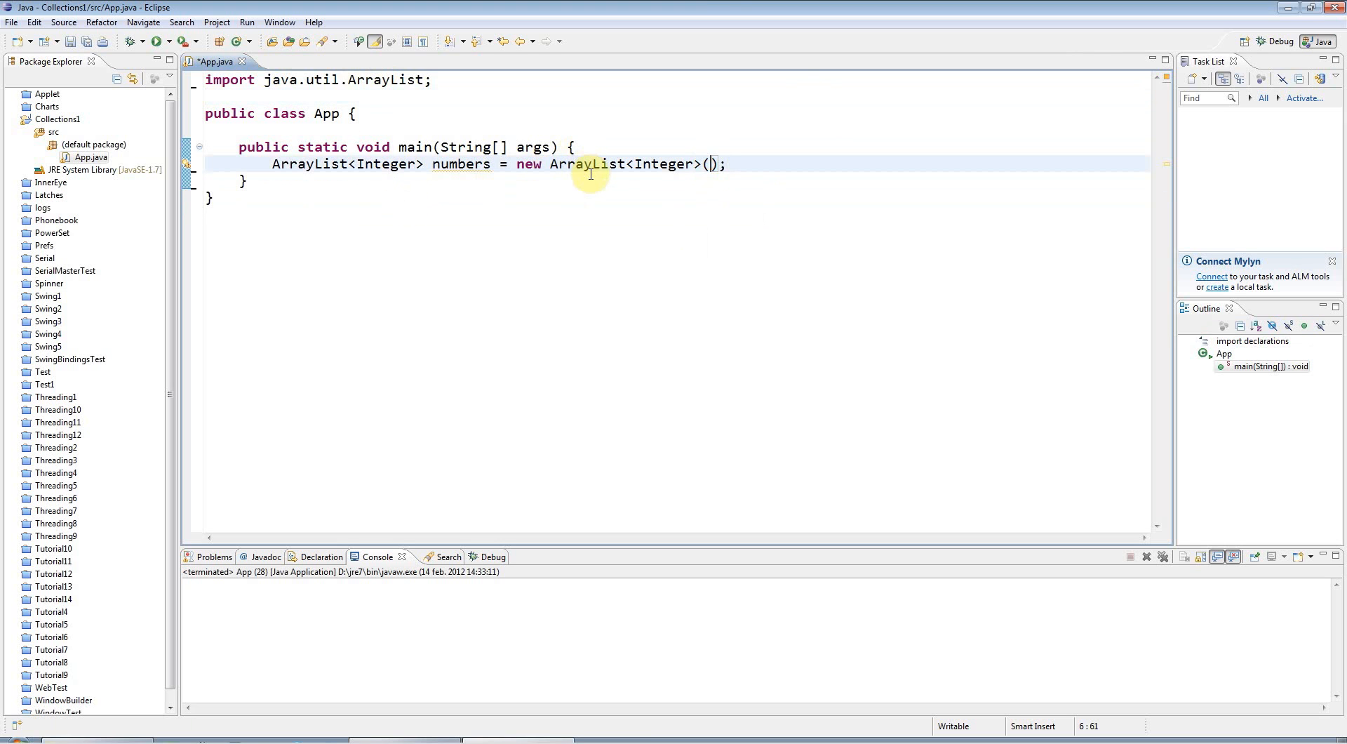
Step: Try a 500 capacity and an int type, then restore the plain ArrayList<Integer> declaration
type("500")
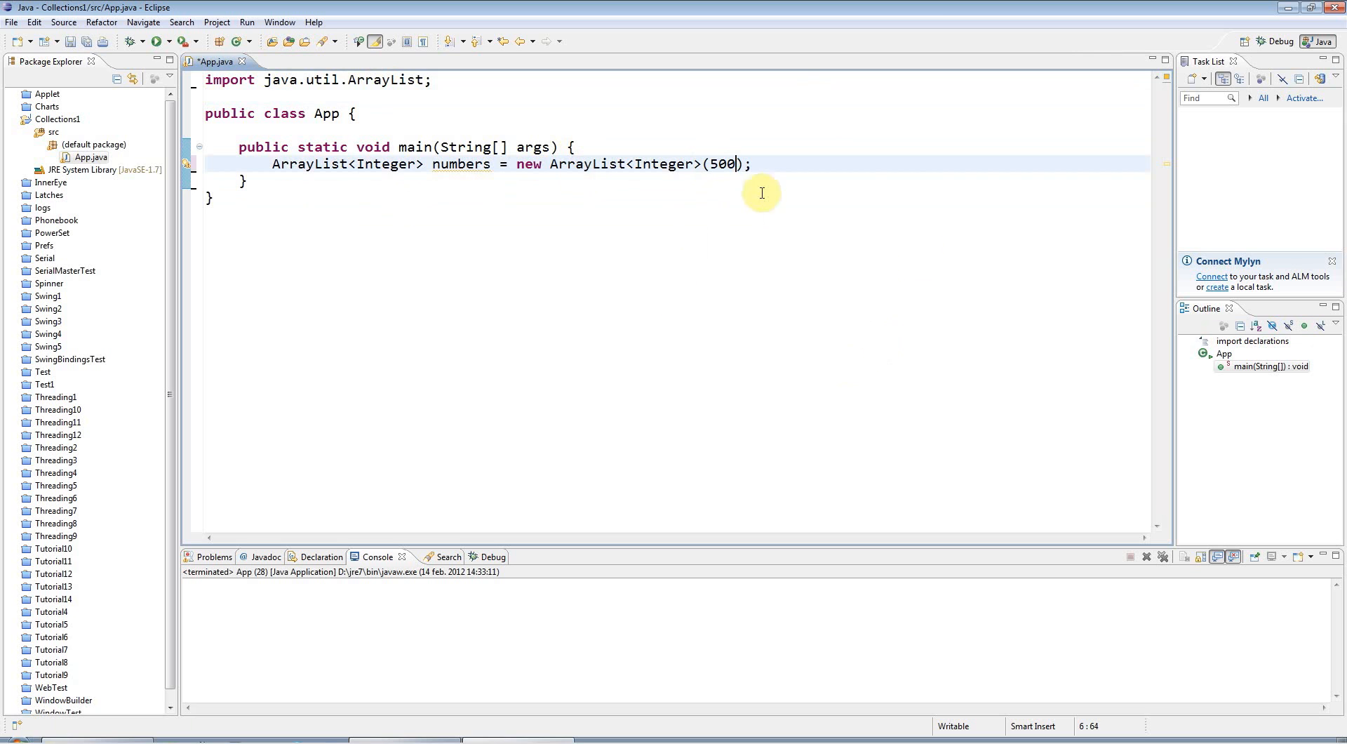
key("BackSpace")
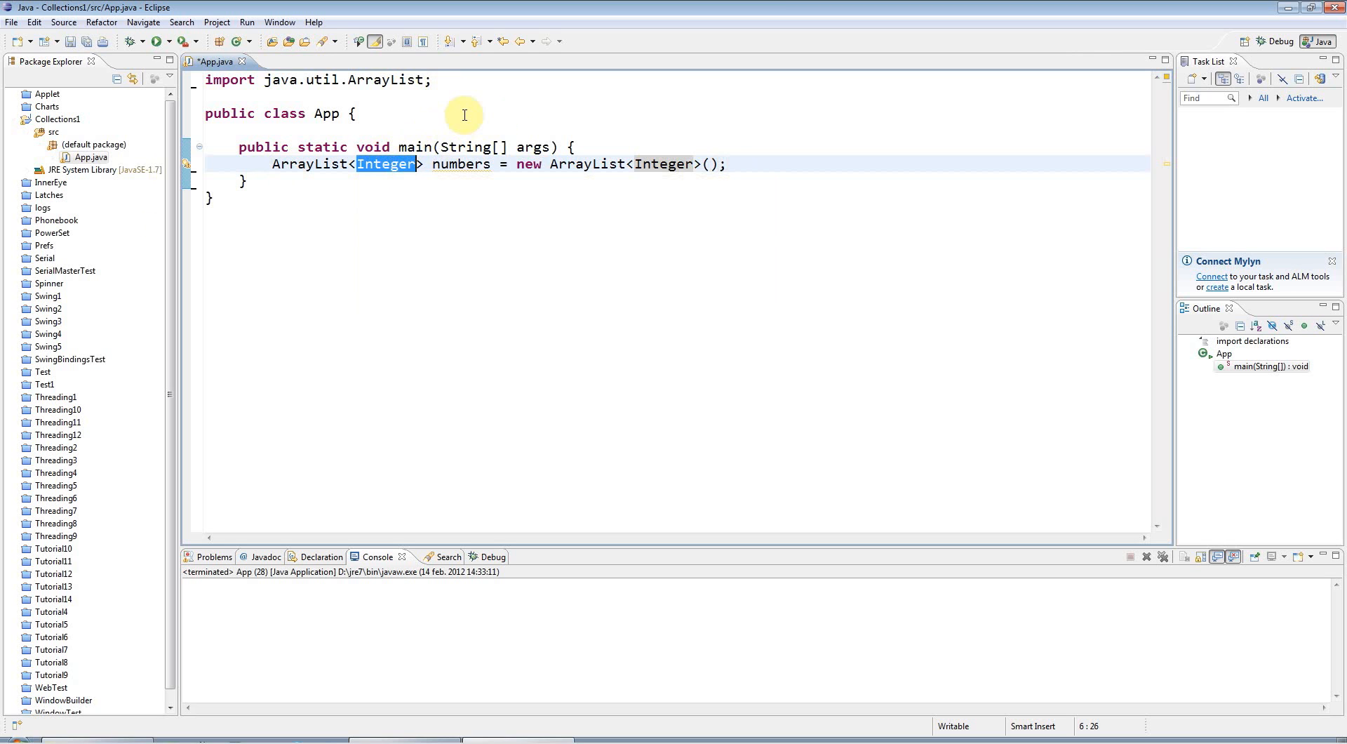
type("int")
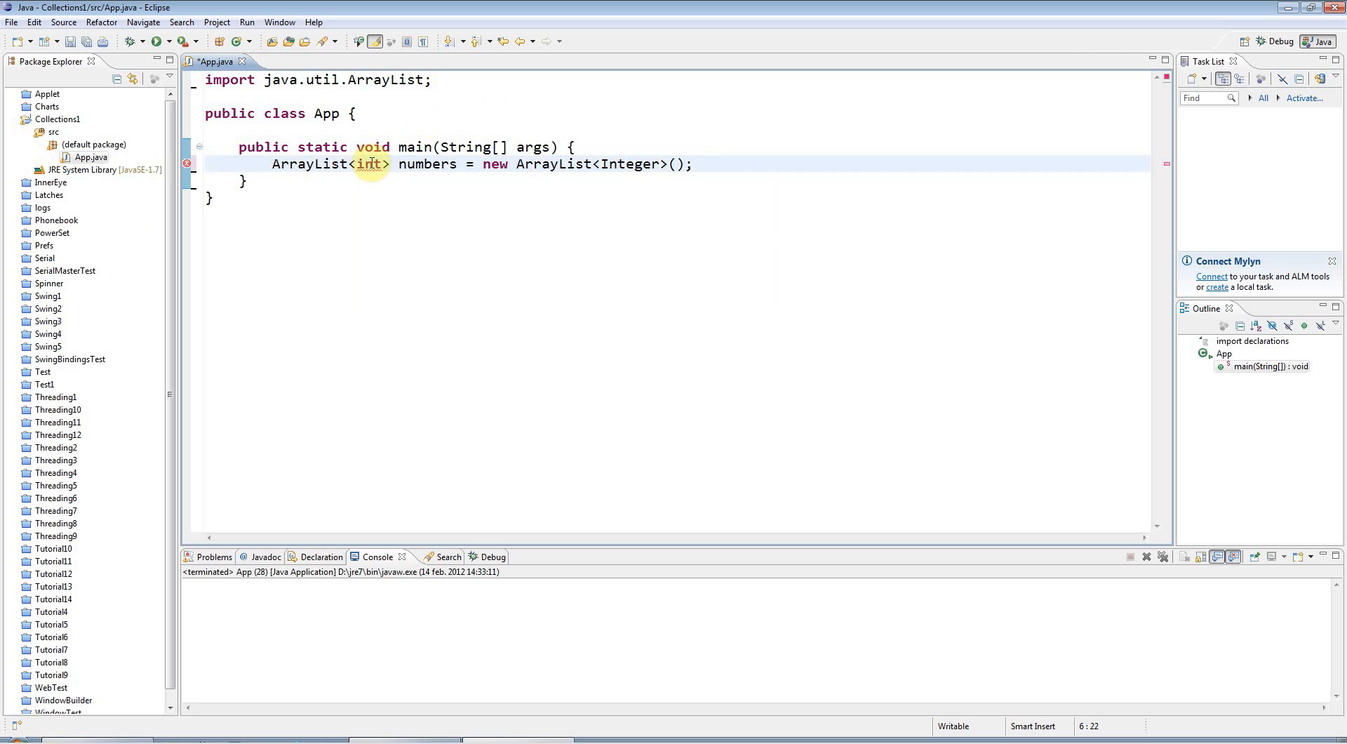
double_click(368, 164)
type("Integer")
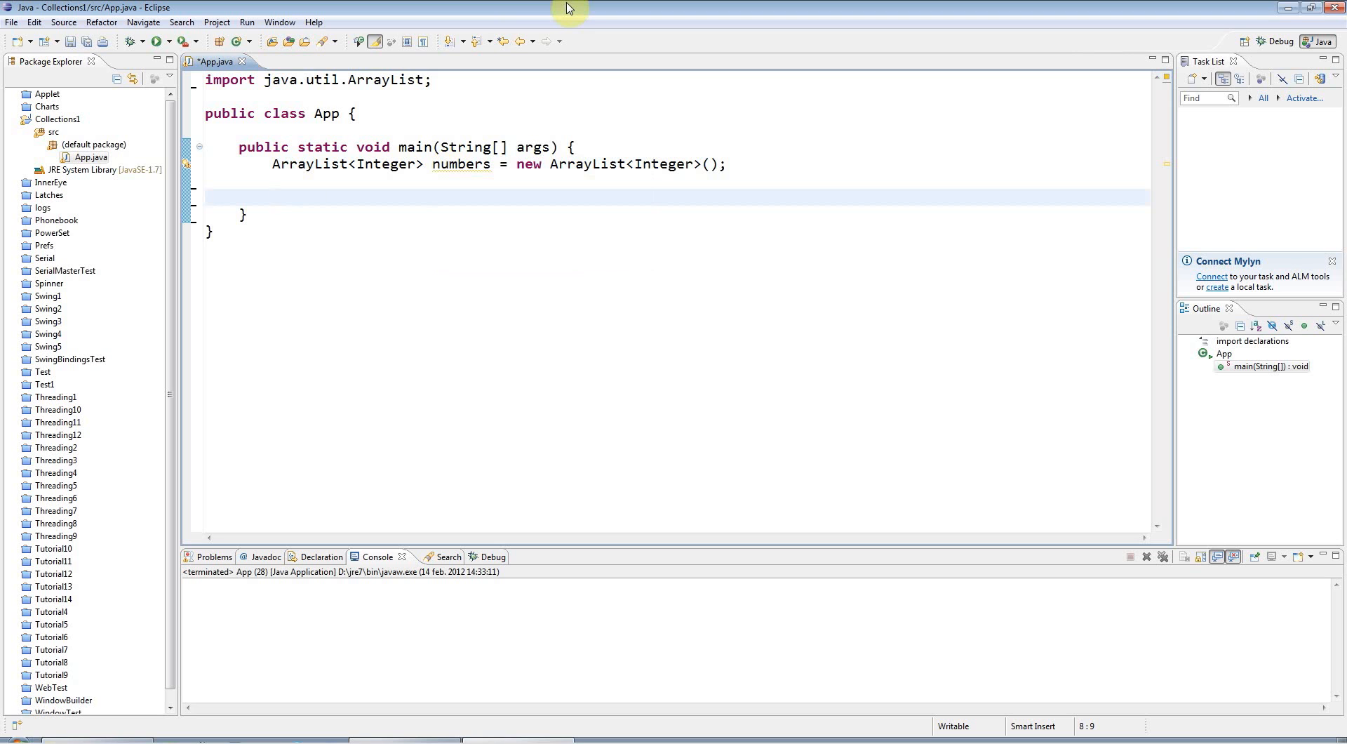
Step: Add 10, 100 and 40 to numbers with three numbers.add calls
type("numbers.add(")
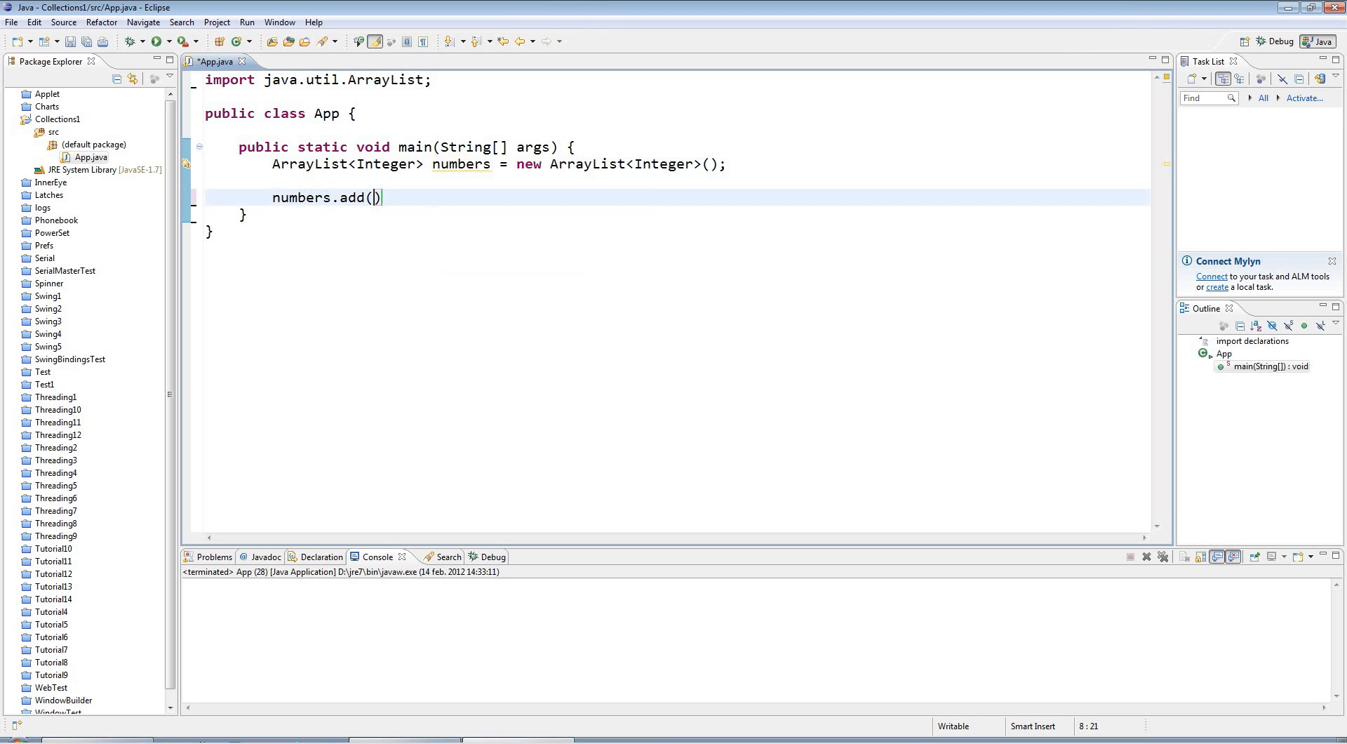
type("10);")
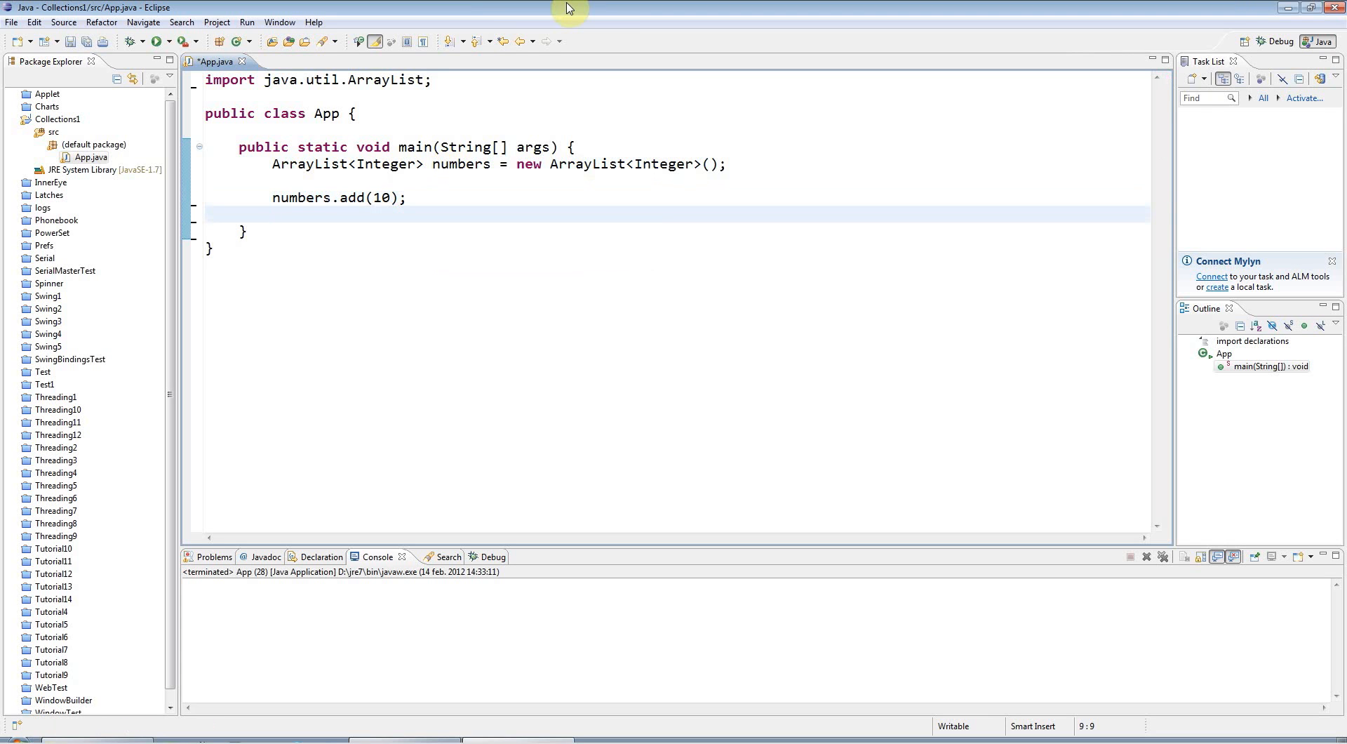
type("number")
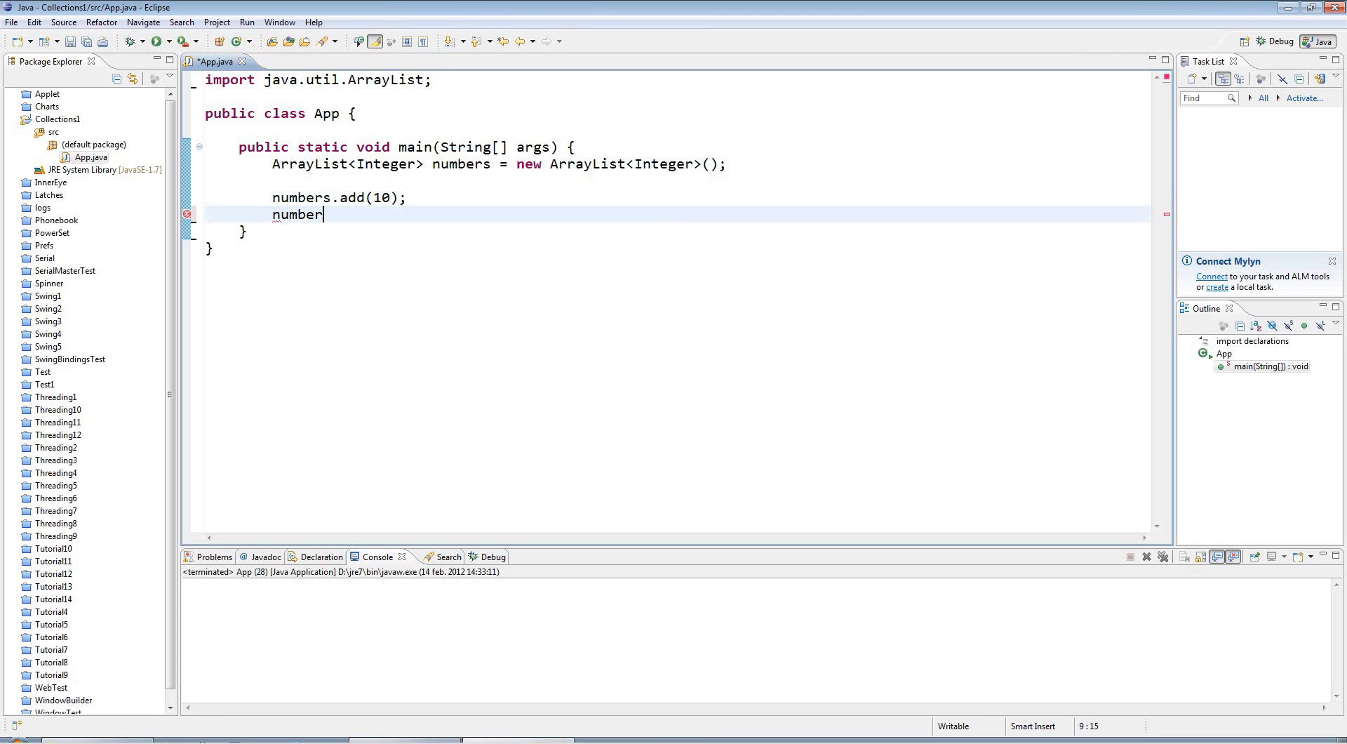
type("s.add()")
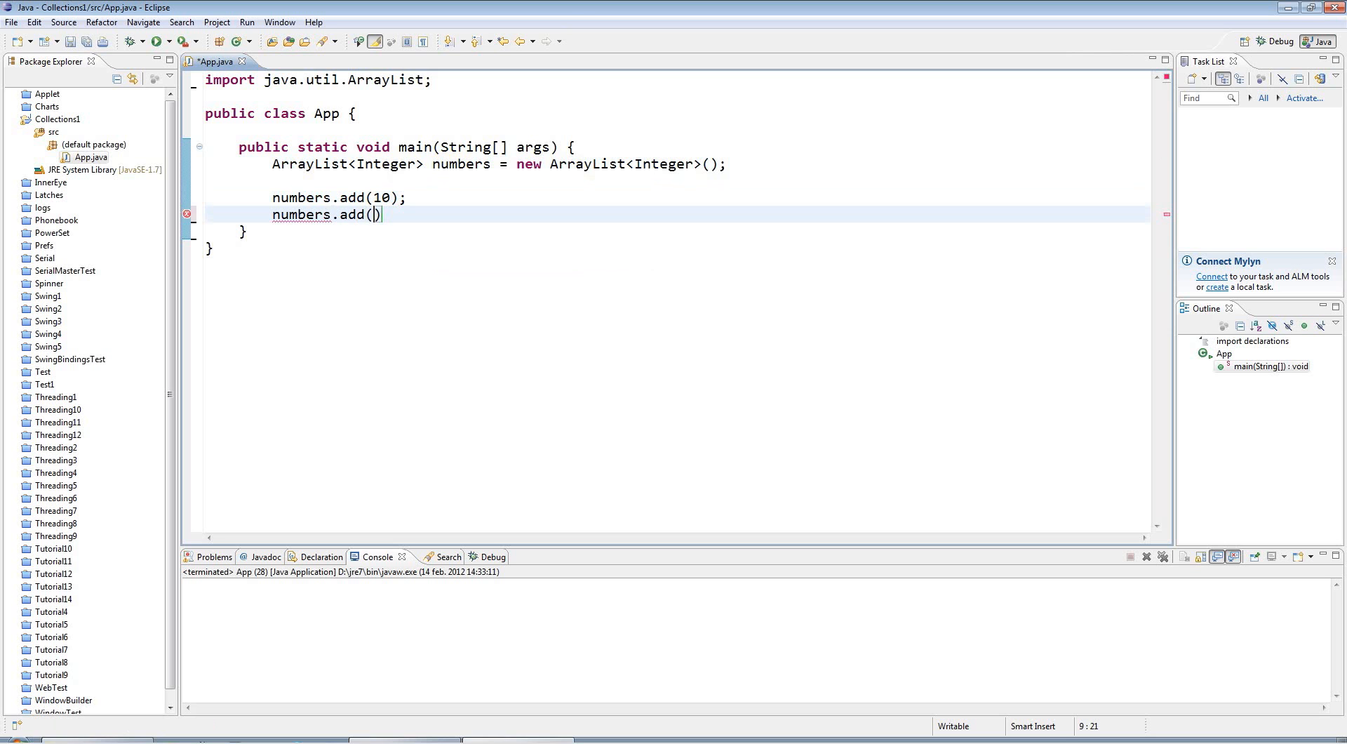
type("100")
type("numbers.a")
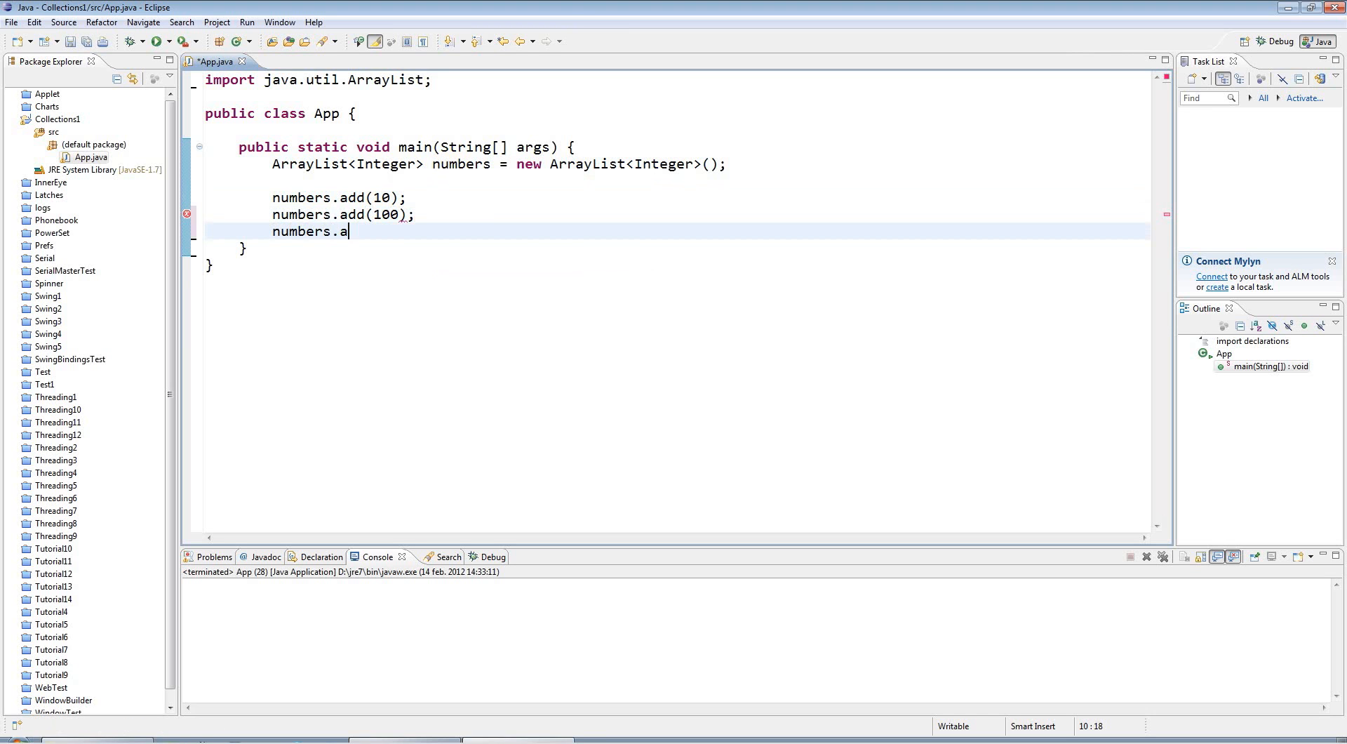
type("dd(40)")
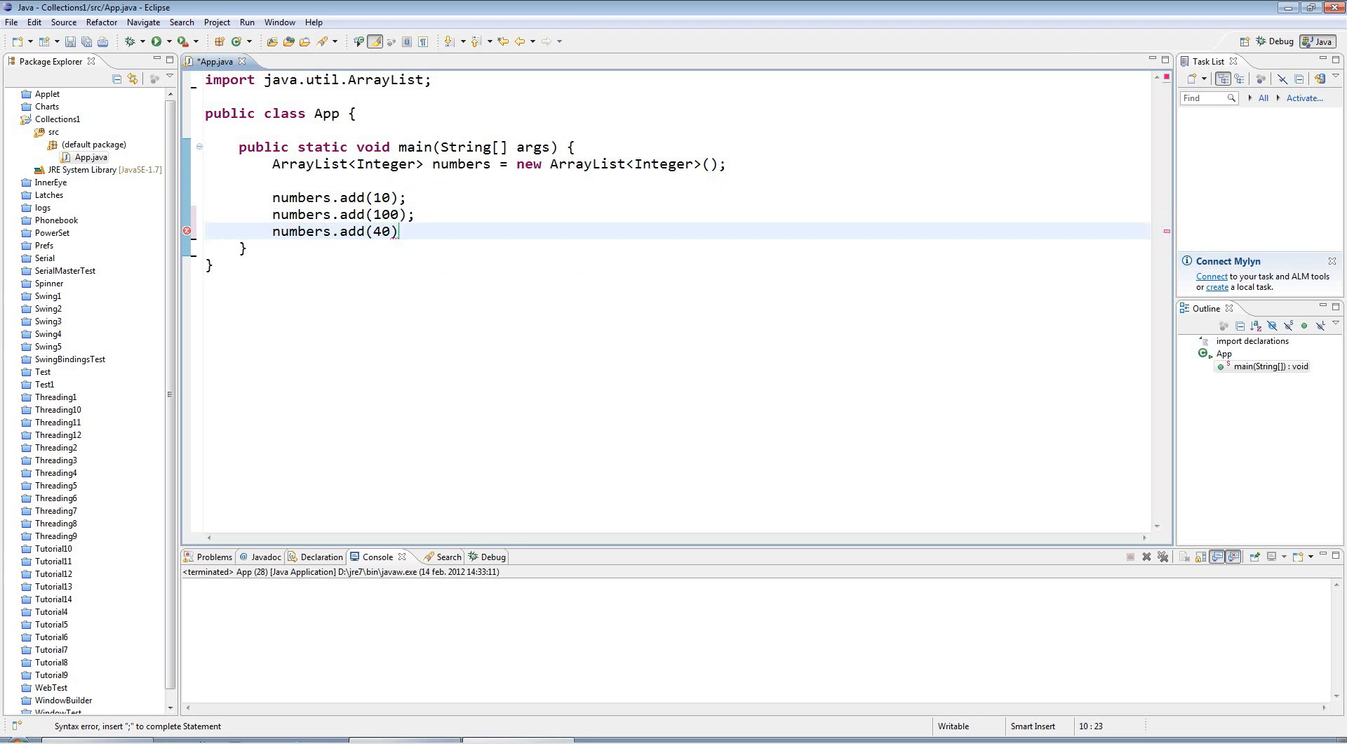
type(";")
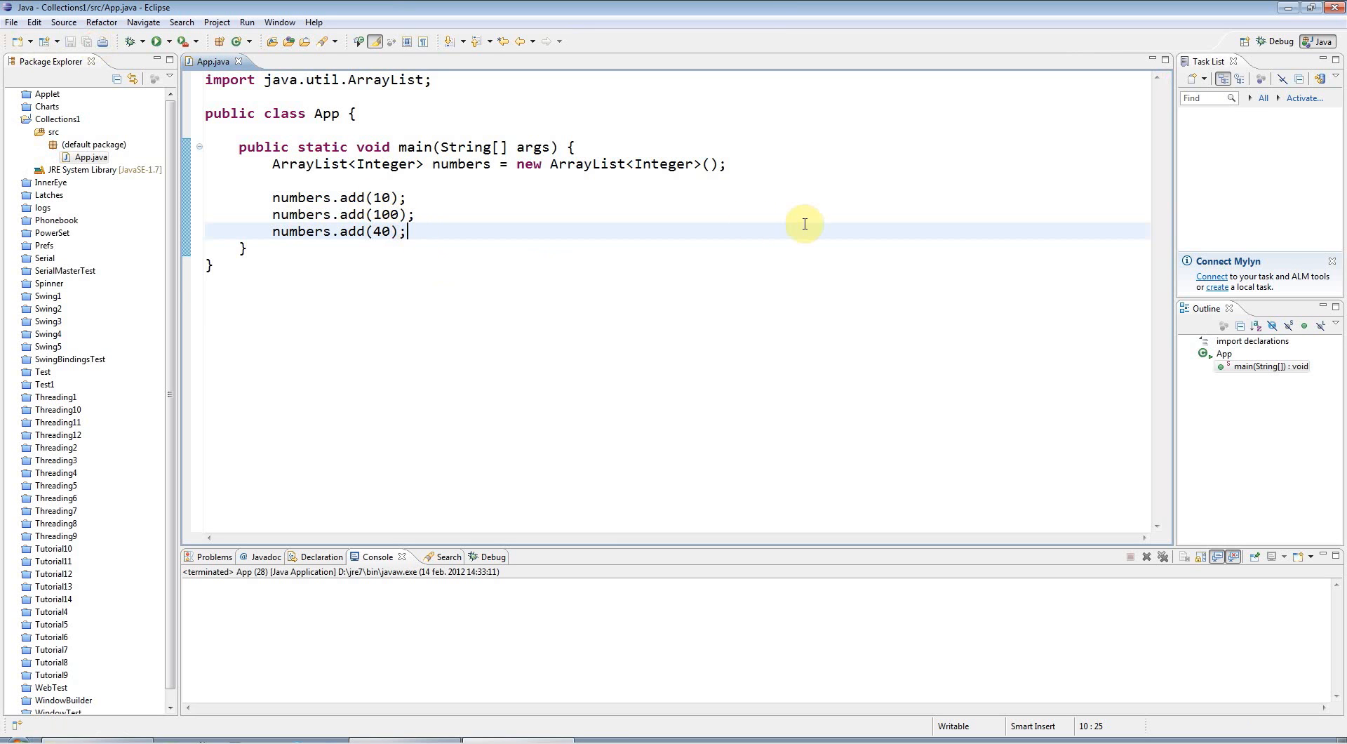
key("Enter")
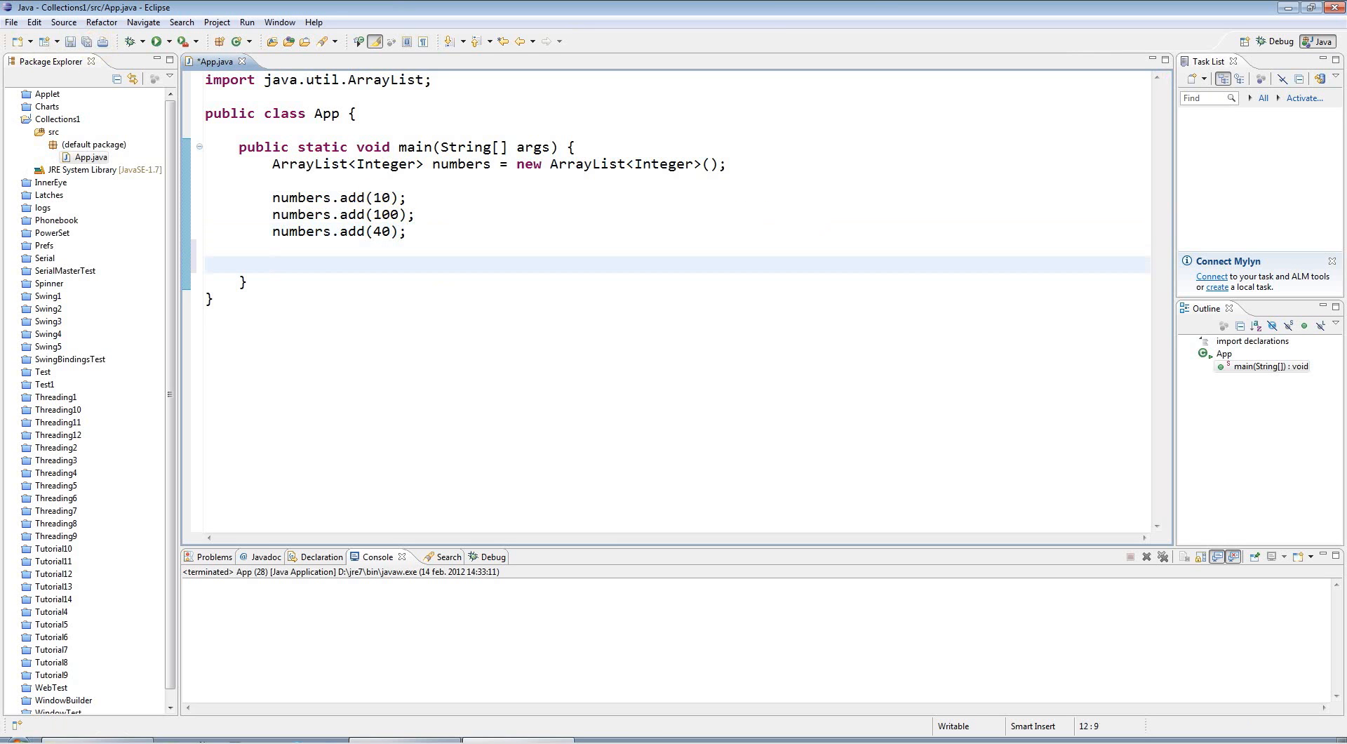
Step: Print numbers.get(0) and run App so the console shows 10
type("stem.out.println(numb);")
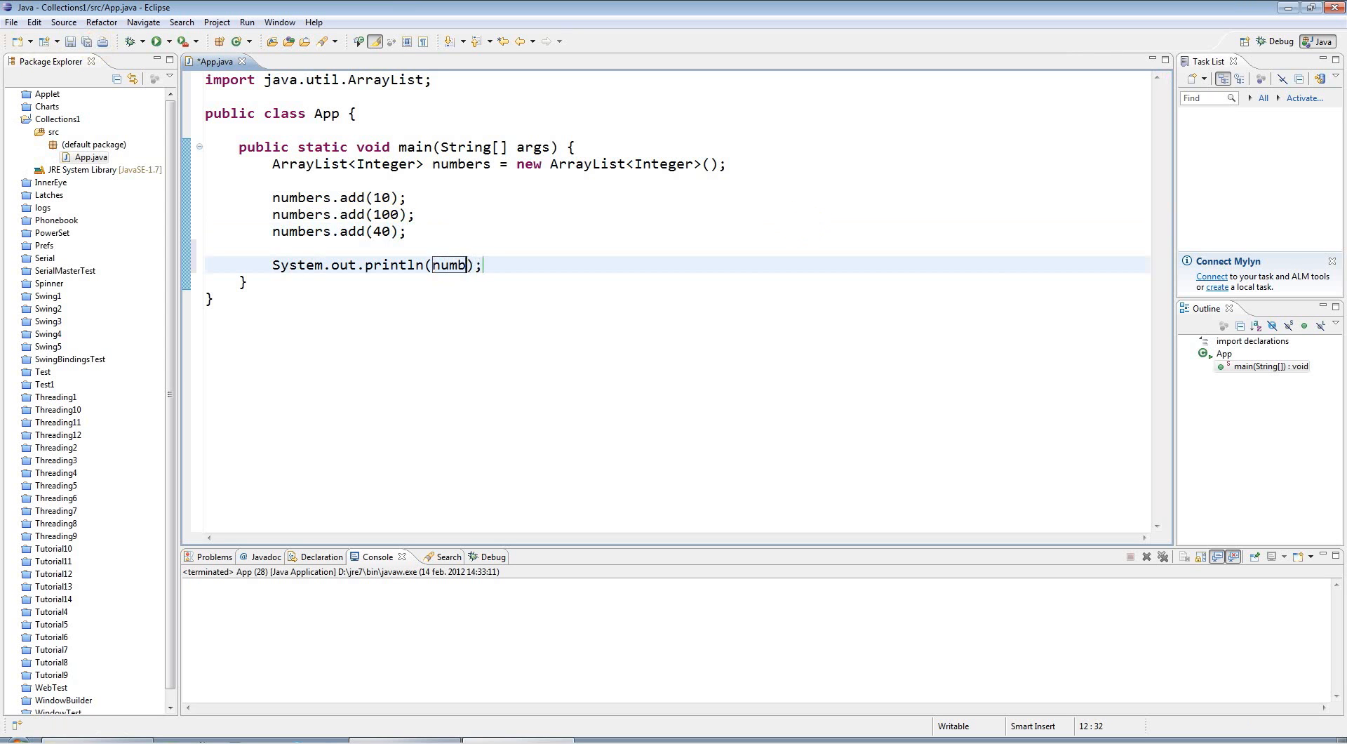
type("ers.get")
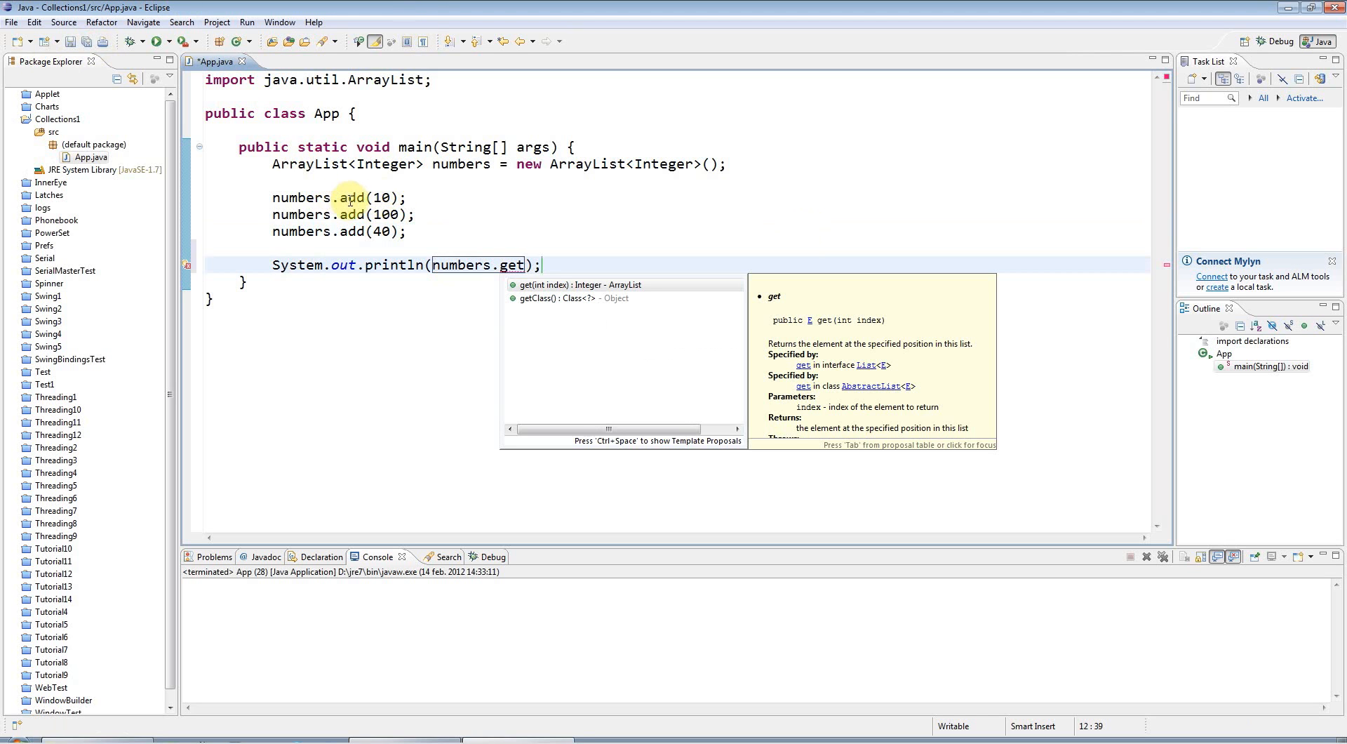
mouse_move(452, 206)
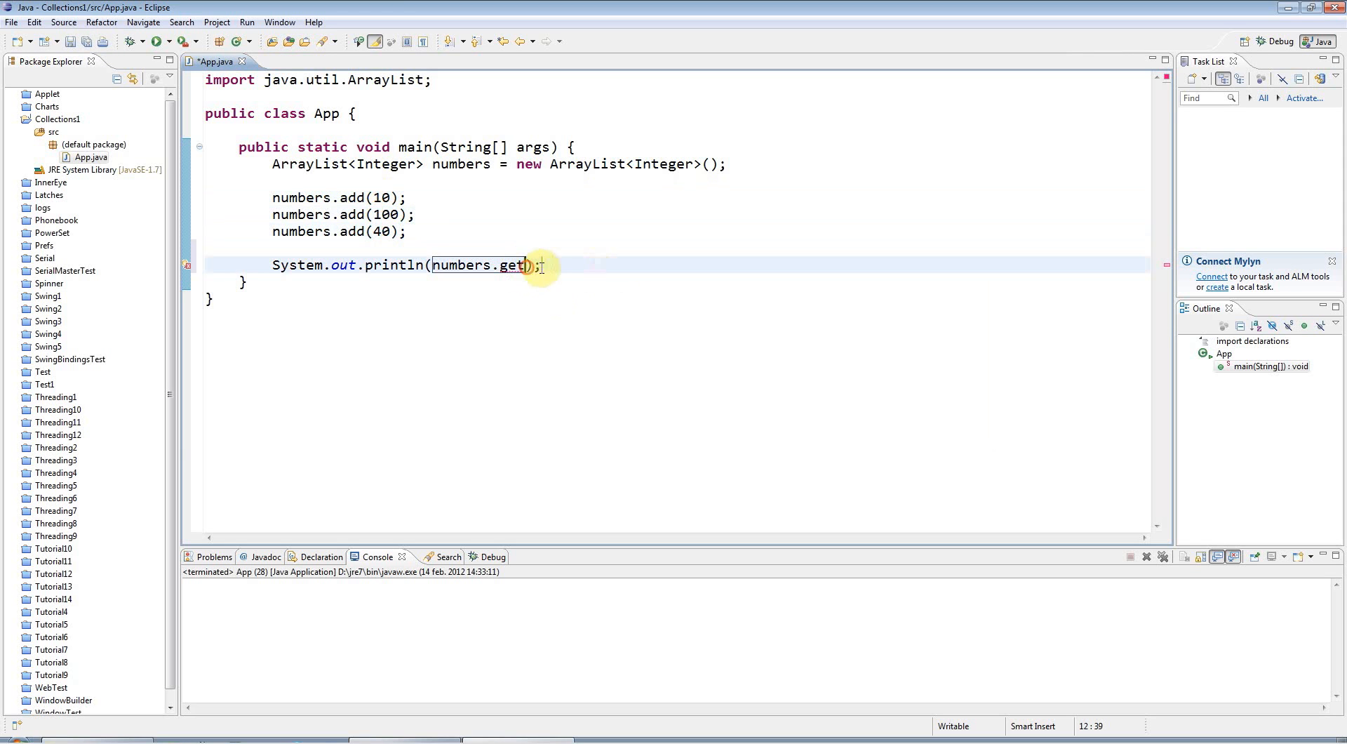
type("(")
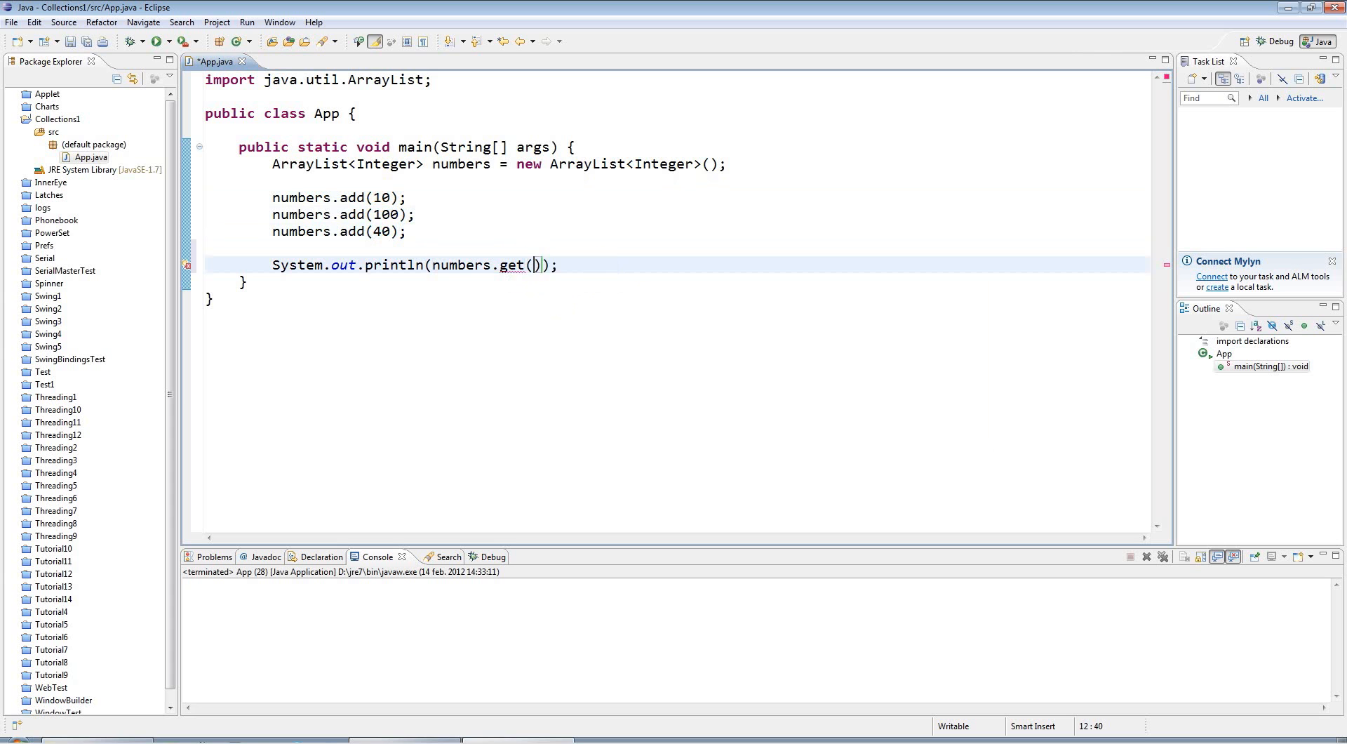
type("0")
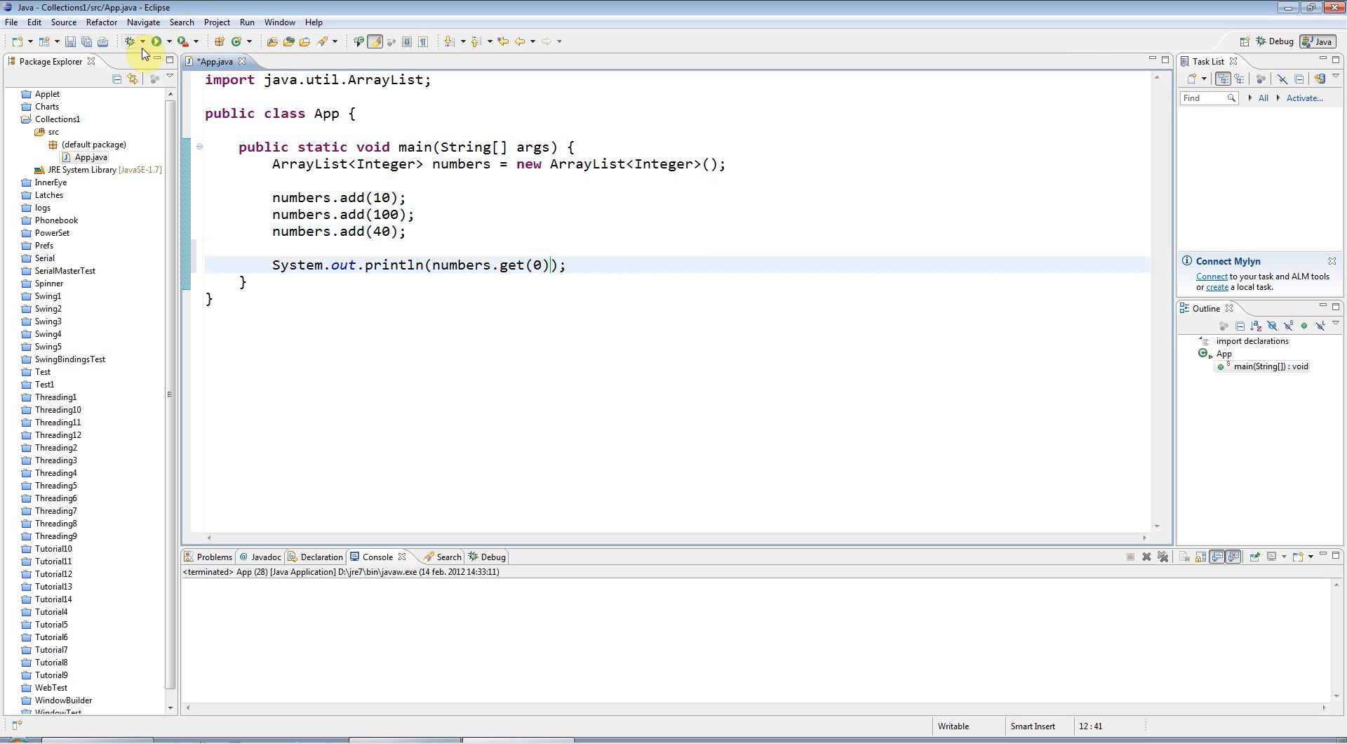
left_click(143, 41)
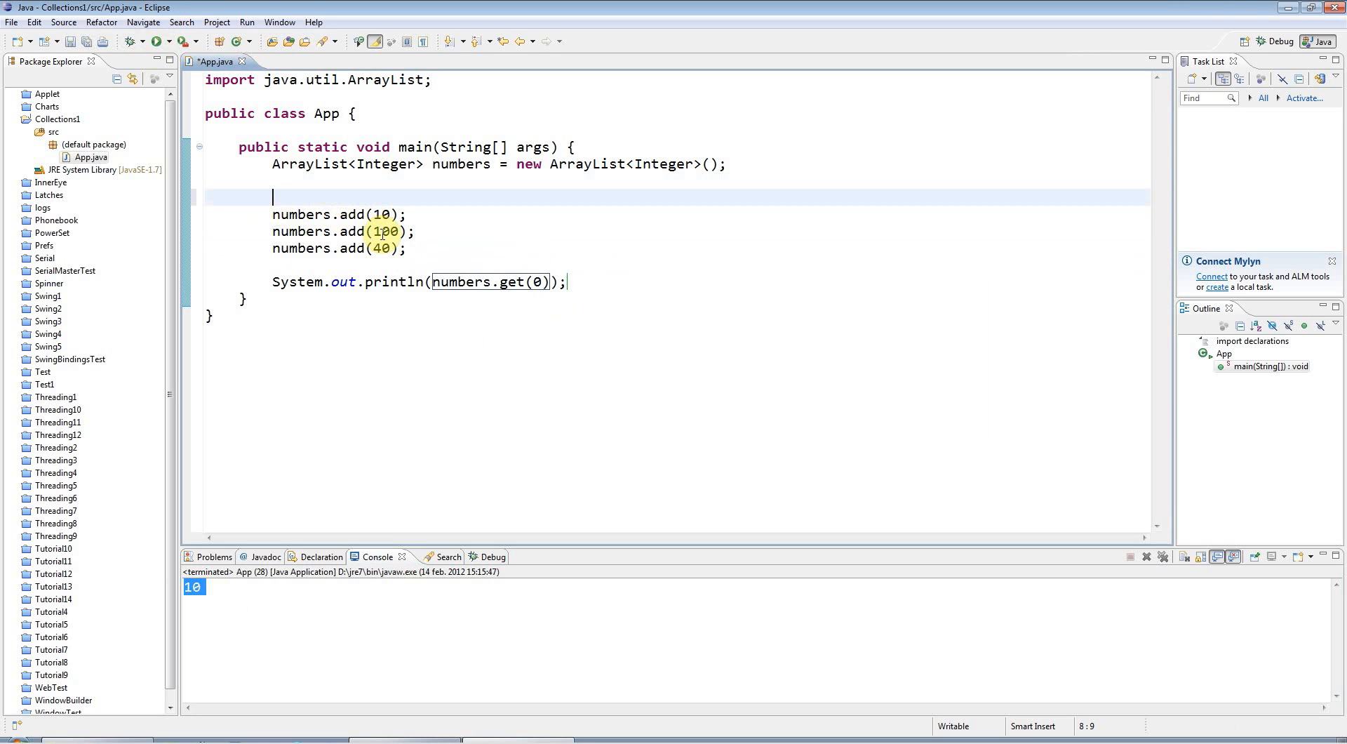
Step: Label the code with // Adding, // Retrieving and // Indexed for loop iteration comments
type("// Adding")
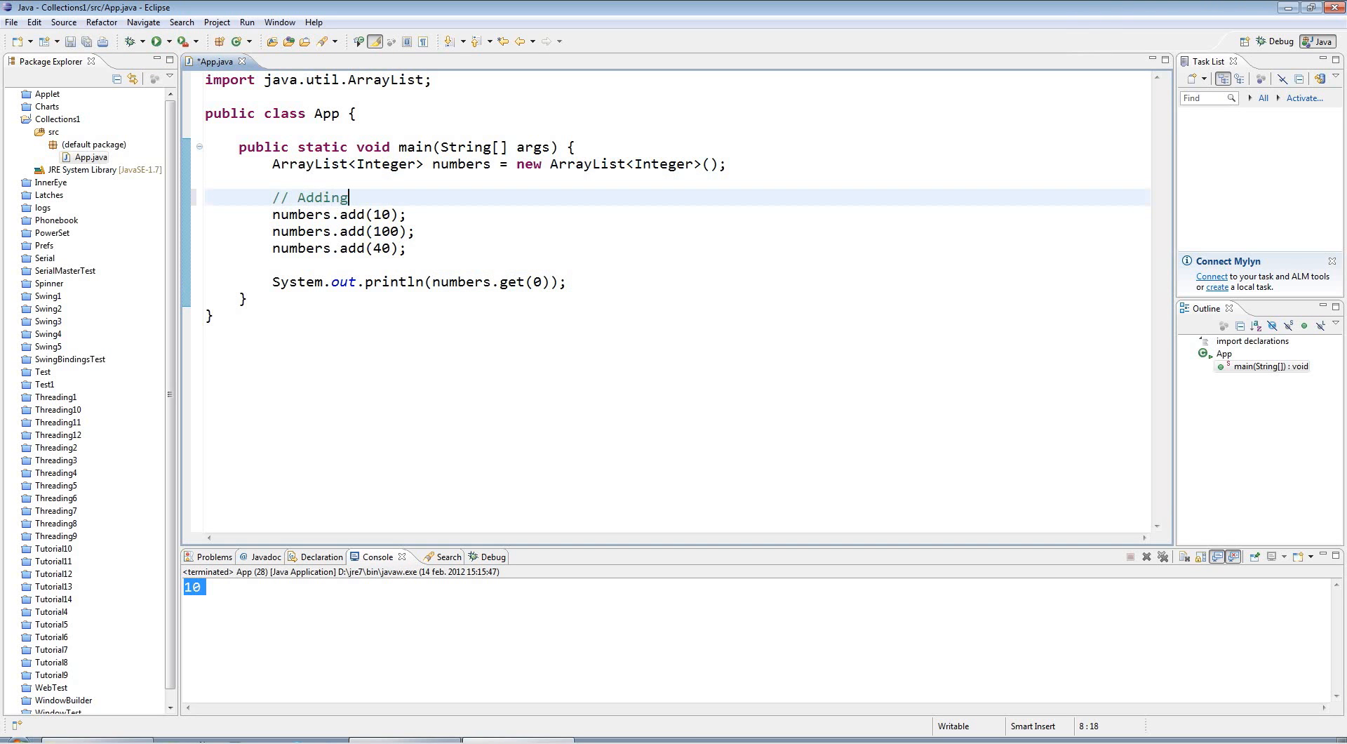
type("// R")
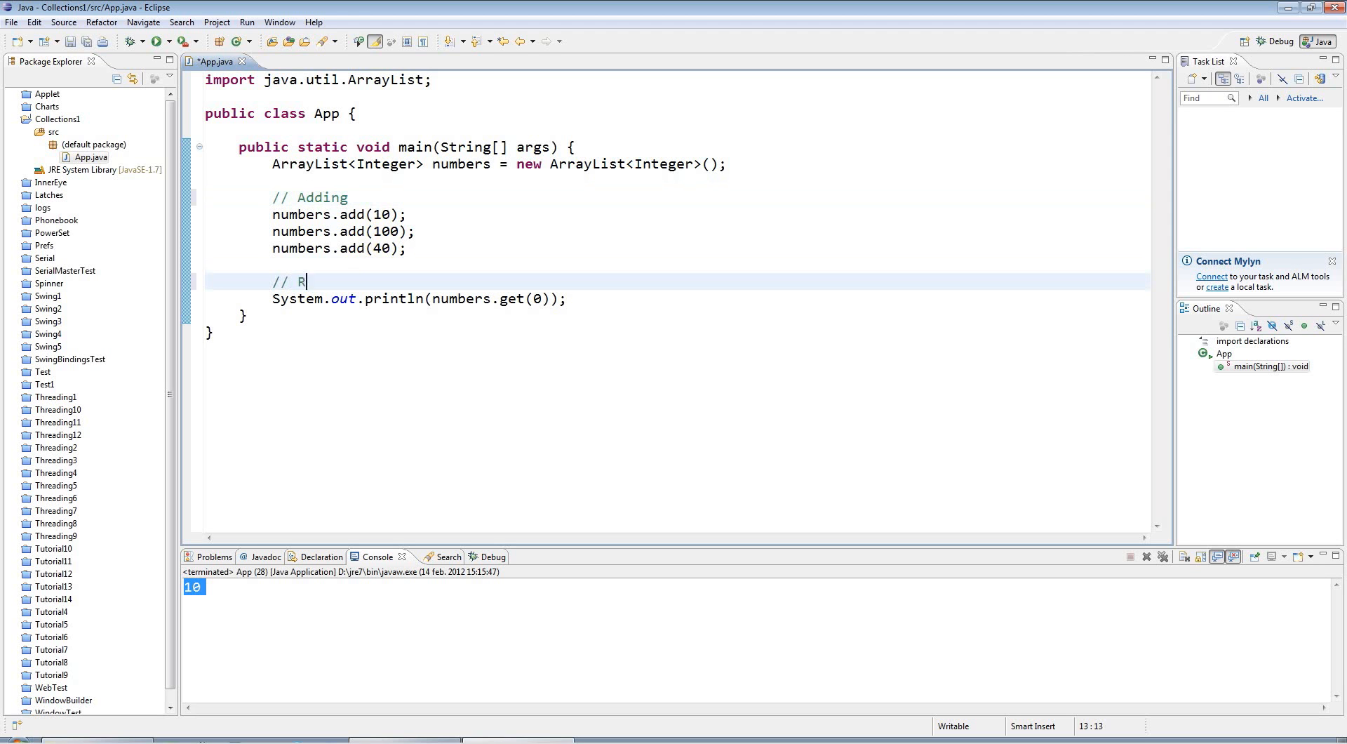
type("etri")
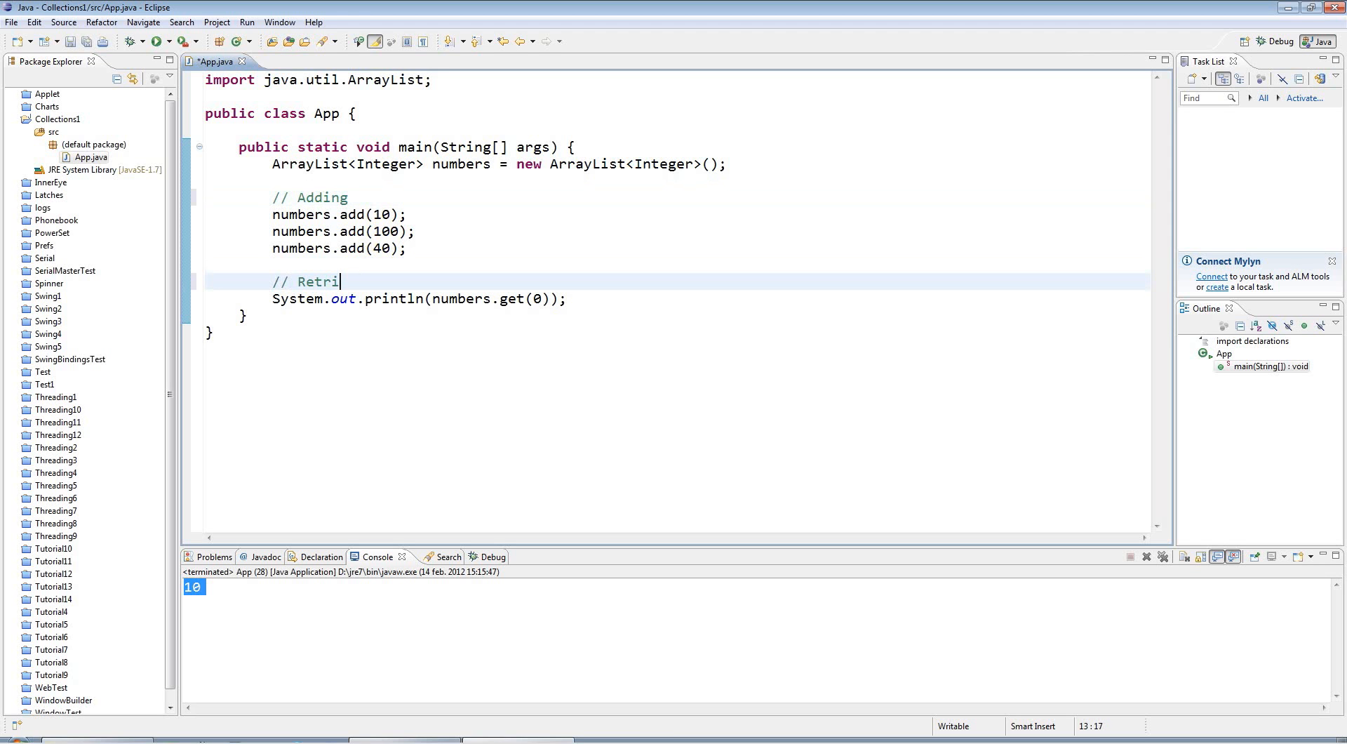
type("eving")
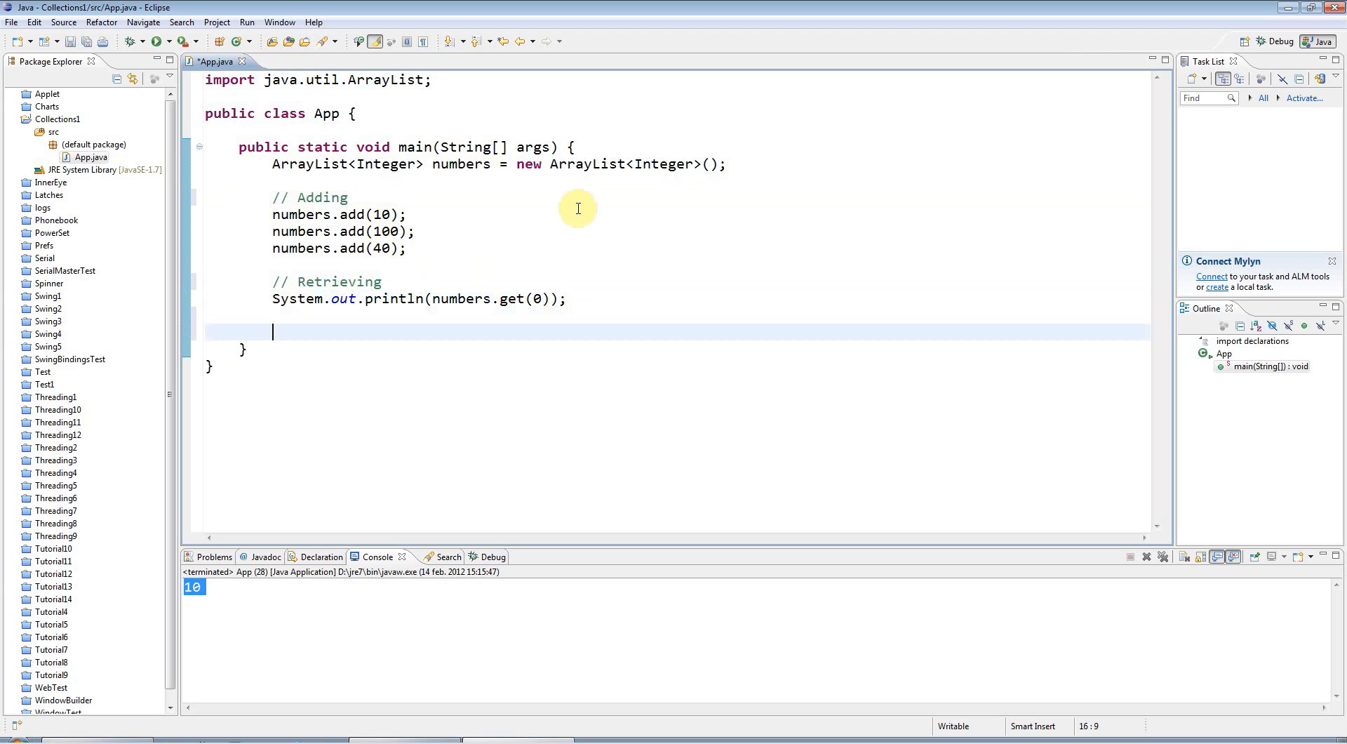
type("//")
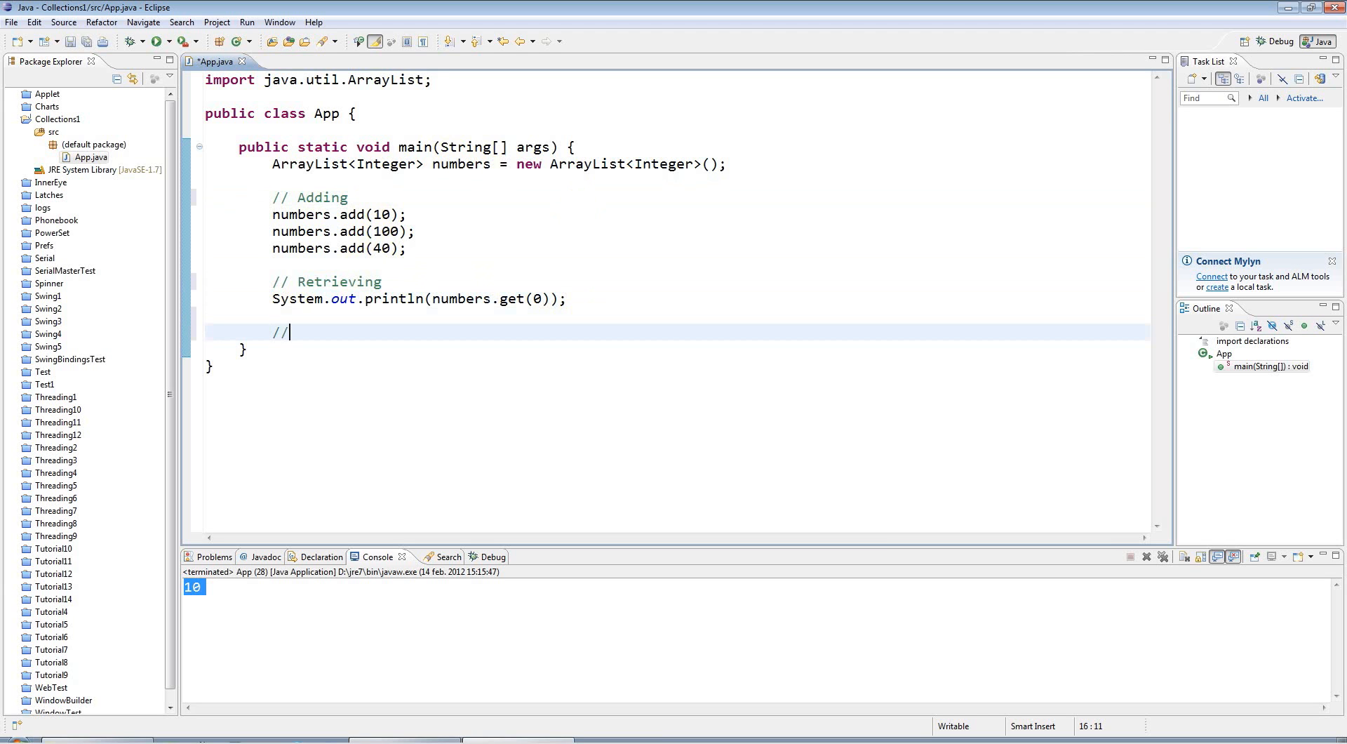
type("Indexed")
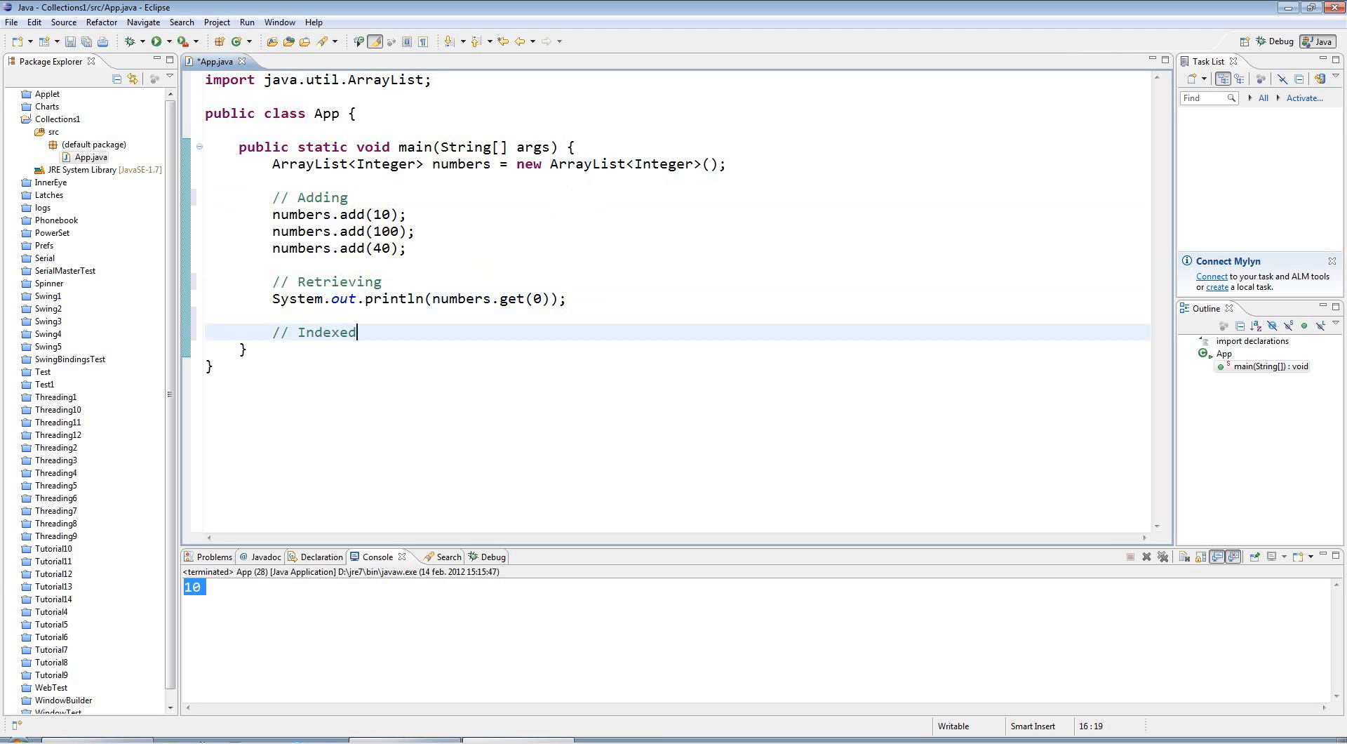
type("for loop iteration")
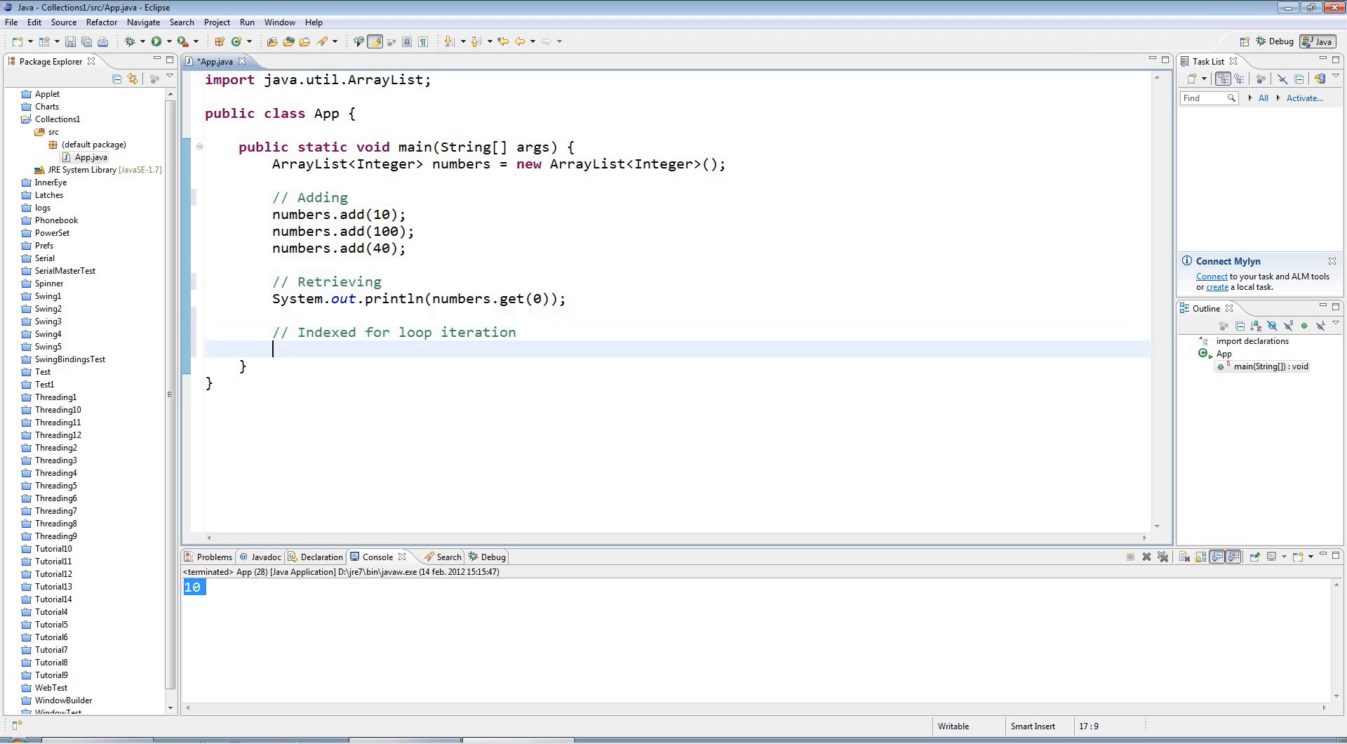
Step: Write for(int i=0; i < numbers.size(); i++) printing numbers.get(i)
type("for(int )")
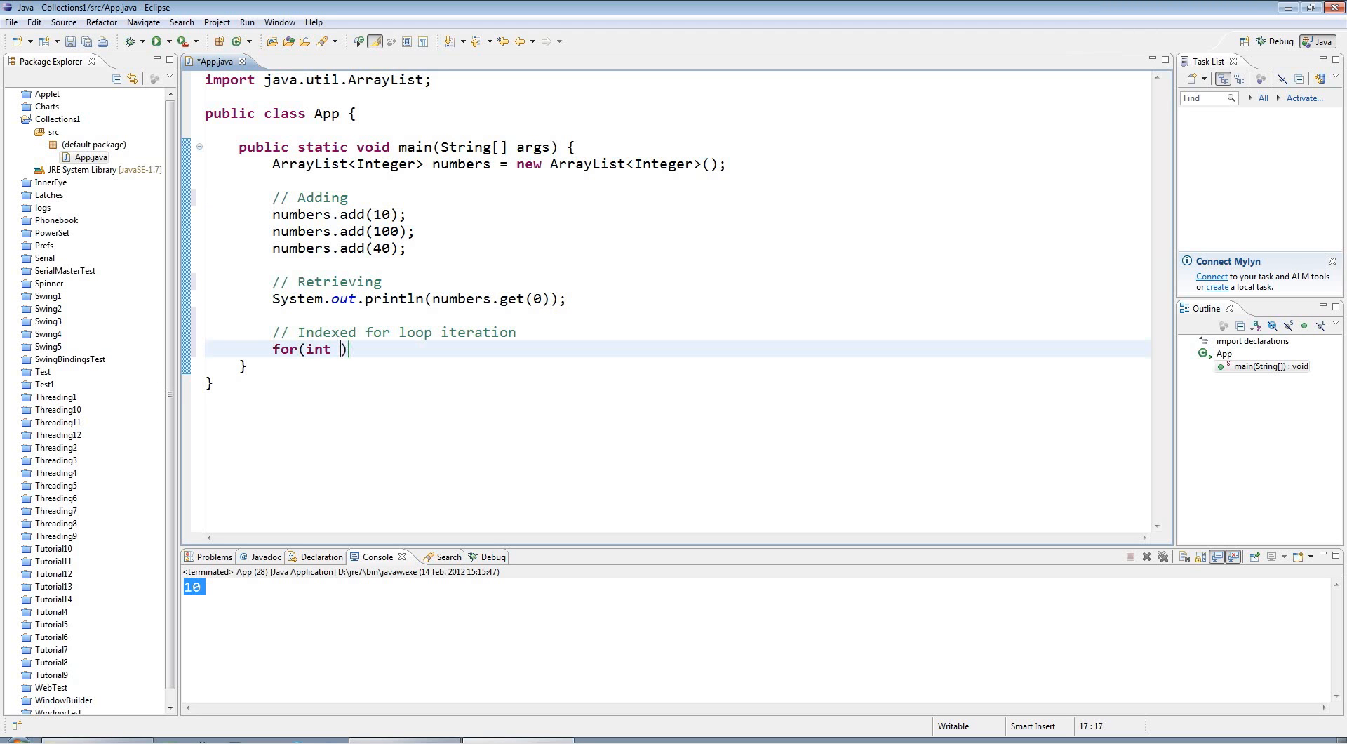
type("i=0; i <")
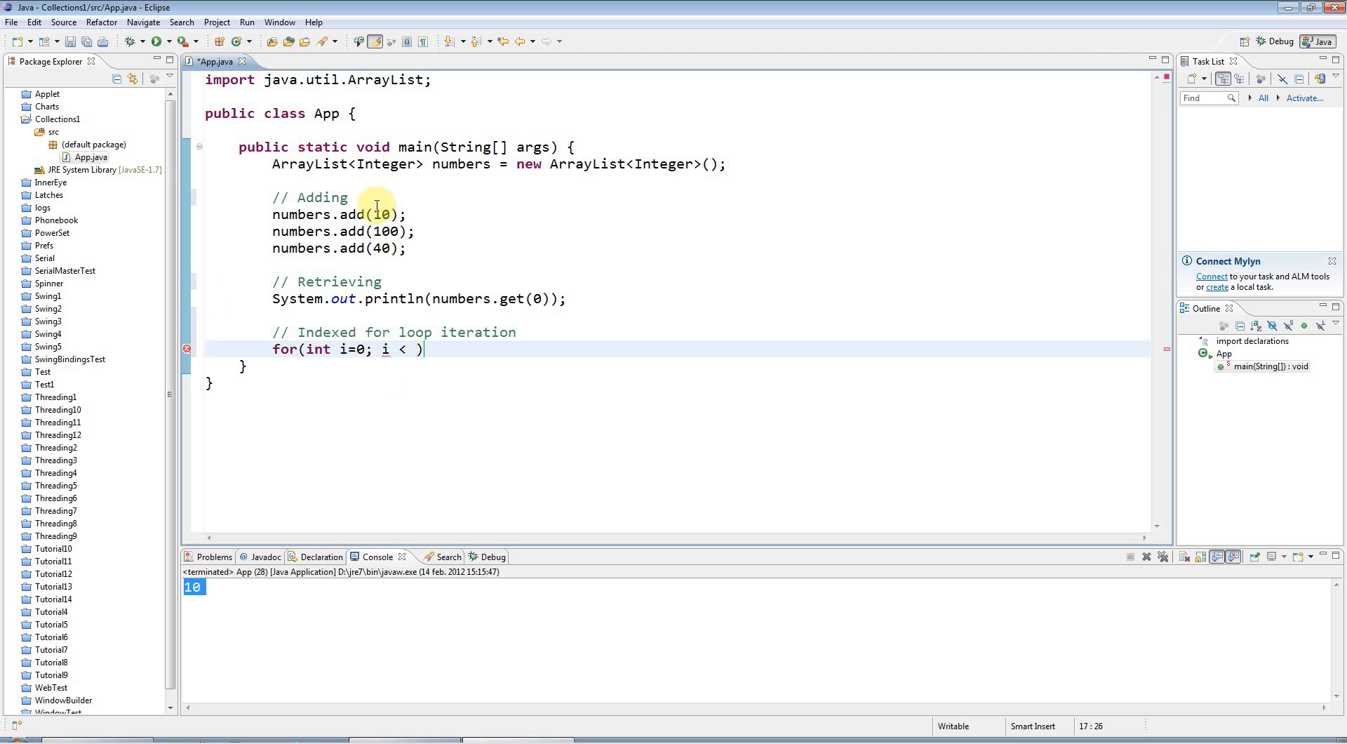
mouse_move(531, 405)
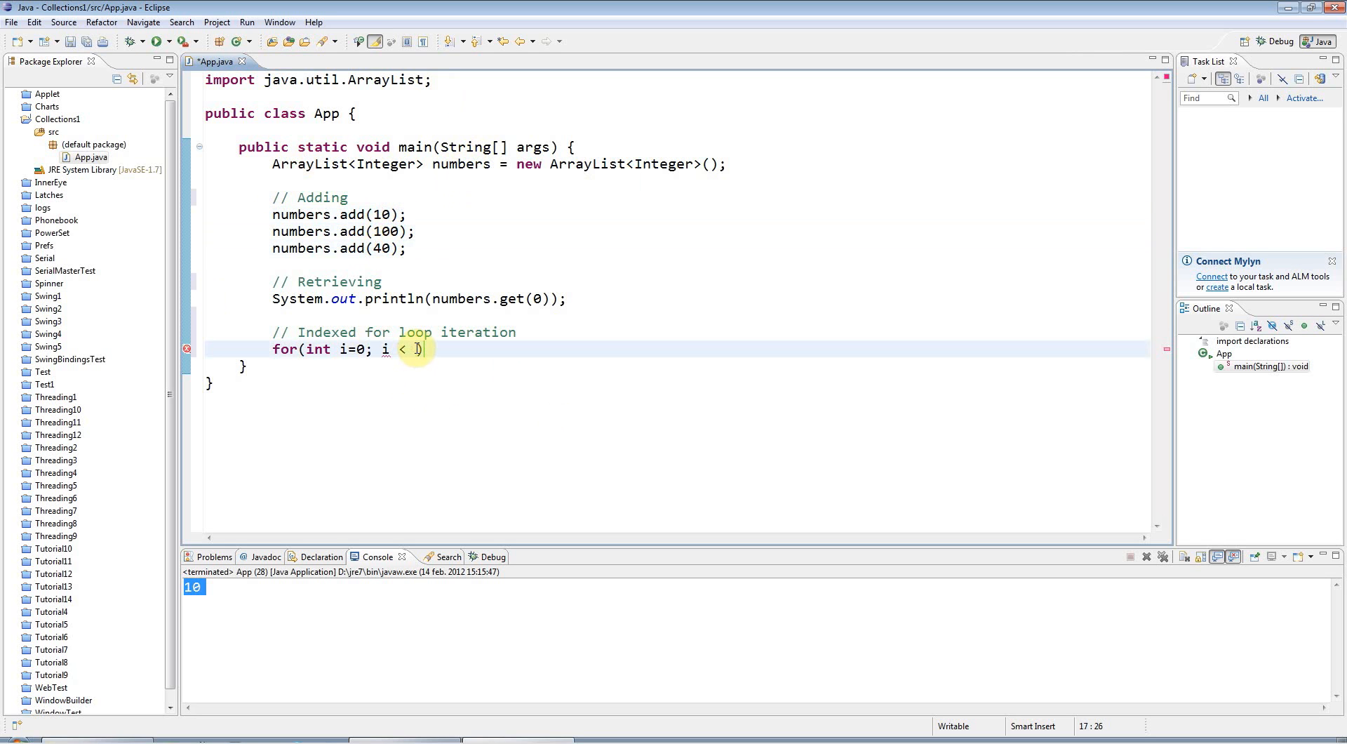
type("n")
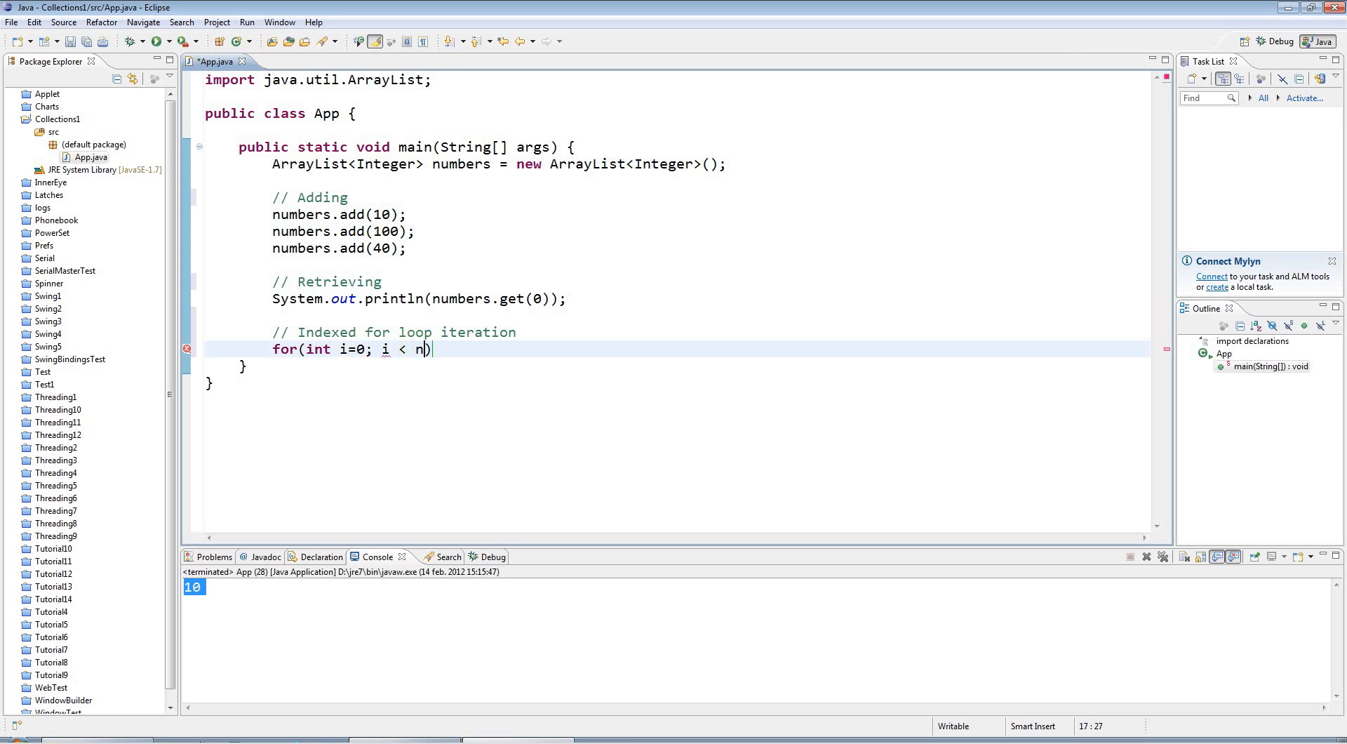
type("umbers.size(")
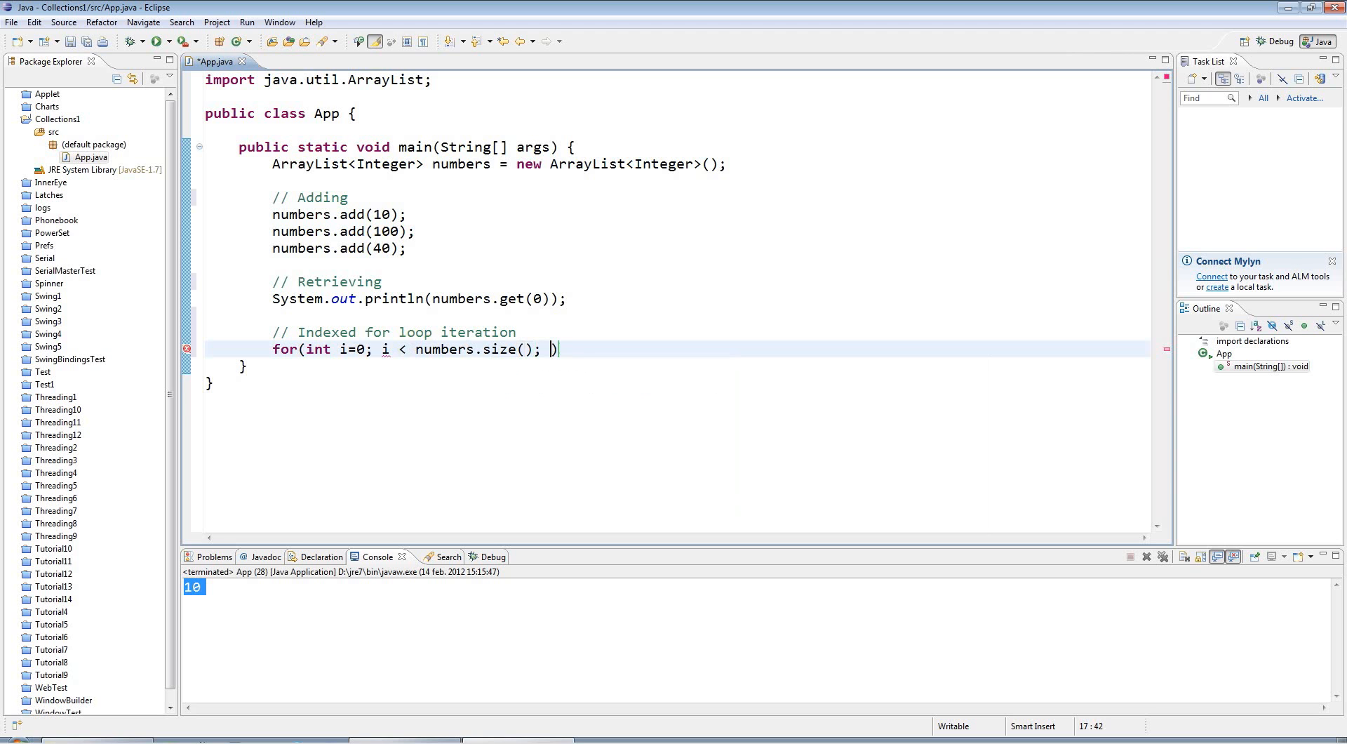
type("i++")
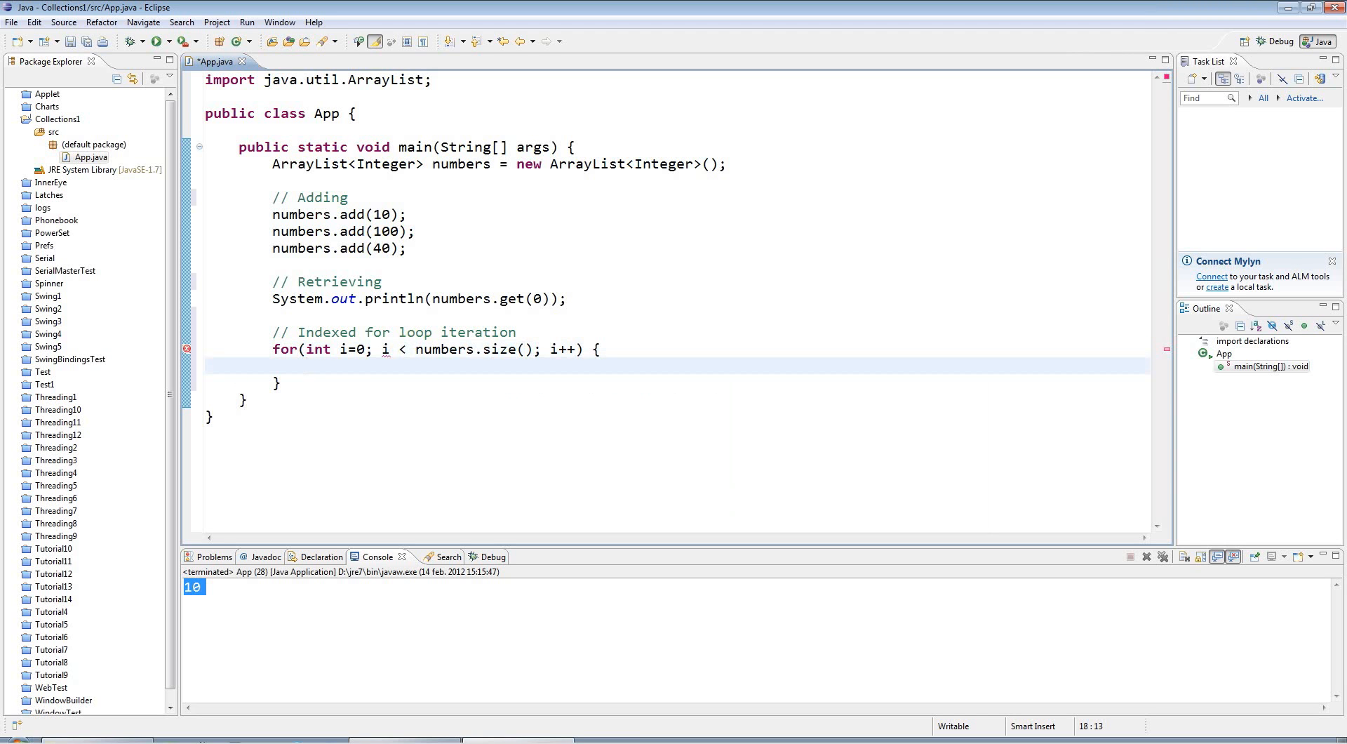
type("sysout")
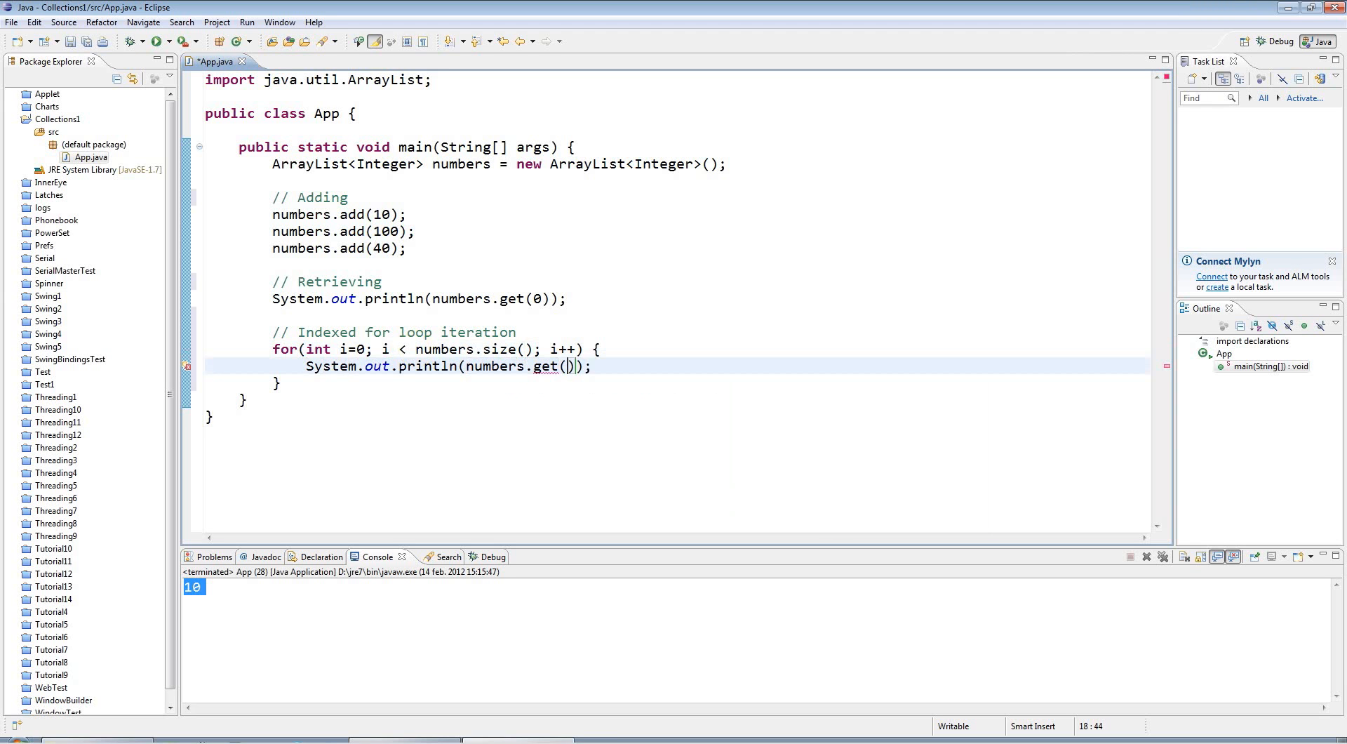
type("i")
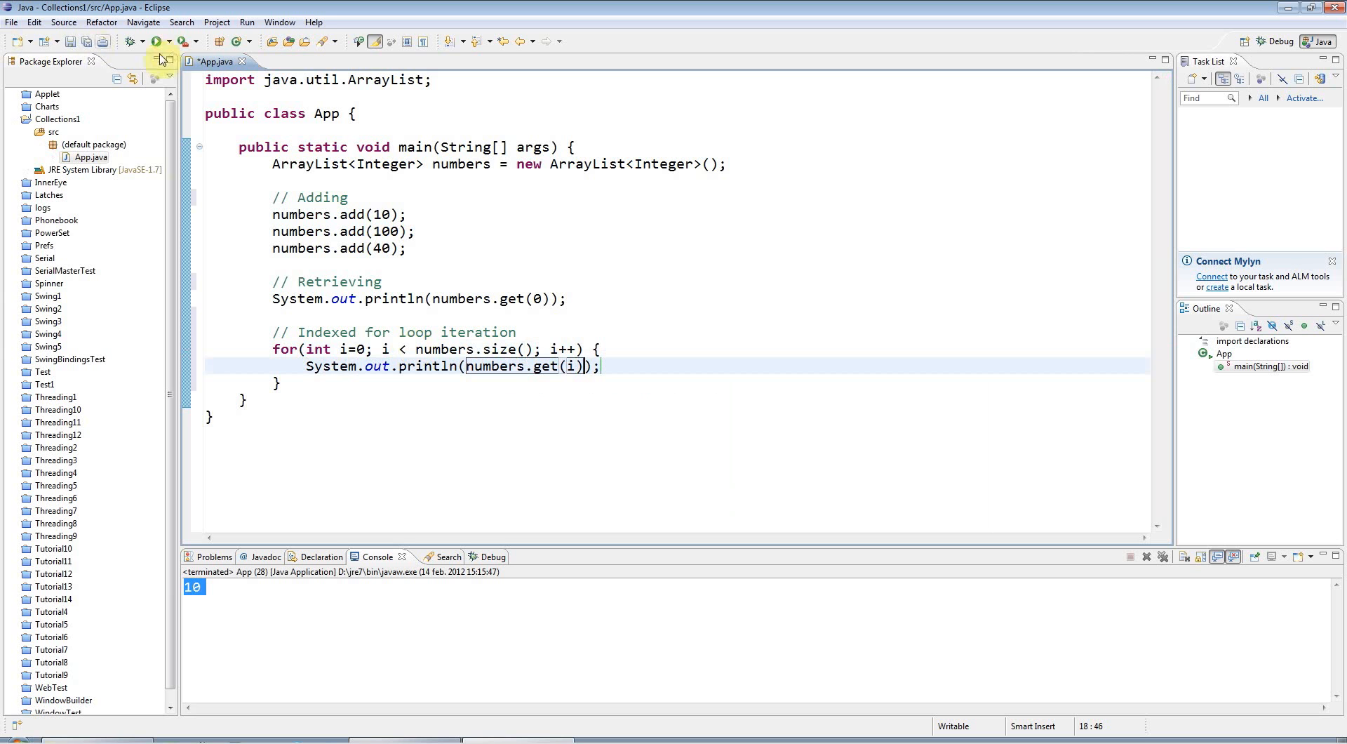
Step: Print a "\nIteration #1: " heading before the loop and rerun App to check the output
left_click(154, 40)
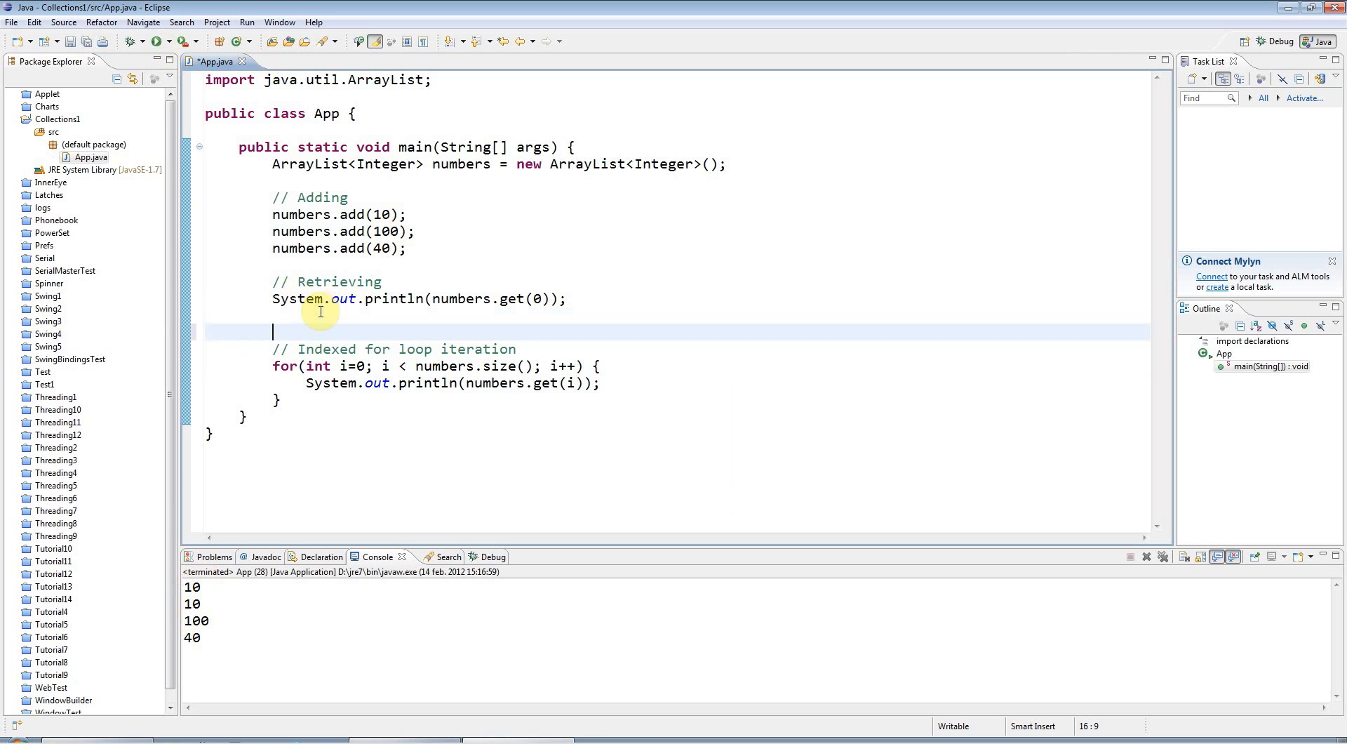
type("System.out.println();")
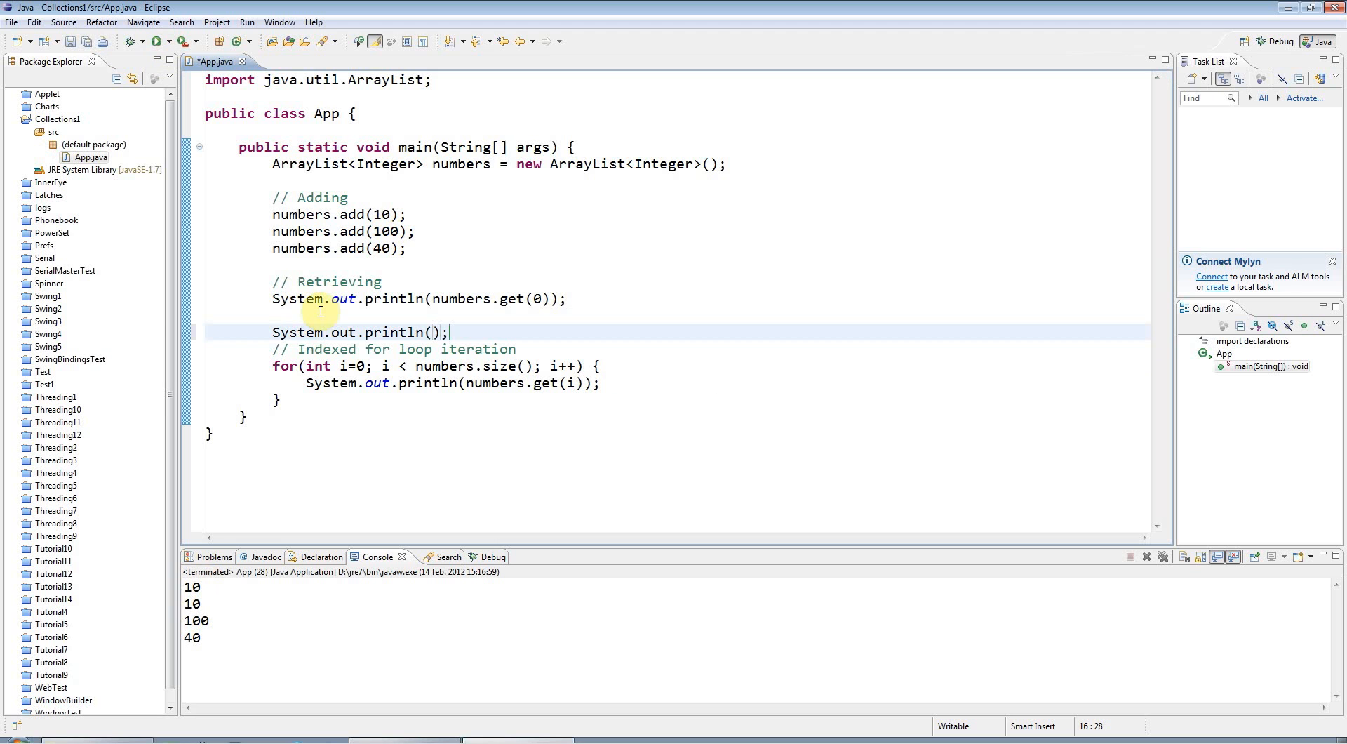
type("\"")
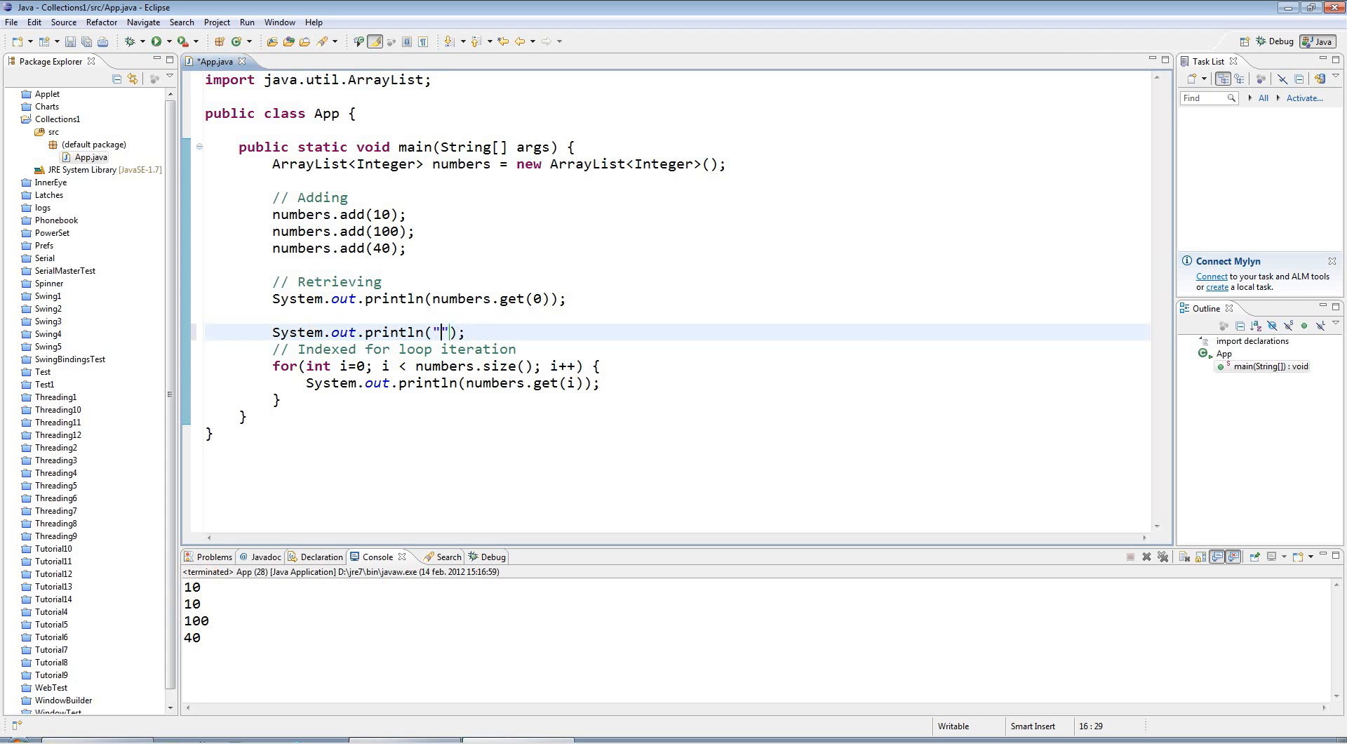
type("Iterat")
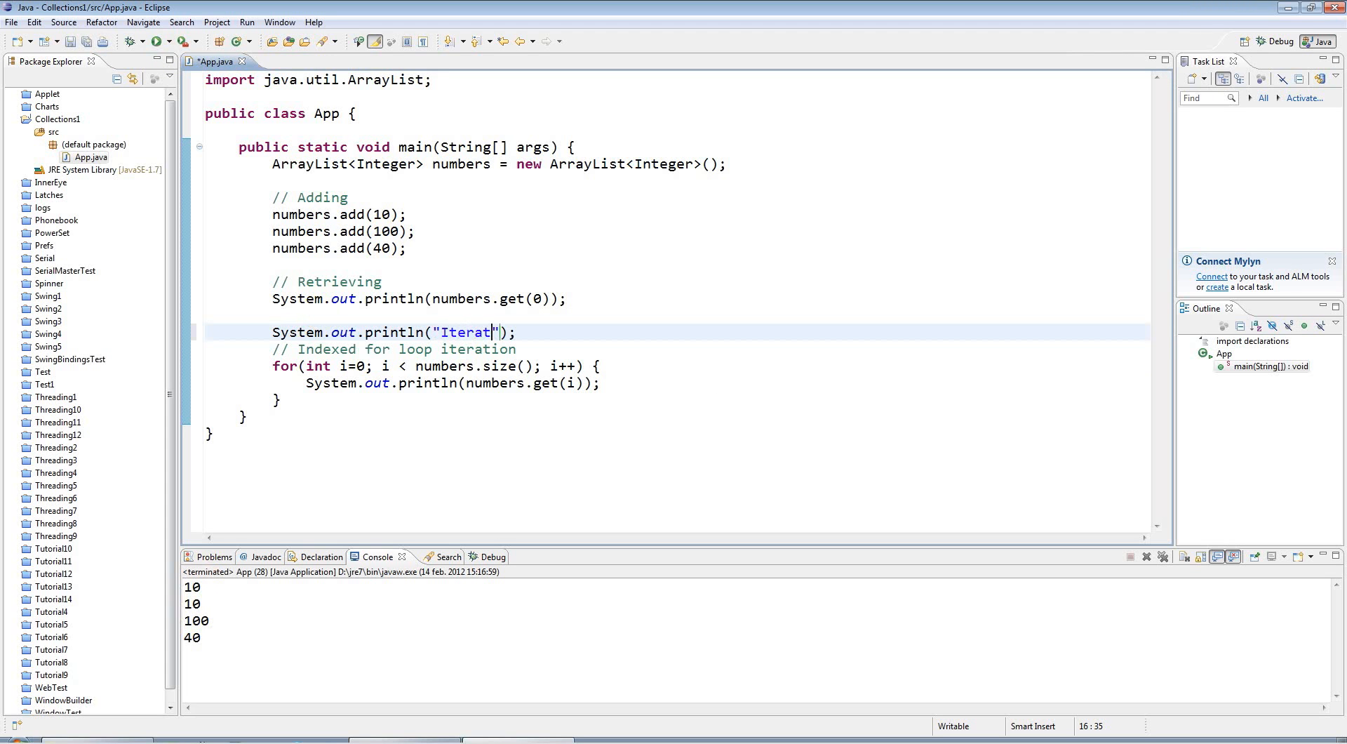
type("ion #")
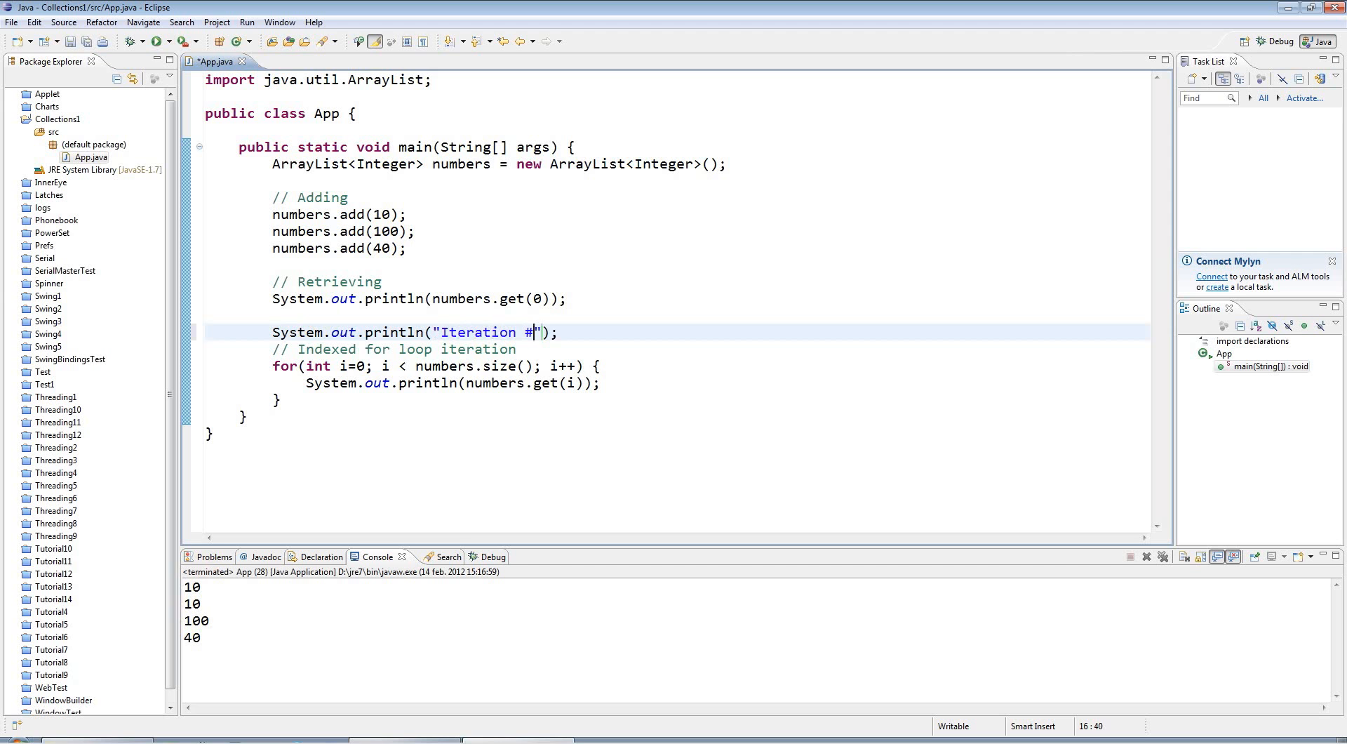
type("1:")
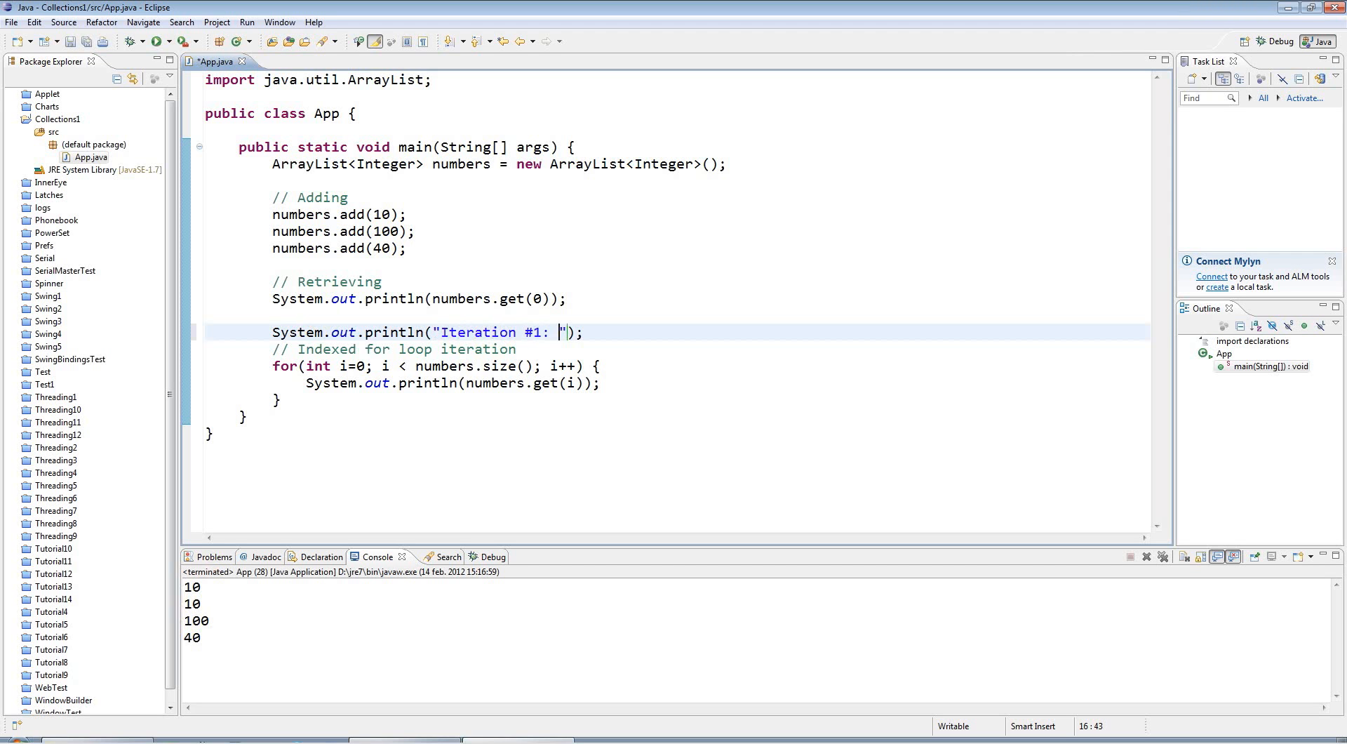
left_click(177, 41)
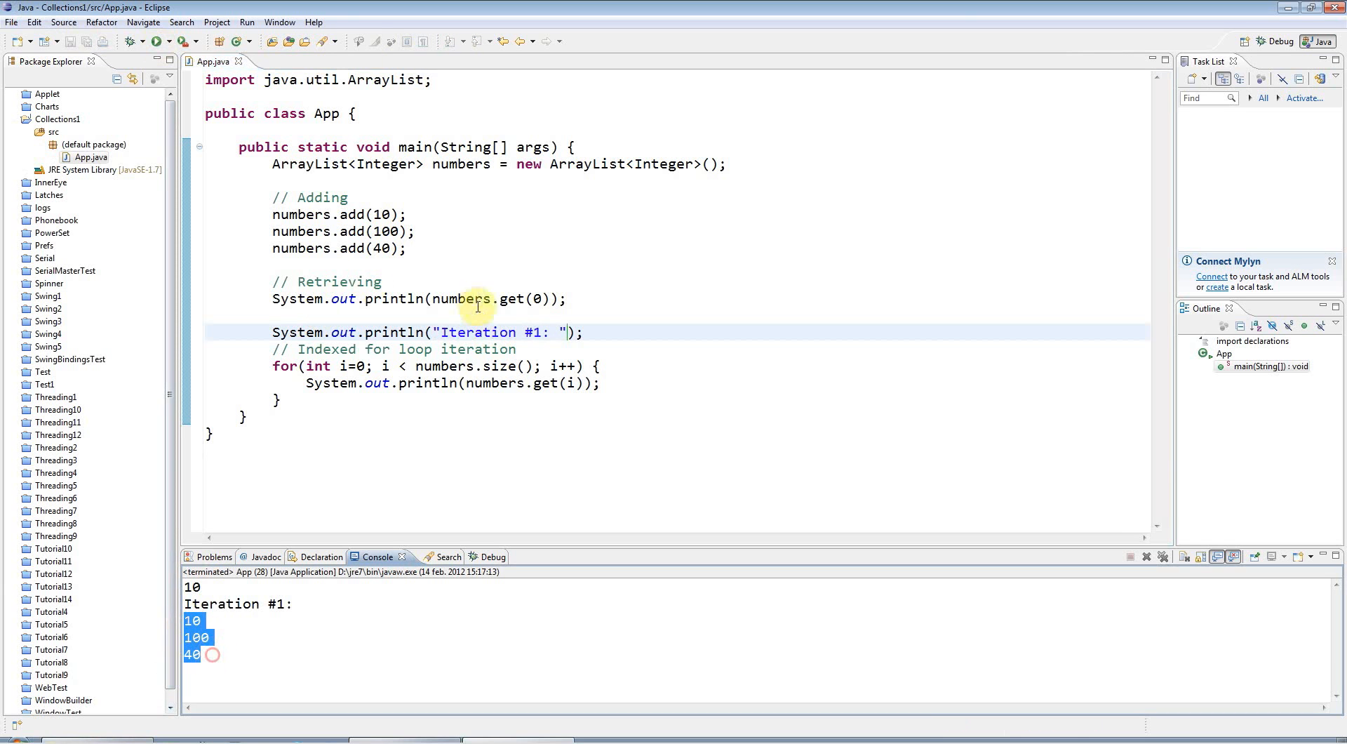
type("\\n")
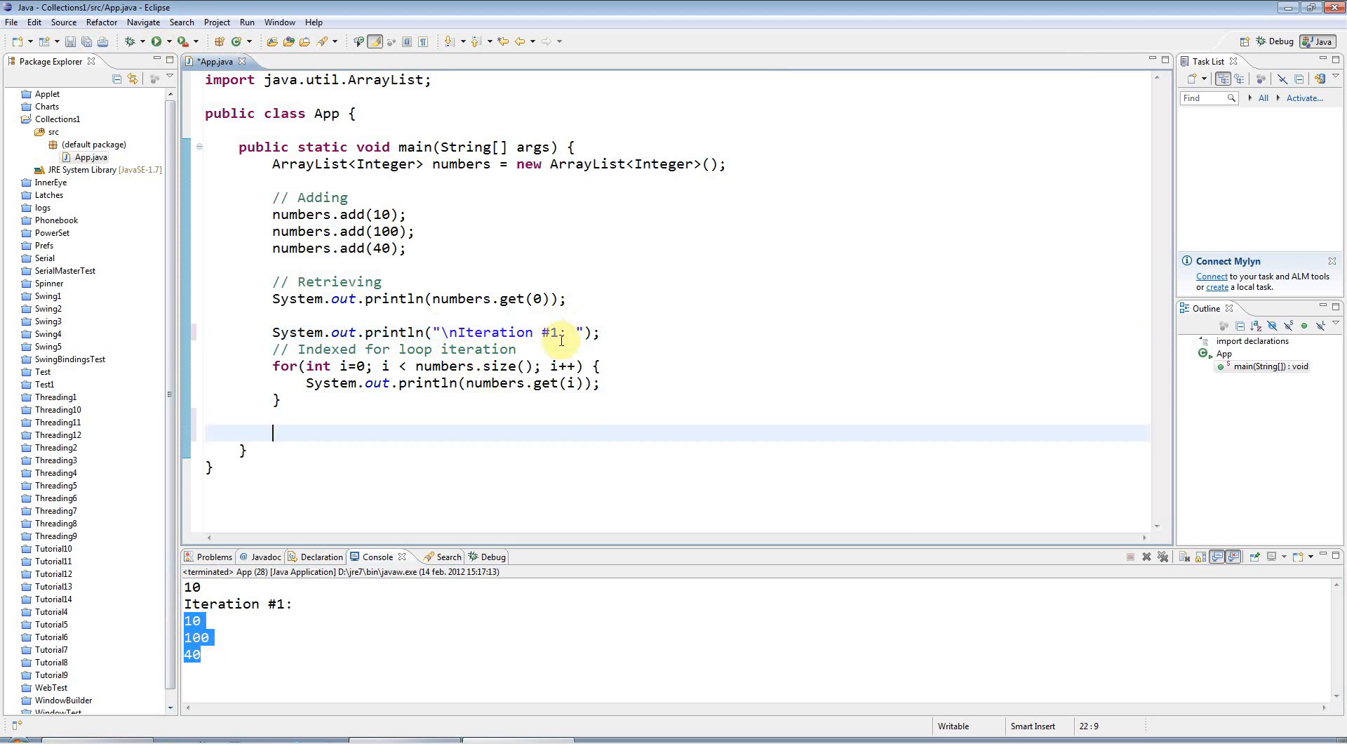
mouse_move(705, 318)
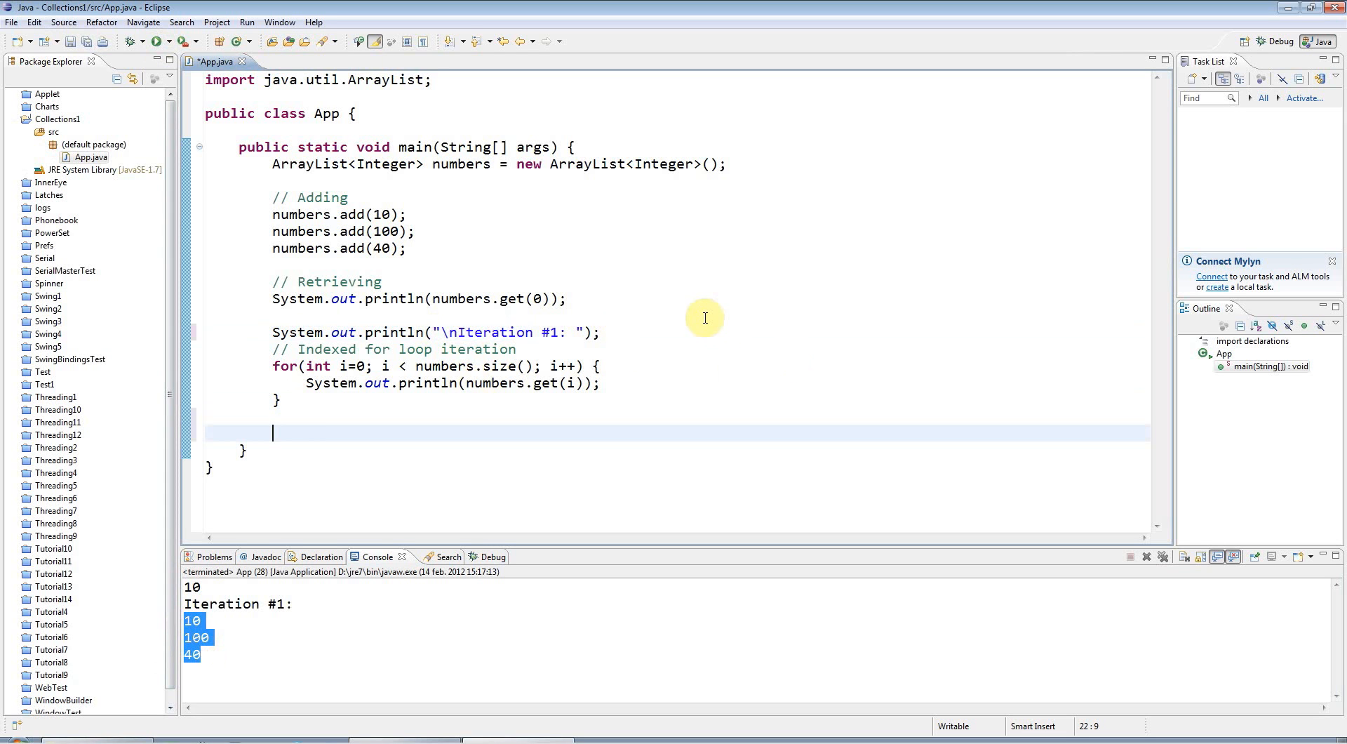
Step: Write the for-each header for(Integer value: numbers) { over the list
type("for")
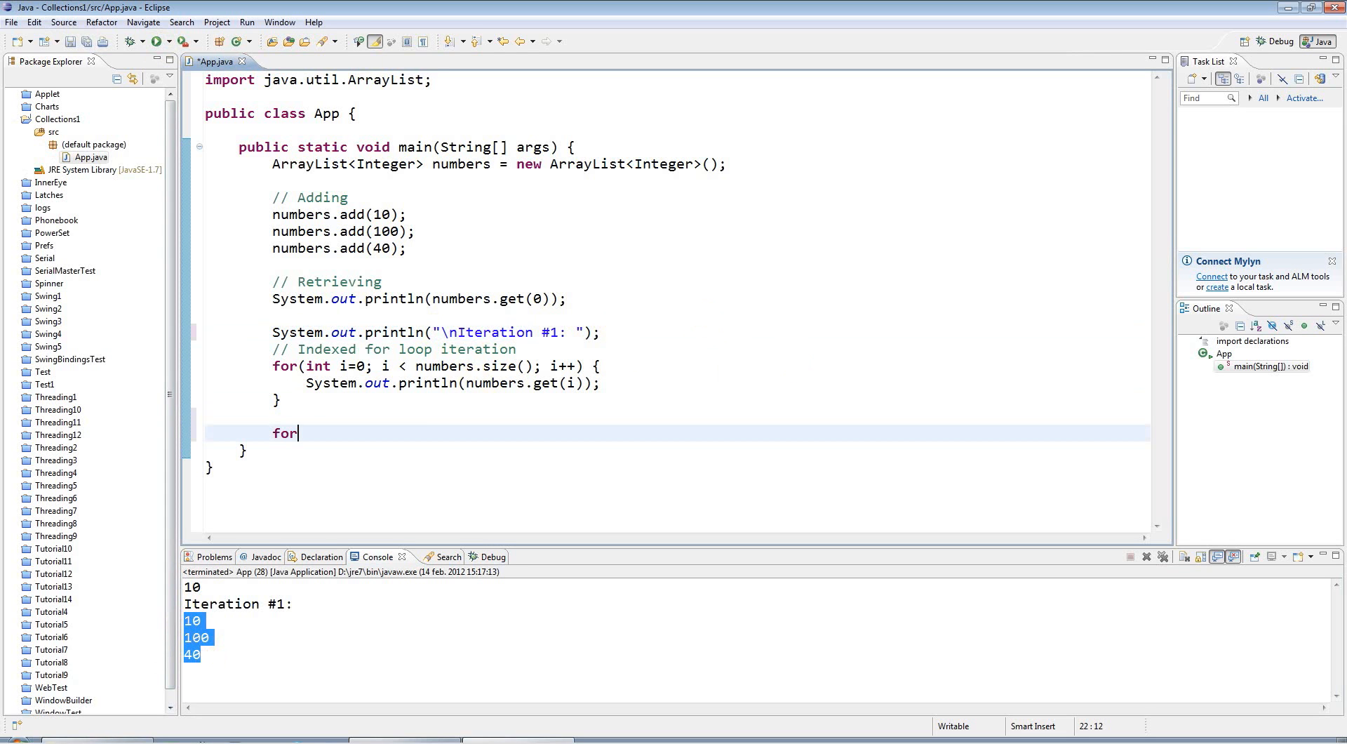
type("()")
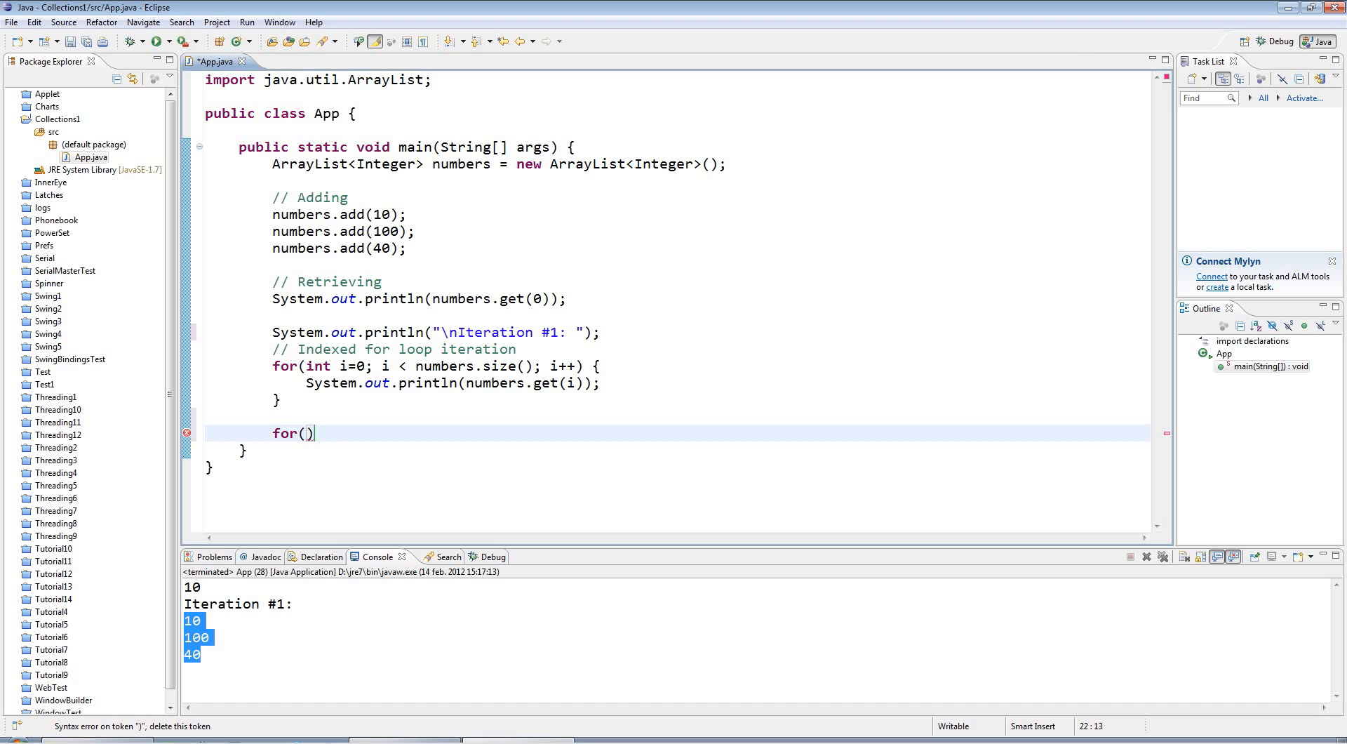
type("Int")
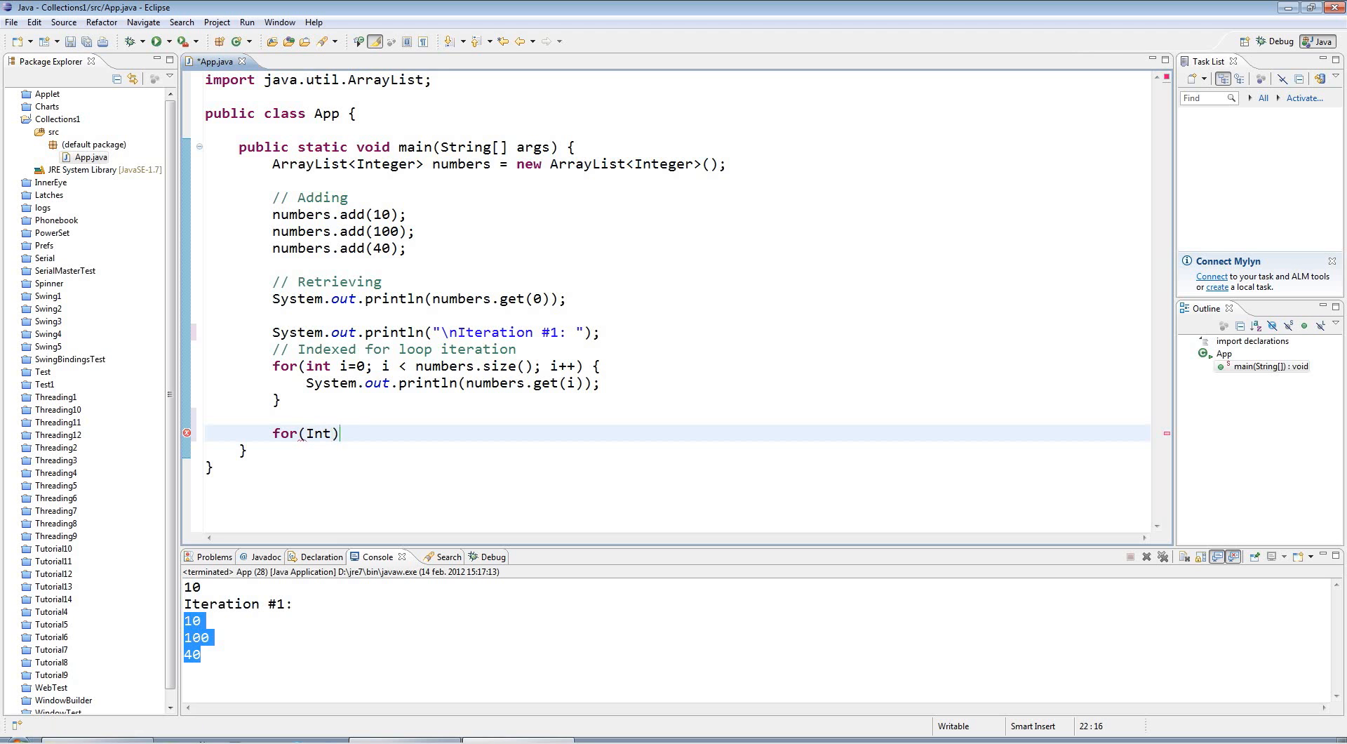
type("eger")
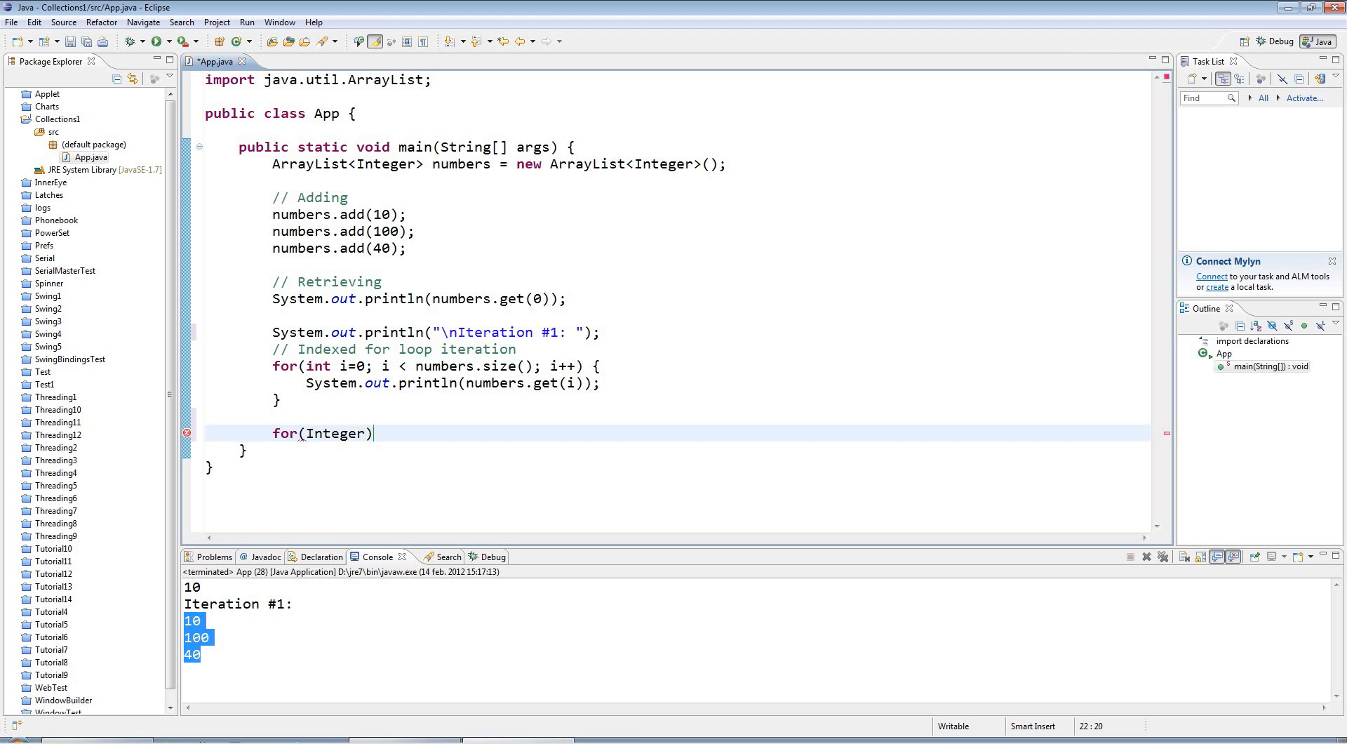
type("val")
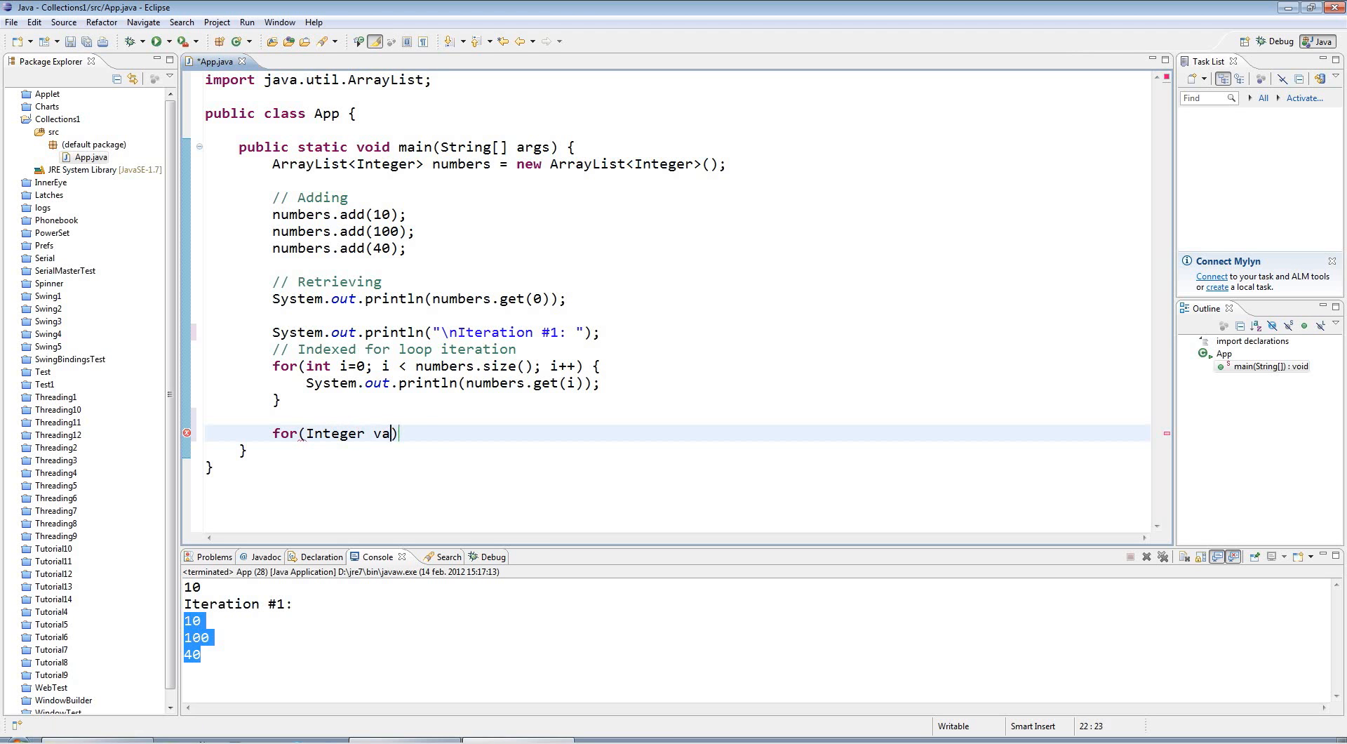
type("lue: num")
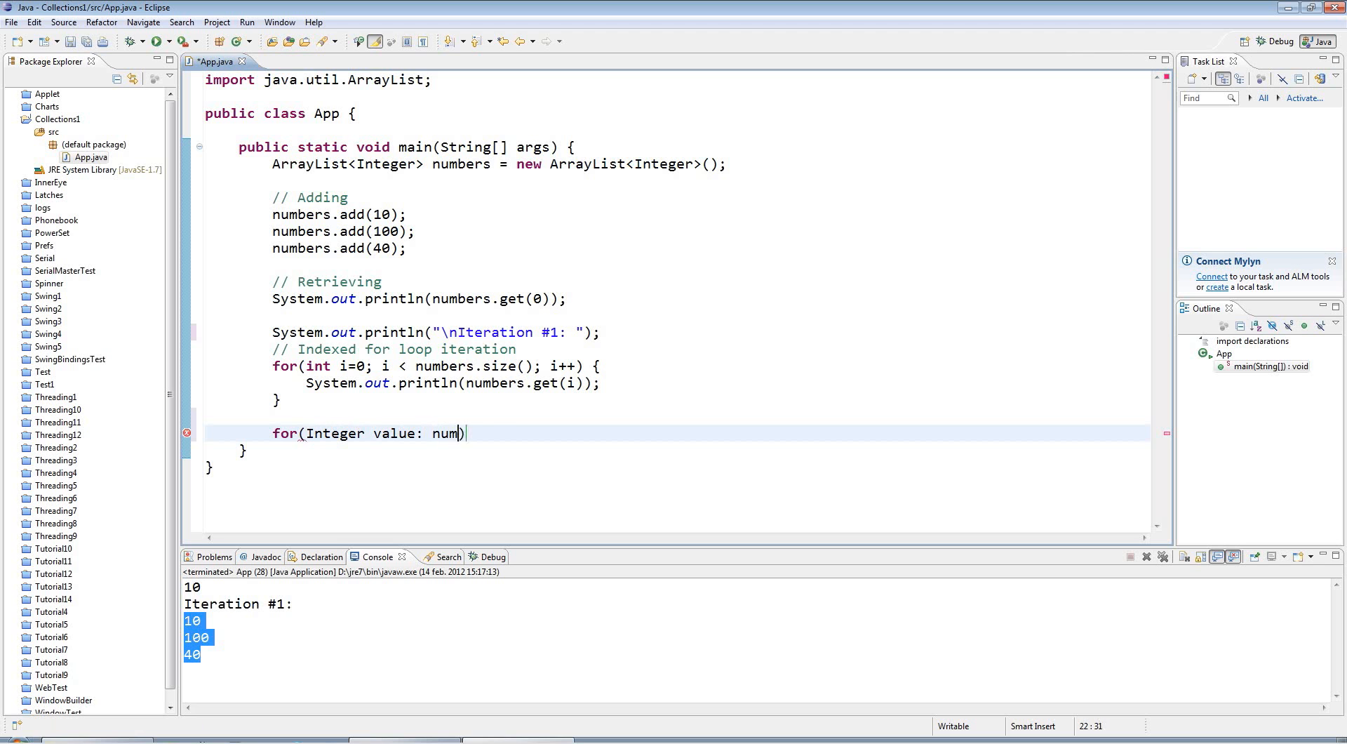
type("bers")
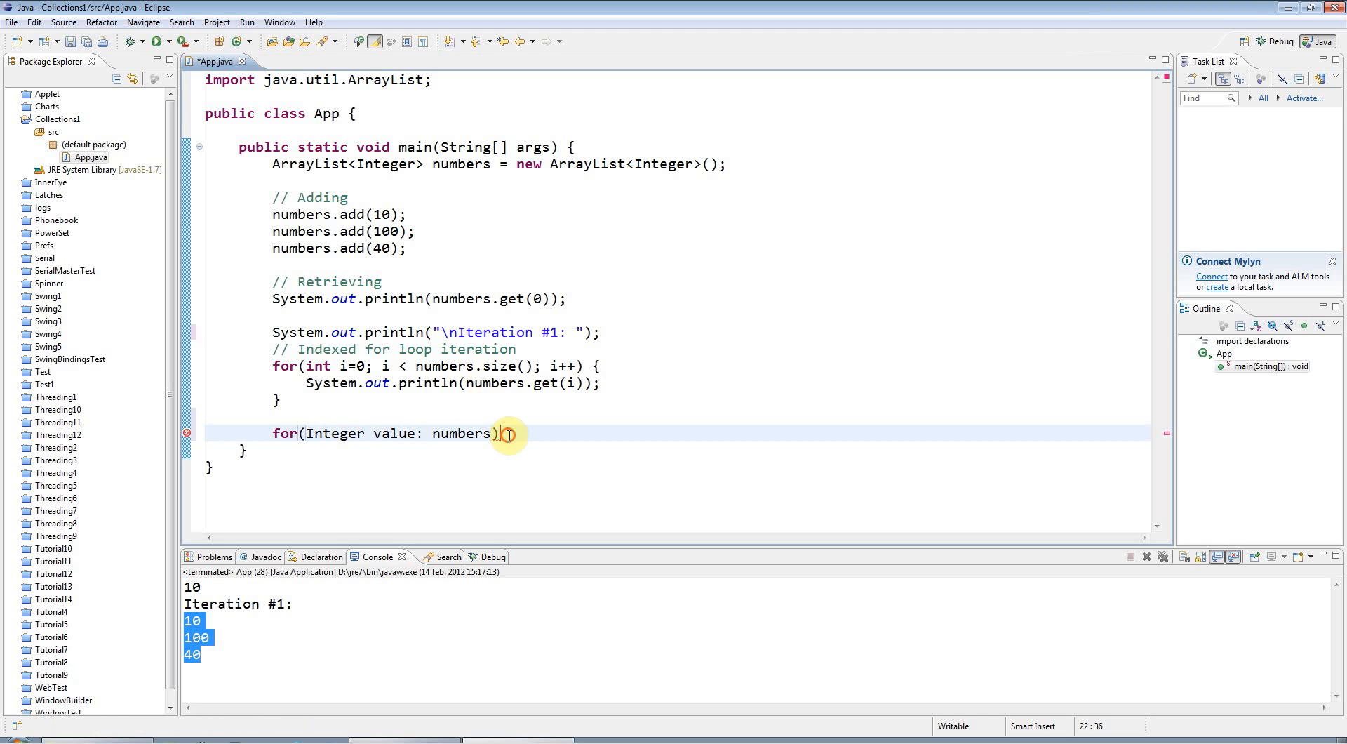
type("{")
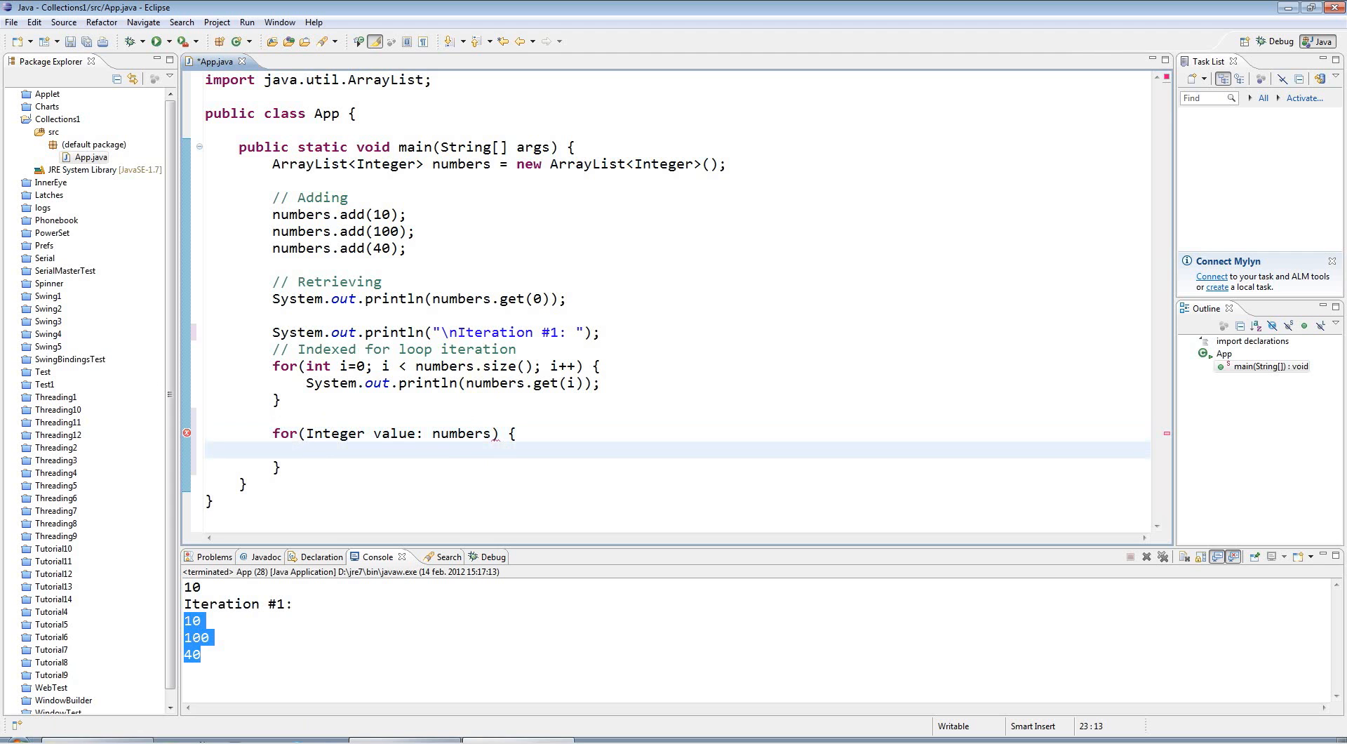
Step: Print value inside the loop and add a "\nIteration #2: " heading above it
type("System.out.println();")
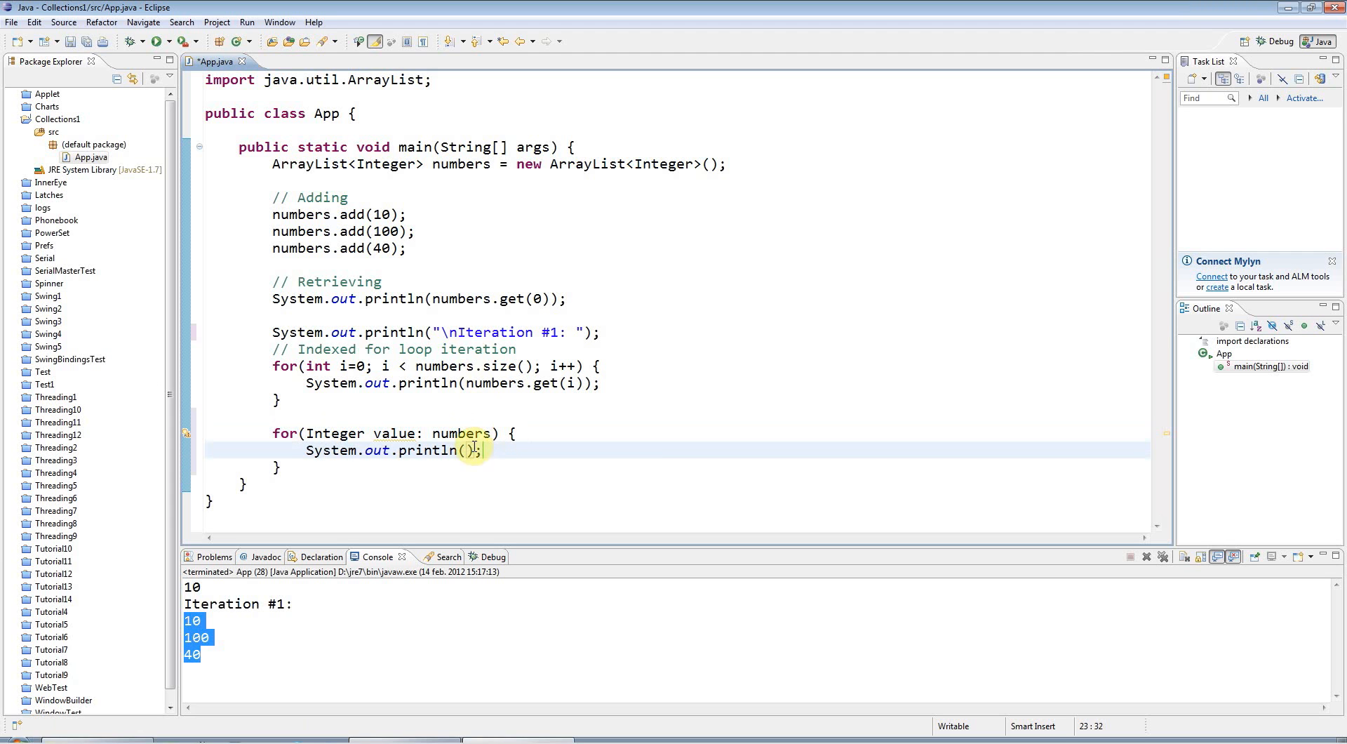
double_click(462, 433)
type("v")
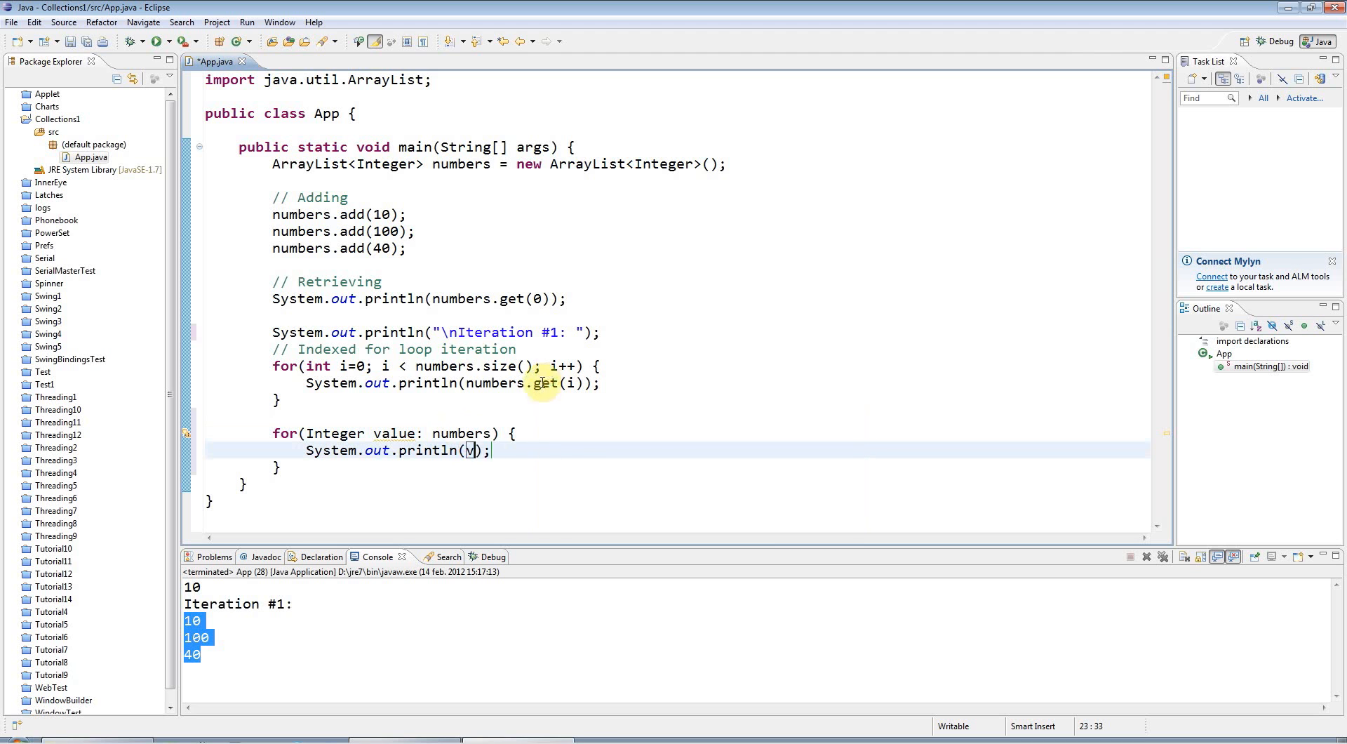
type("alue")
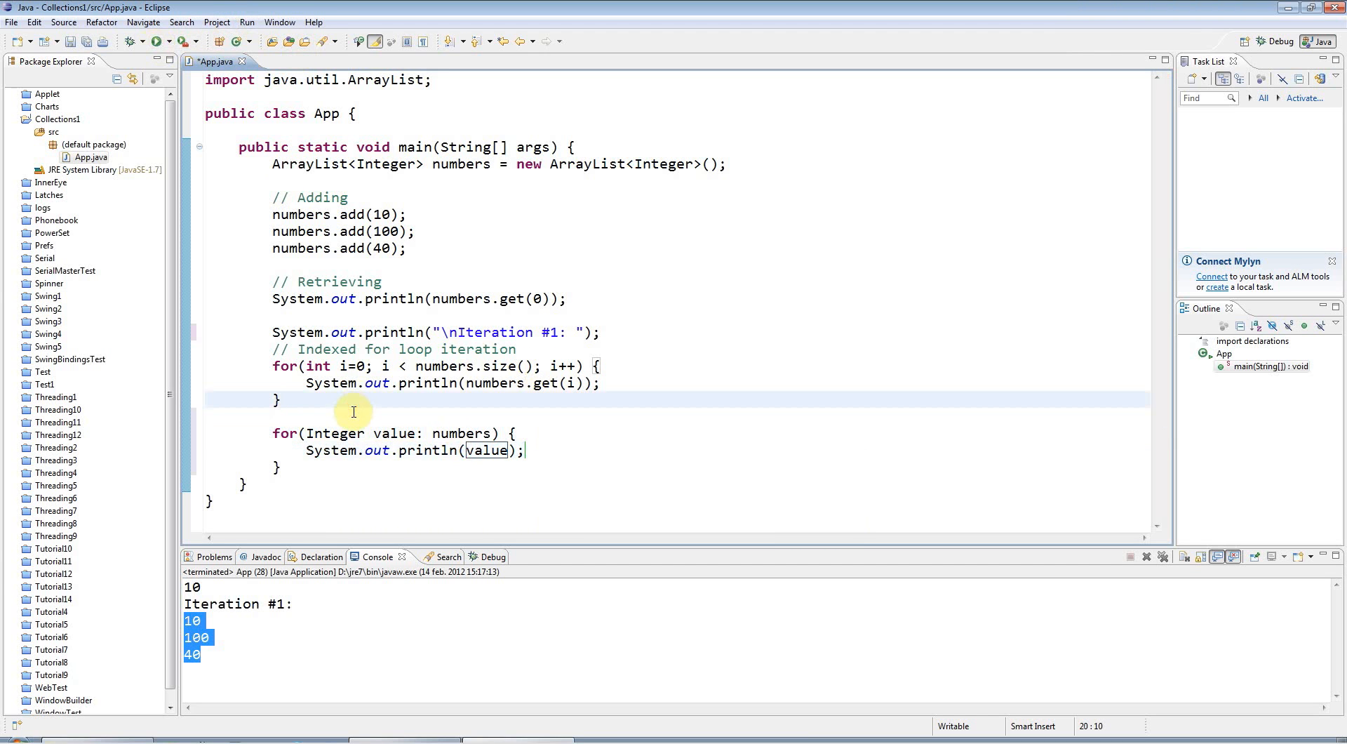
type("stem.out.println(\"\\nItera\");")
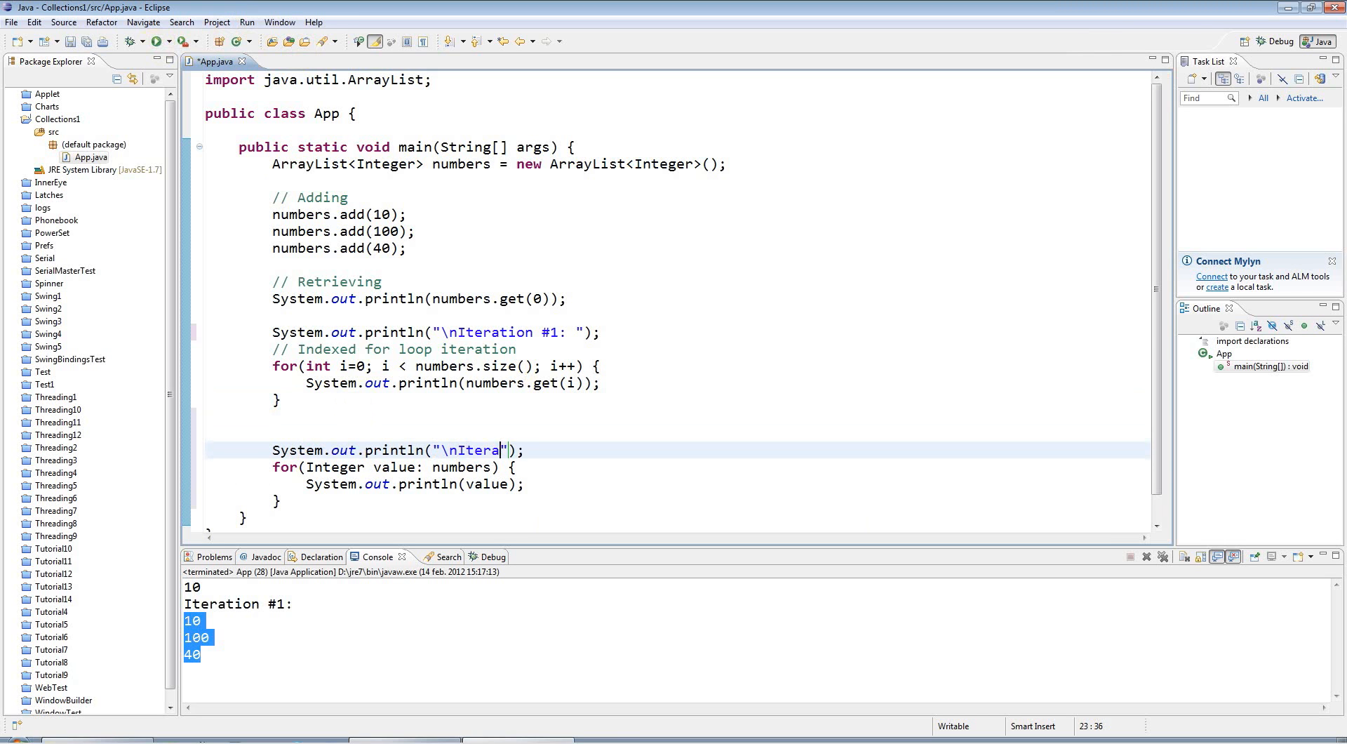
type("tion #2:")
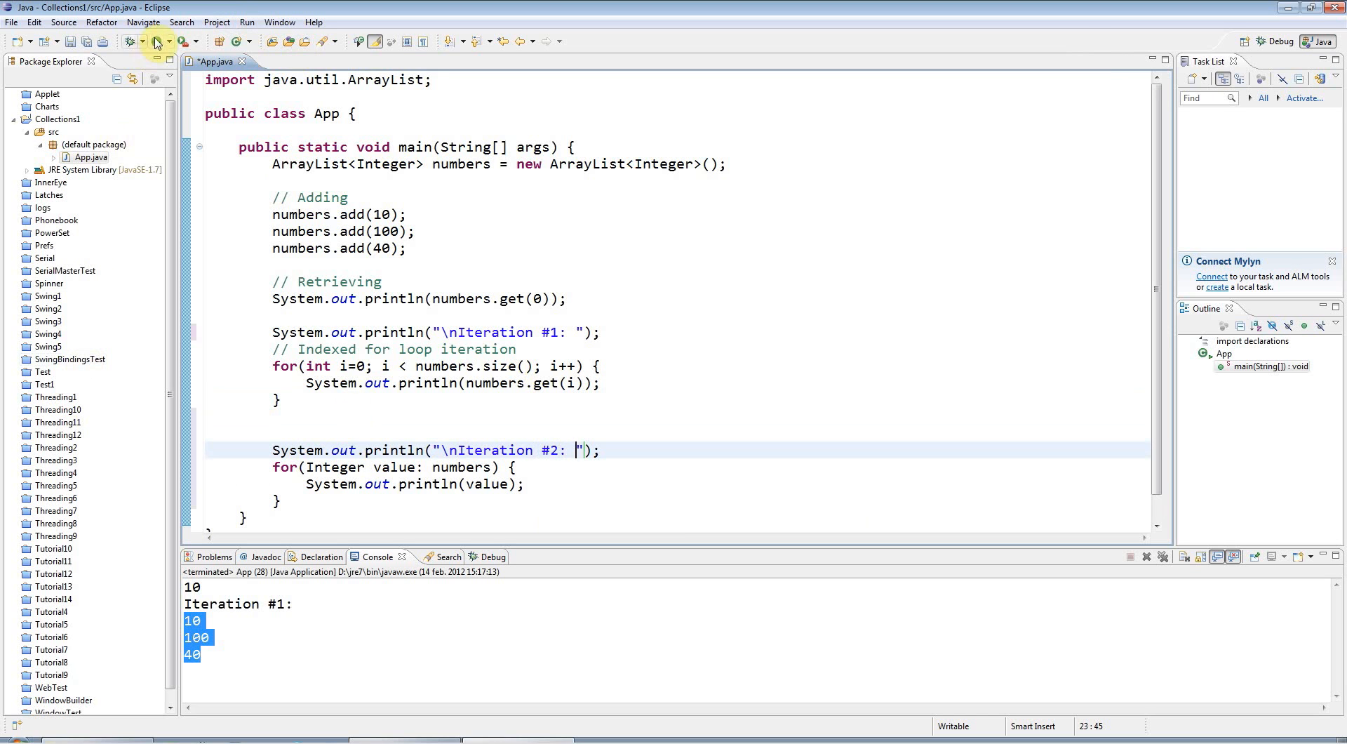
Step: Run App so the console shows Iteration #2 listing 10, 100 and 40
left_click(134, 41)
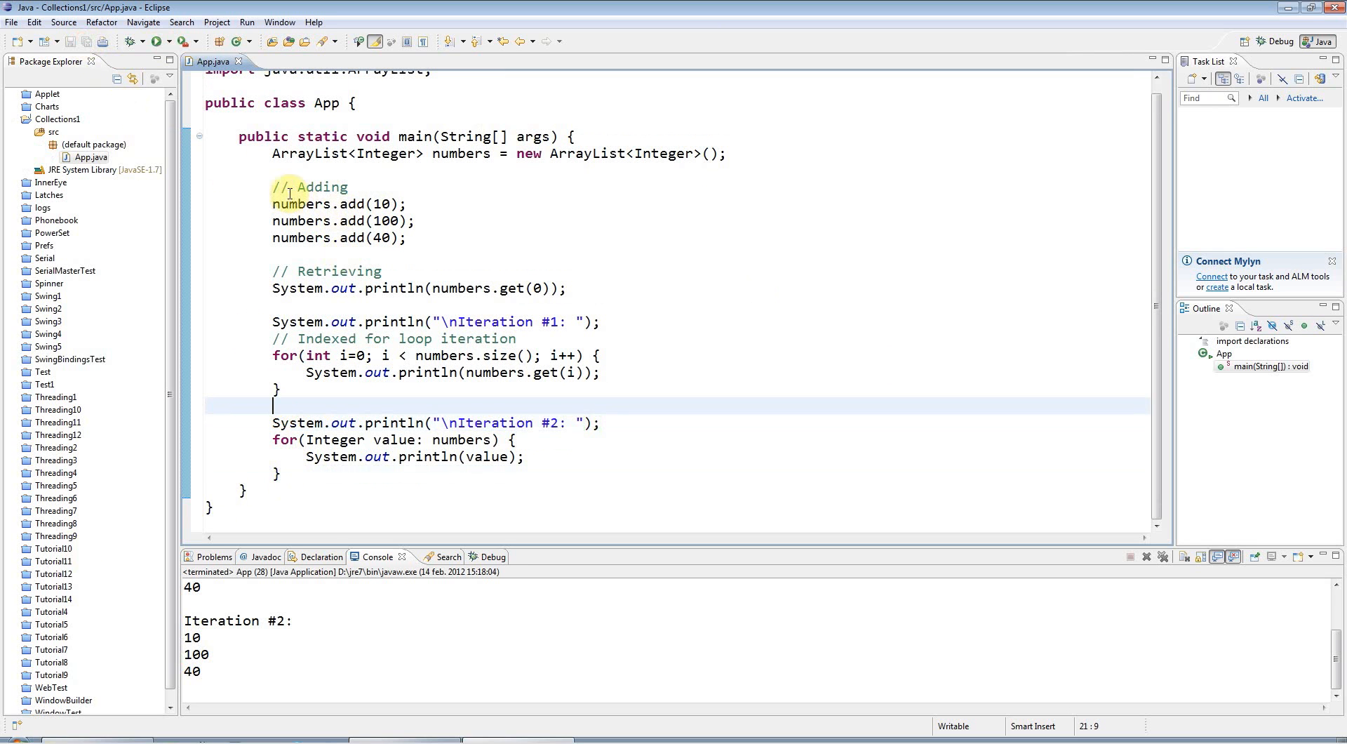
mouse_move(266, 208)
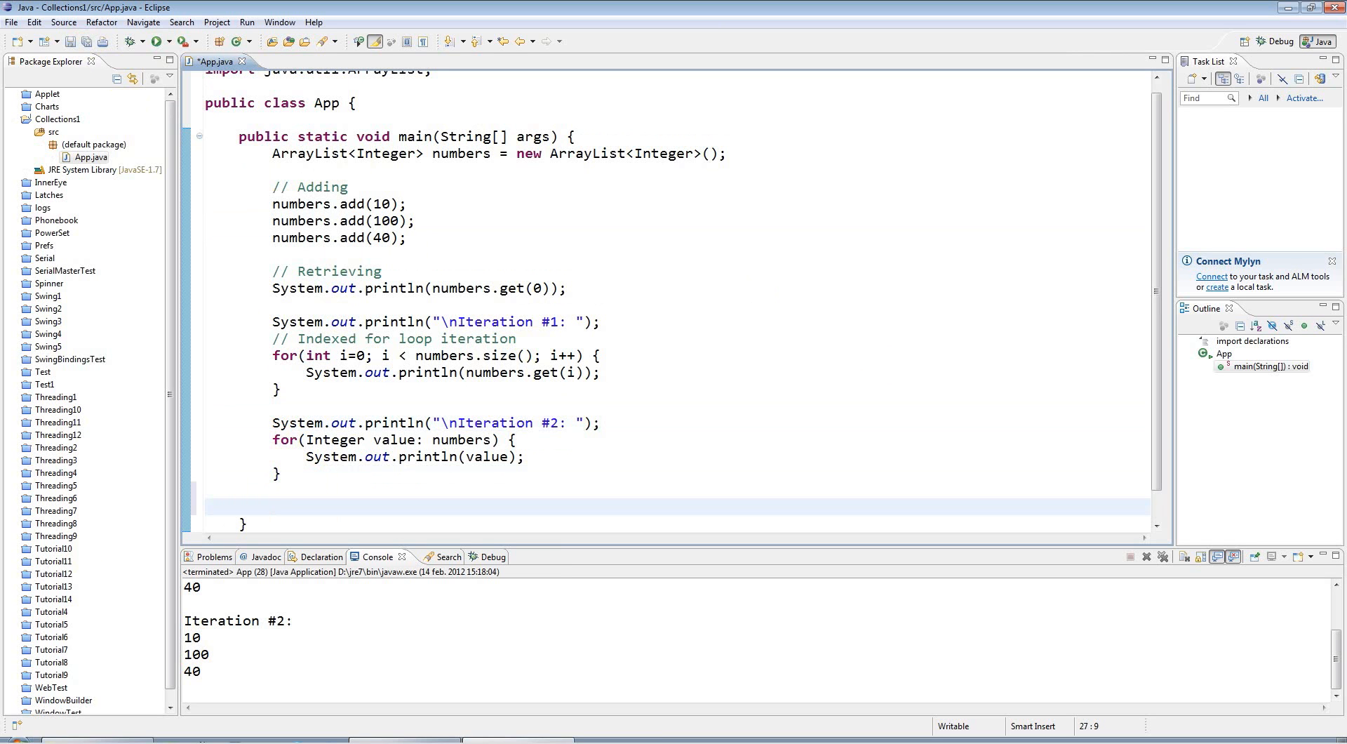
Step: Write numbers.remove(numbers.size() -1); to drop the last item
type("numbers.remove(index")
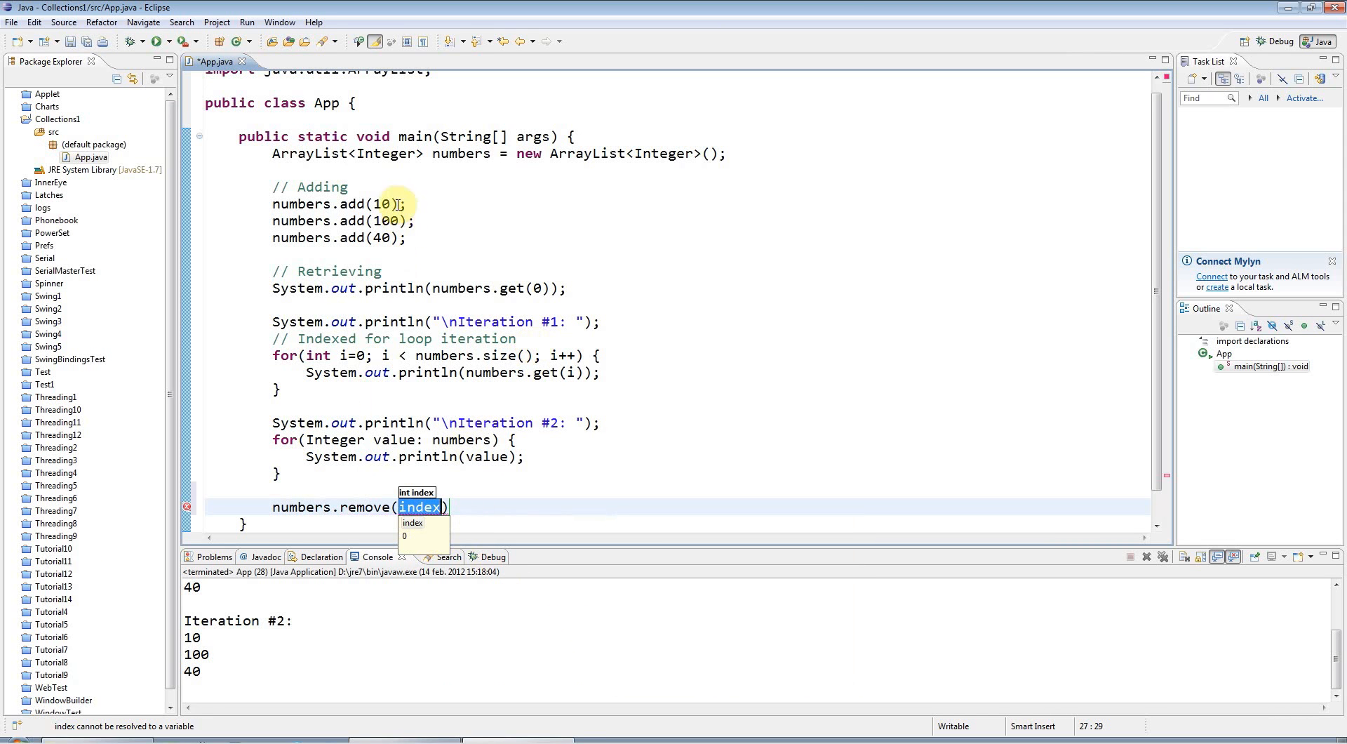
mouse_move(494, 421)
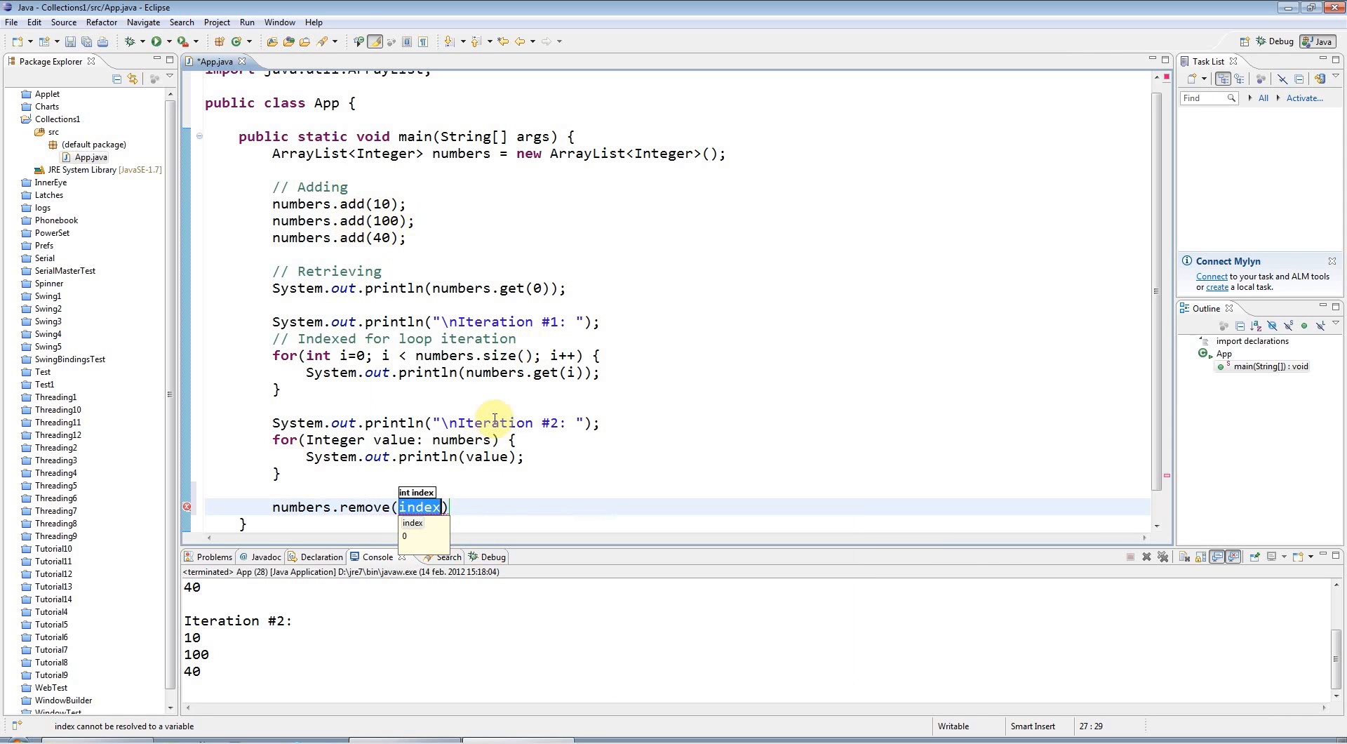
key("Delete")
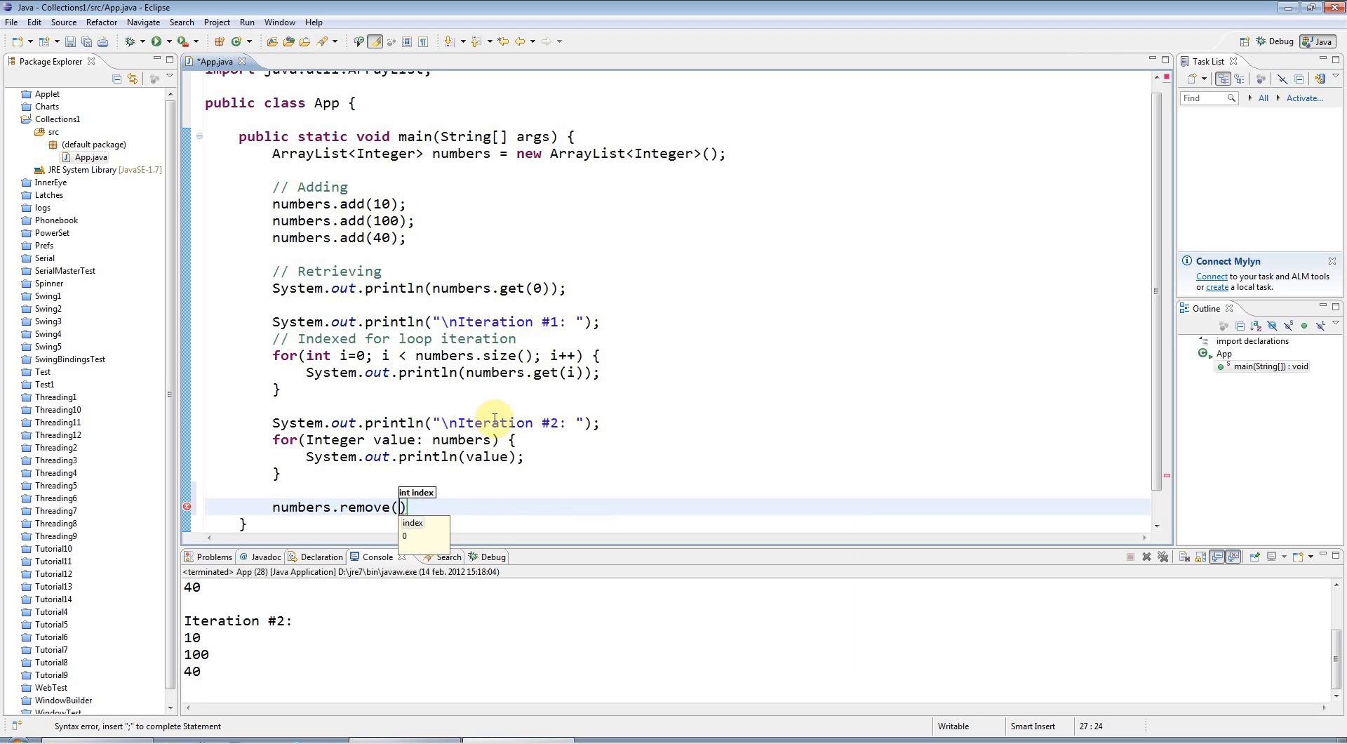
type("numbers.size(")
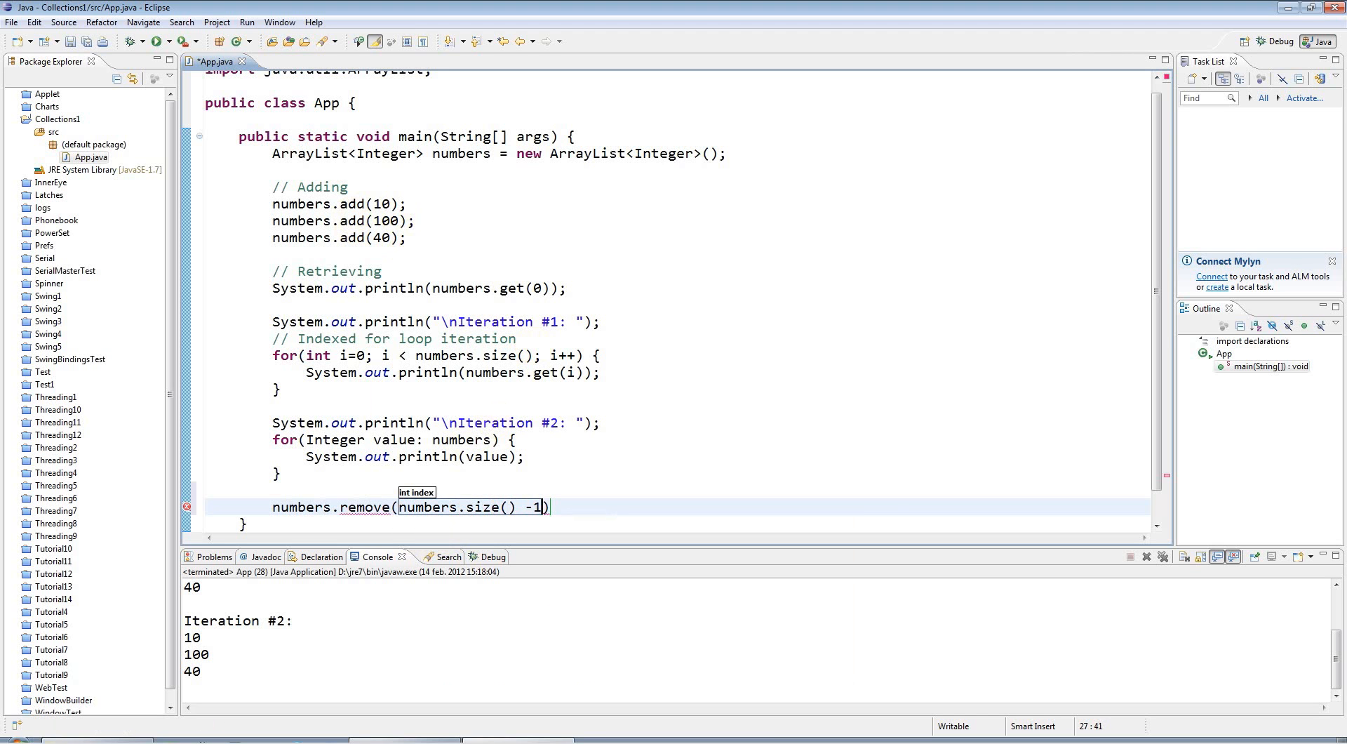
type(";")
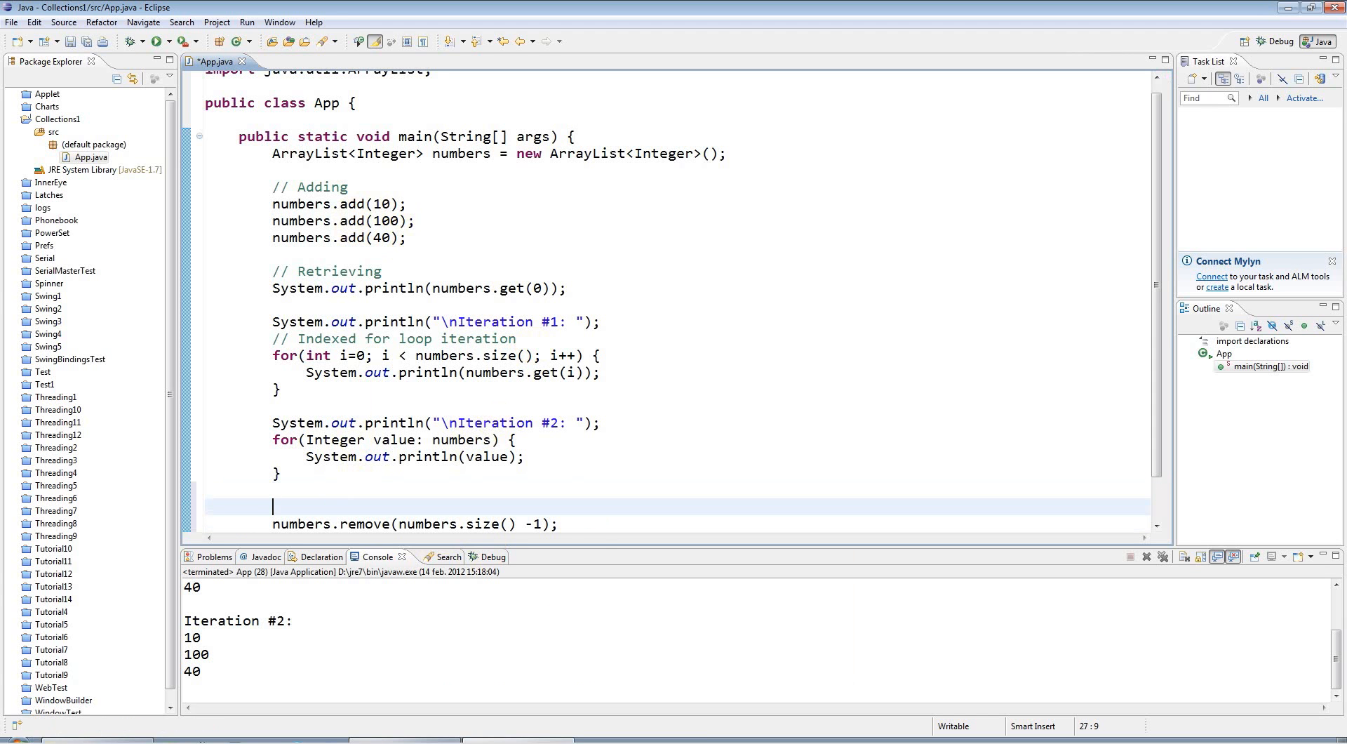
Step: Add a // Removing items (careful!) comment and point out the Integer type and remove line
type("//")
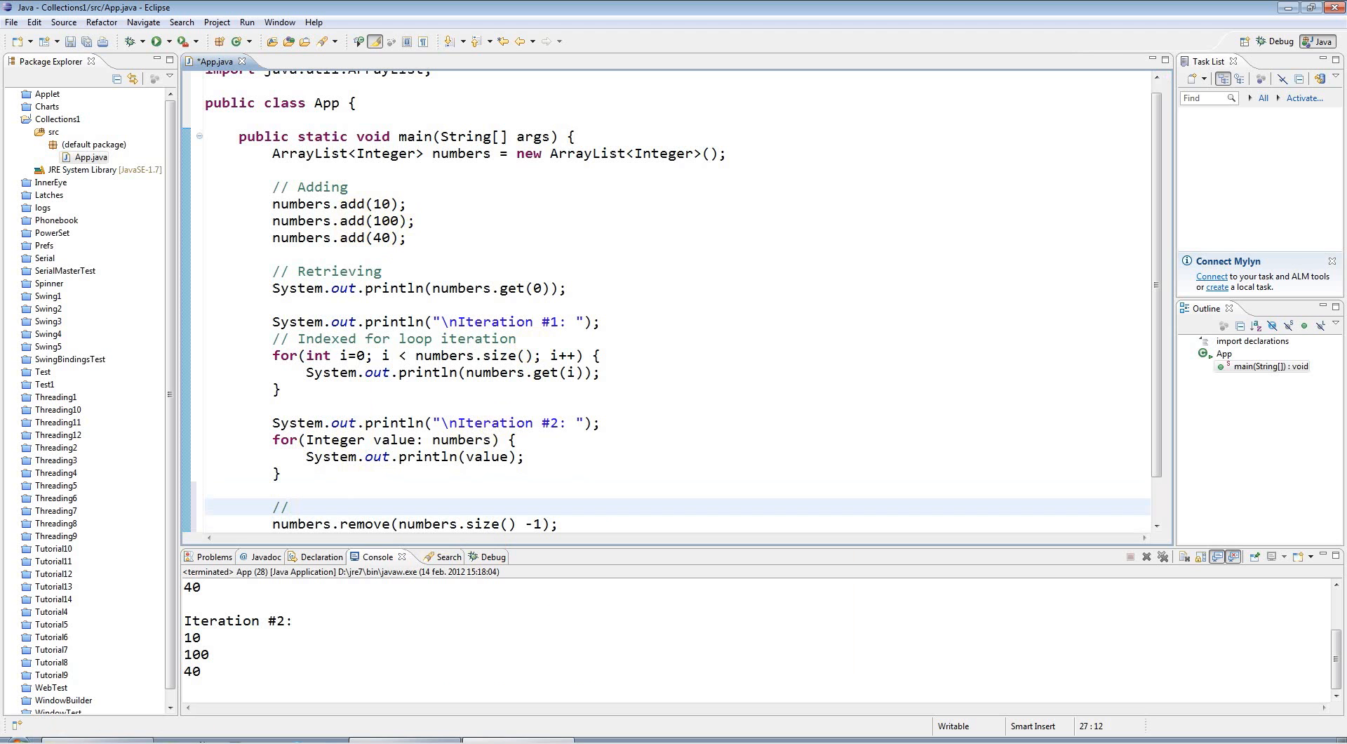
type("Removing")
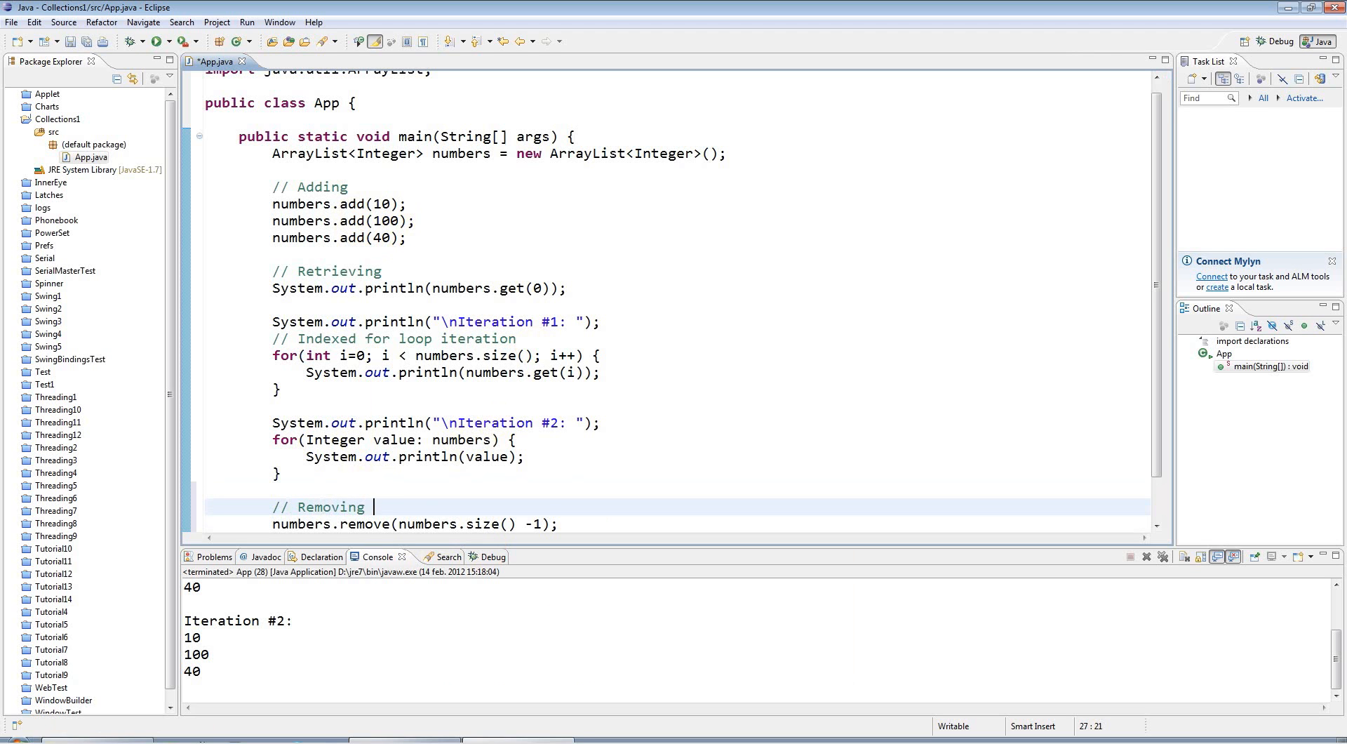
type("items (car")
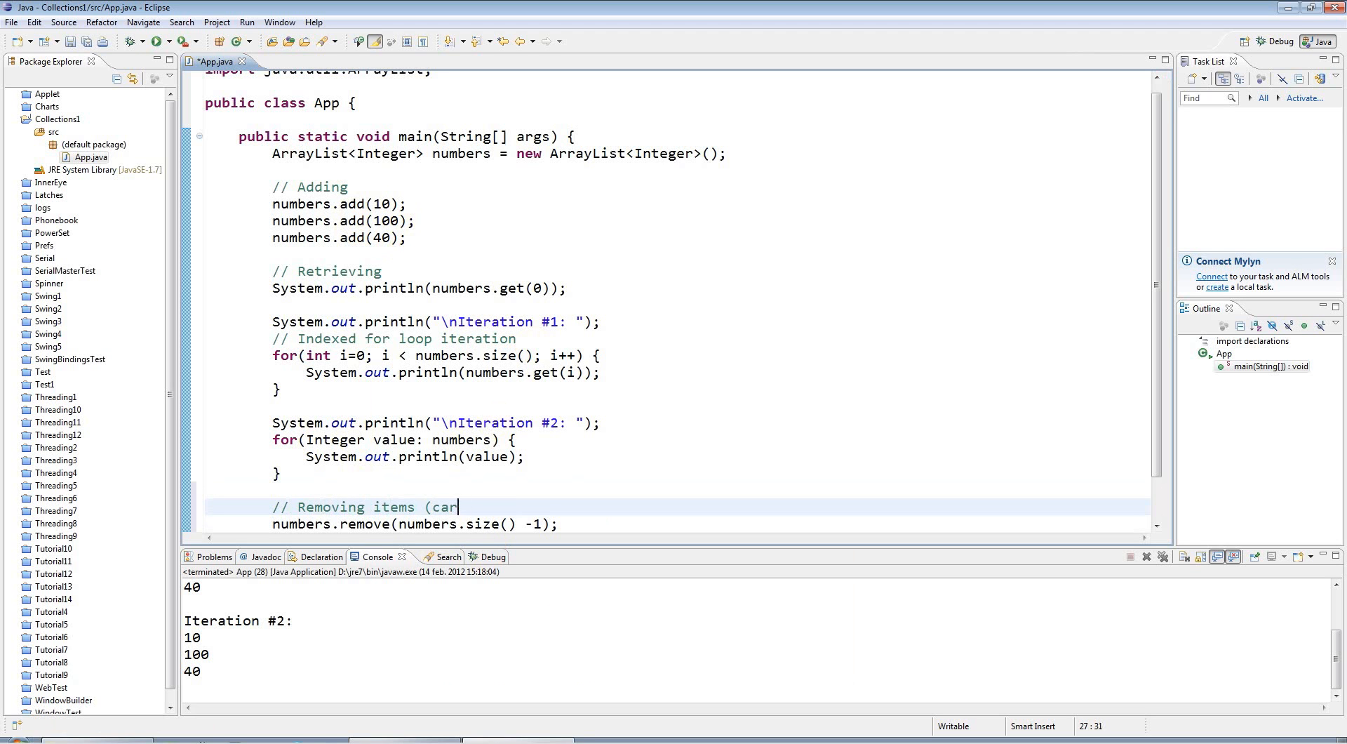
type("eful!)")
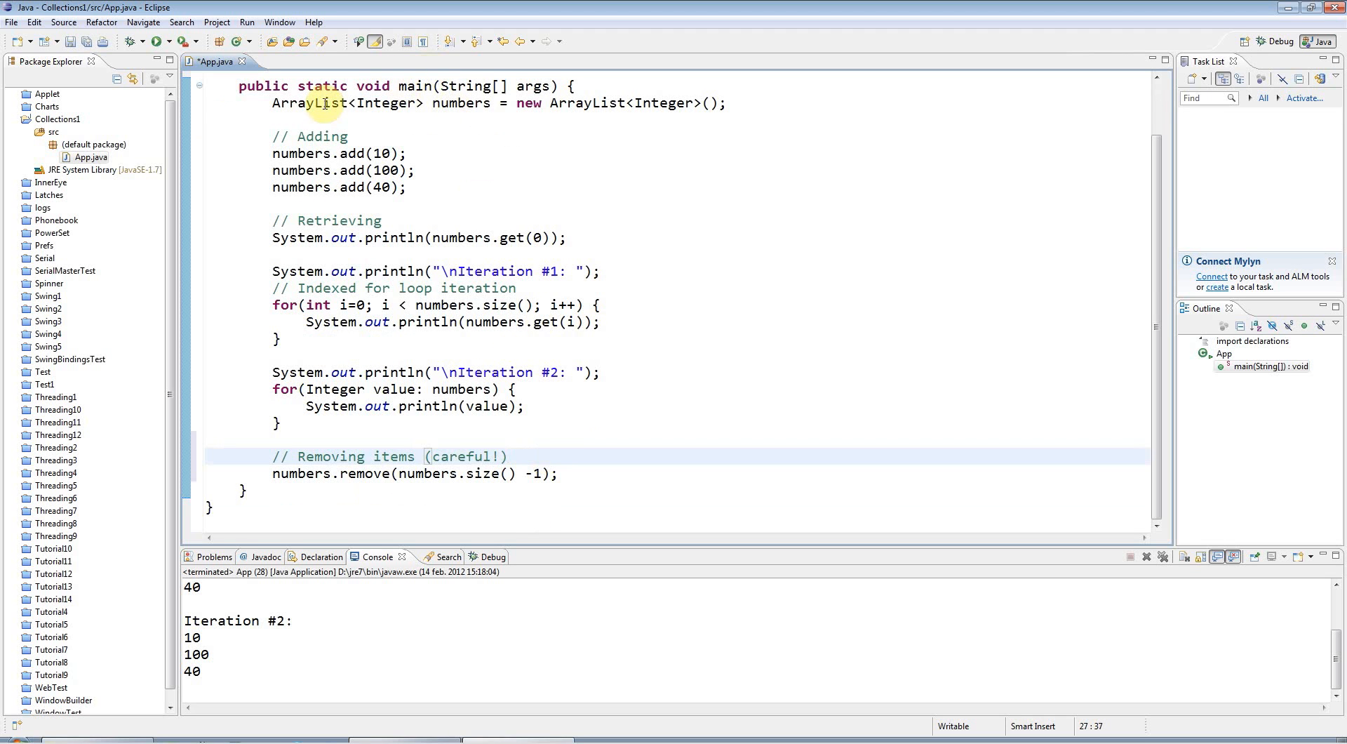
left_click(327, 103)
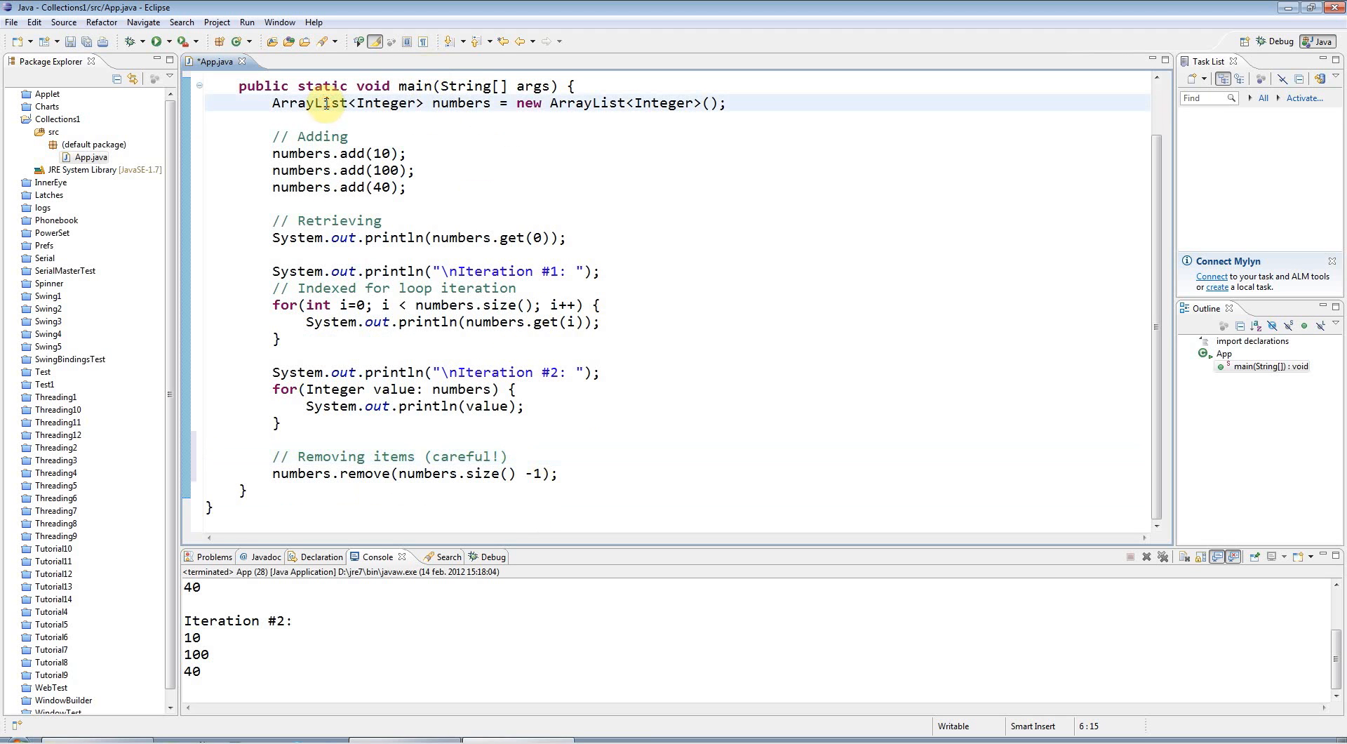
double_click(666, 102)
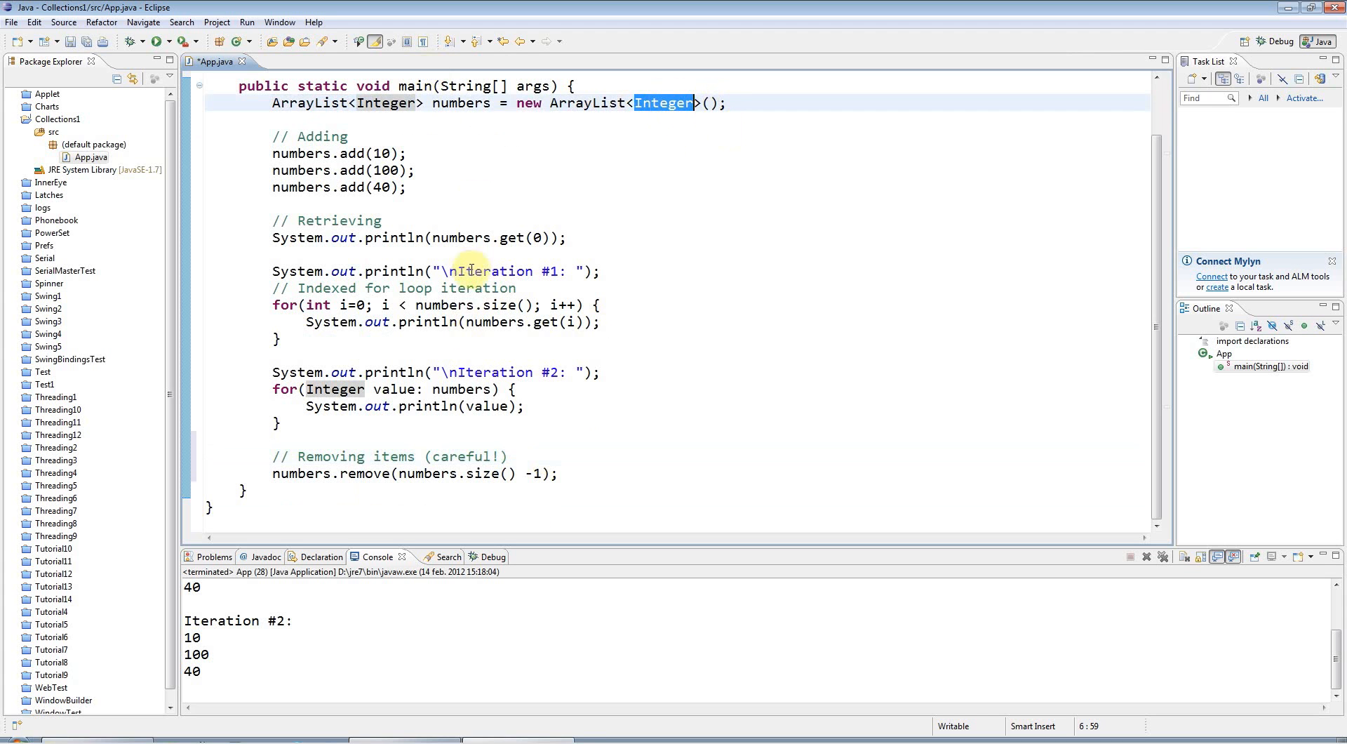
mouse_move(556, 137)
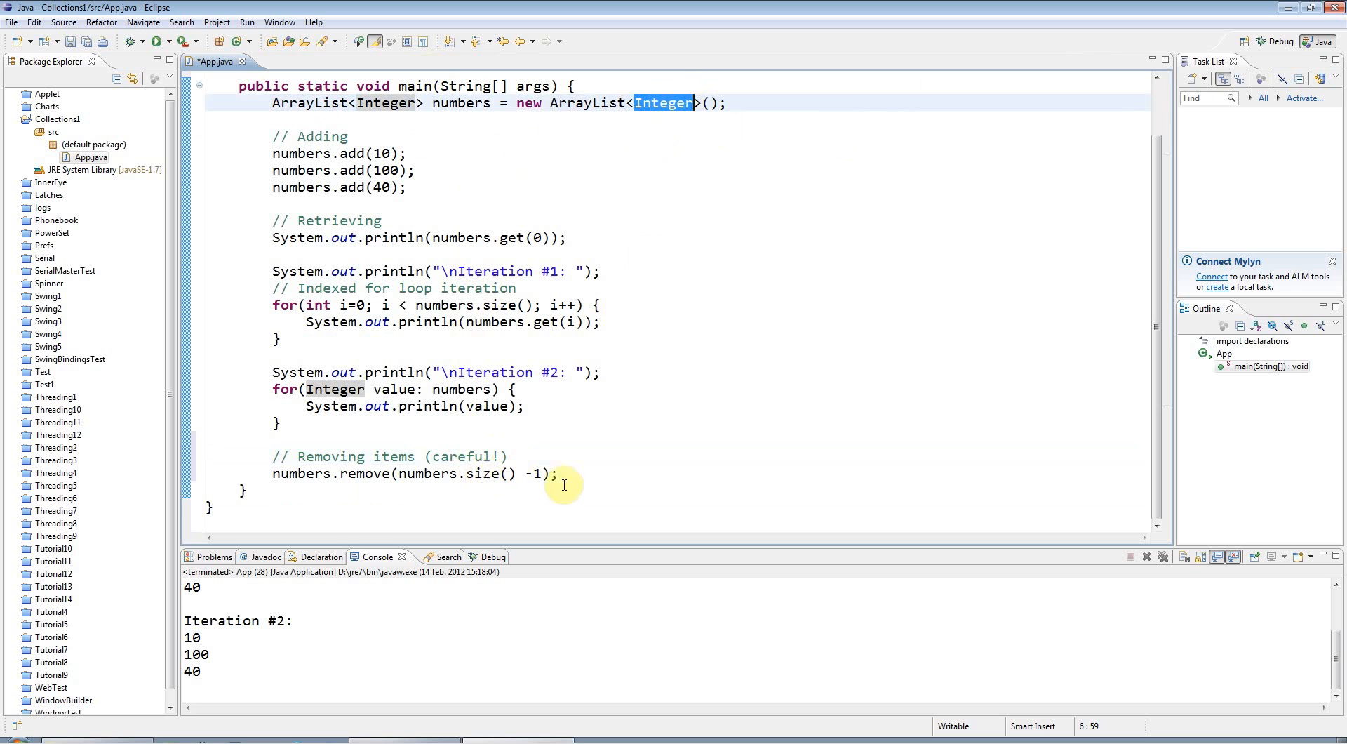
mouse_move(407, 473)
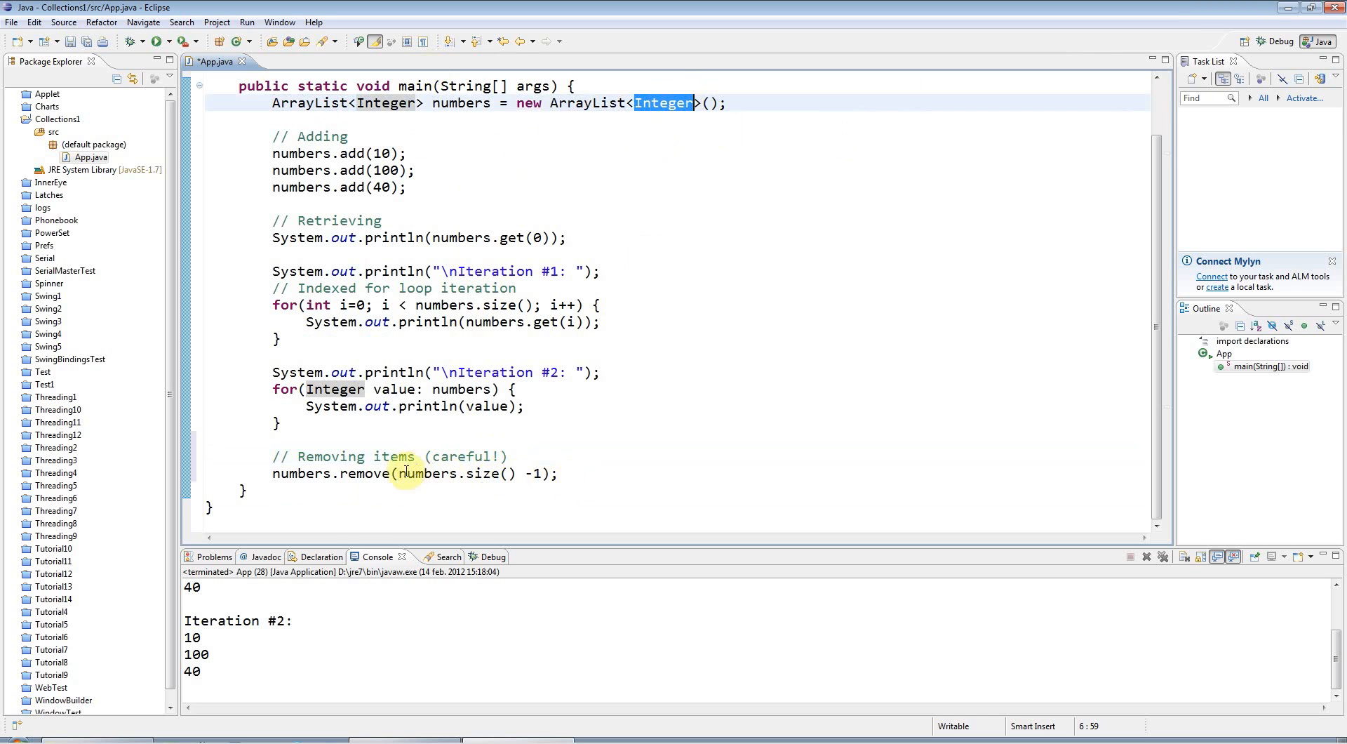
triple_click(412, 473)
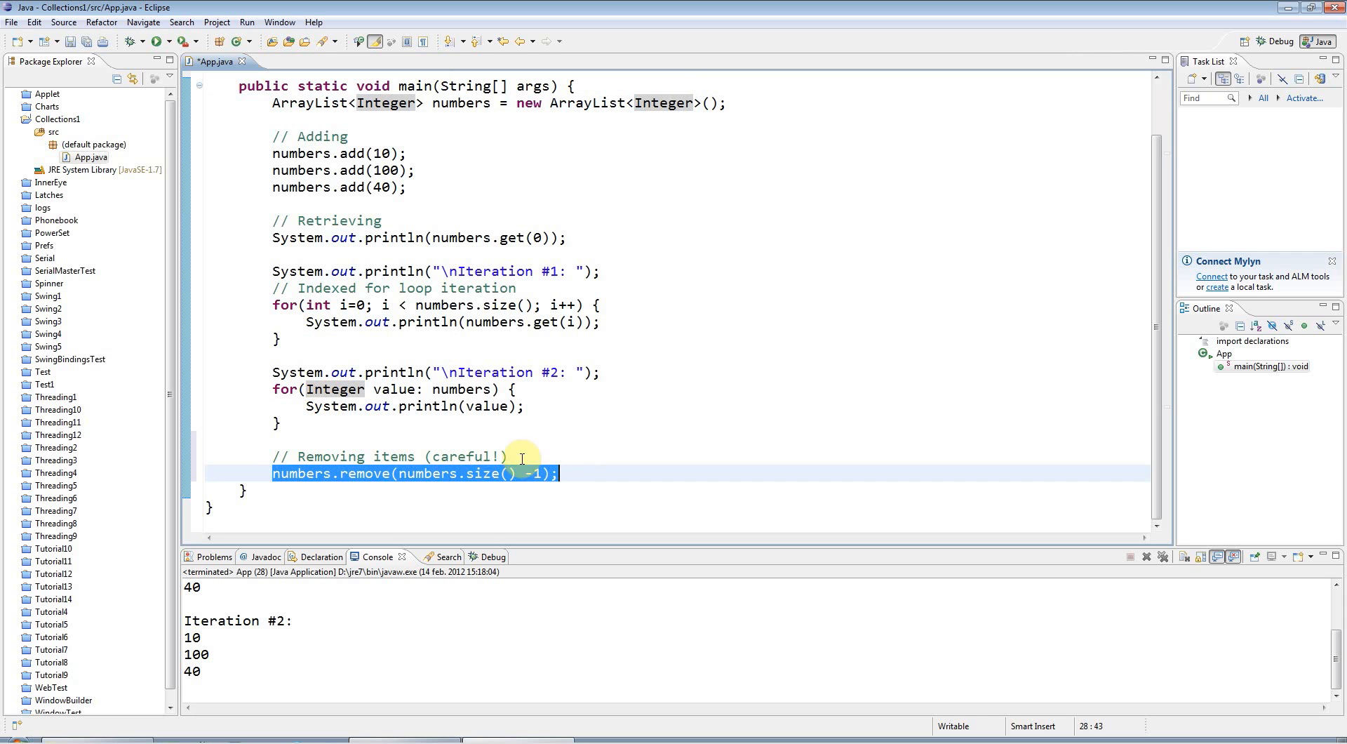
mouse_move(643, 525)
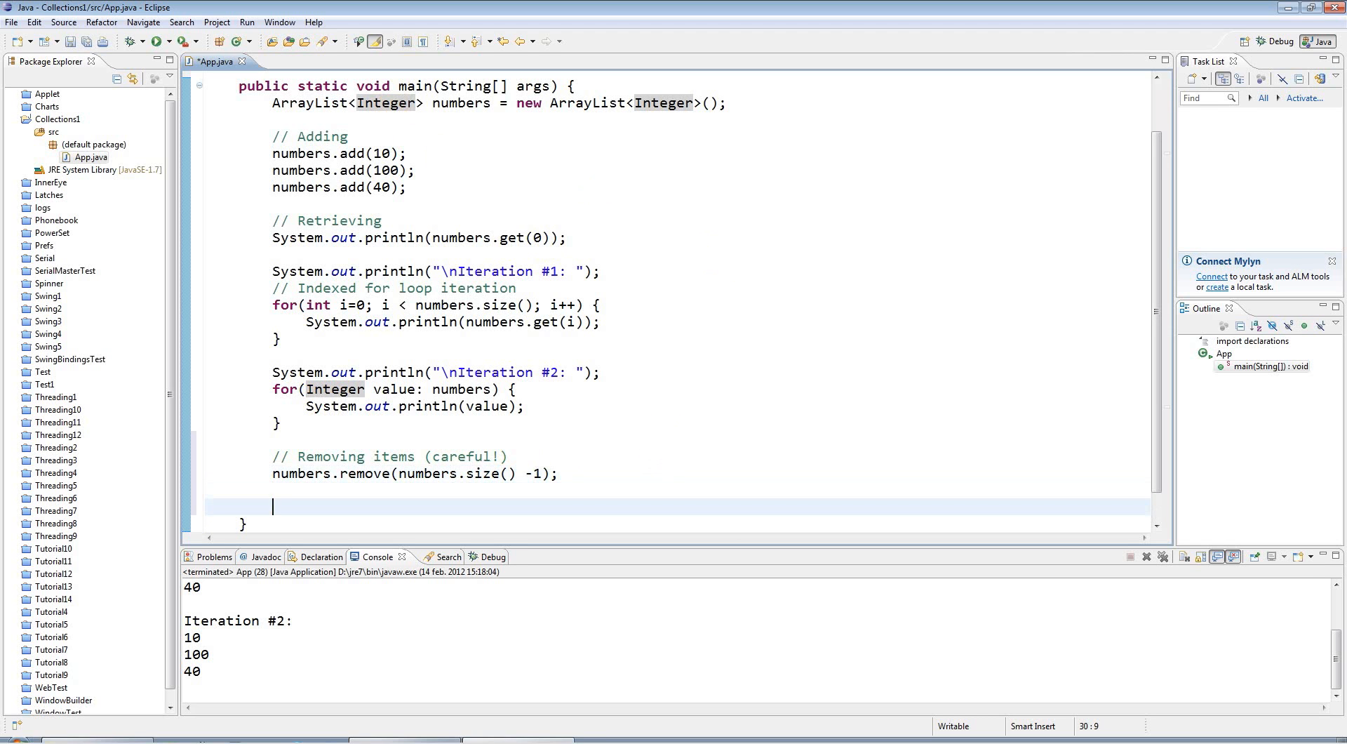
Step: Add a '// This is VERY slow' comment and numbers.remove(0); then cut the removal lines to move them
type("//")
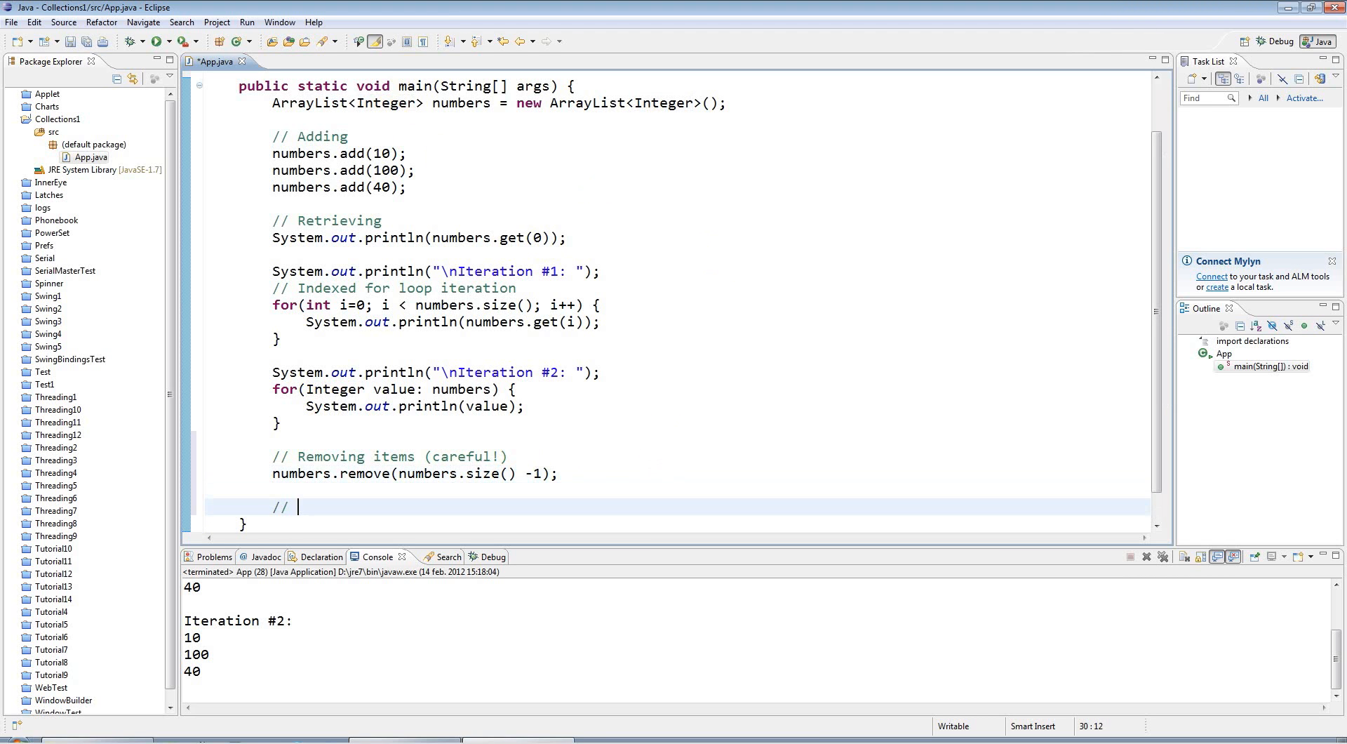
type("This is VERY slow")
type("numbers.")
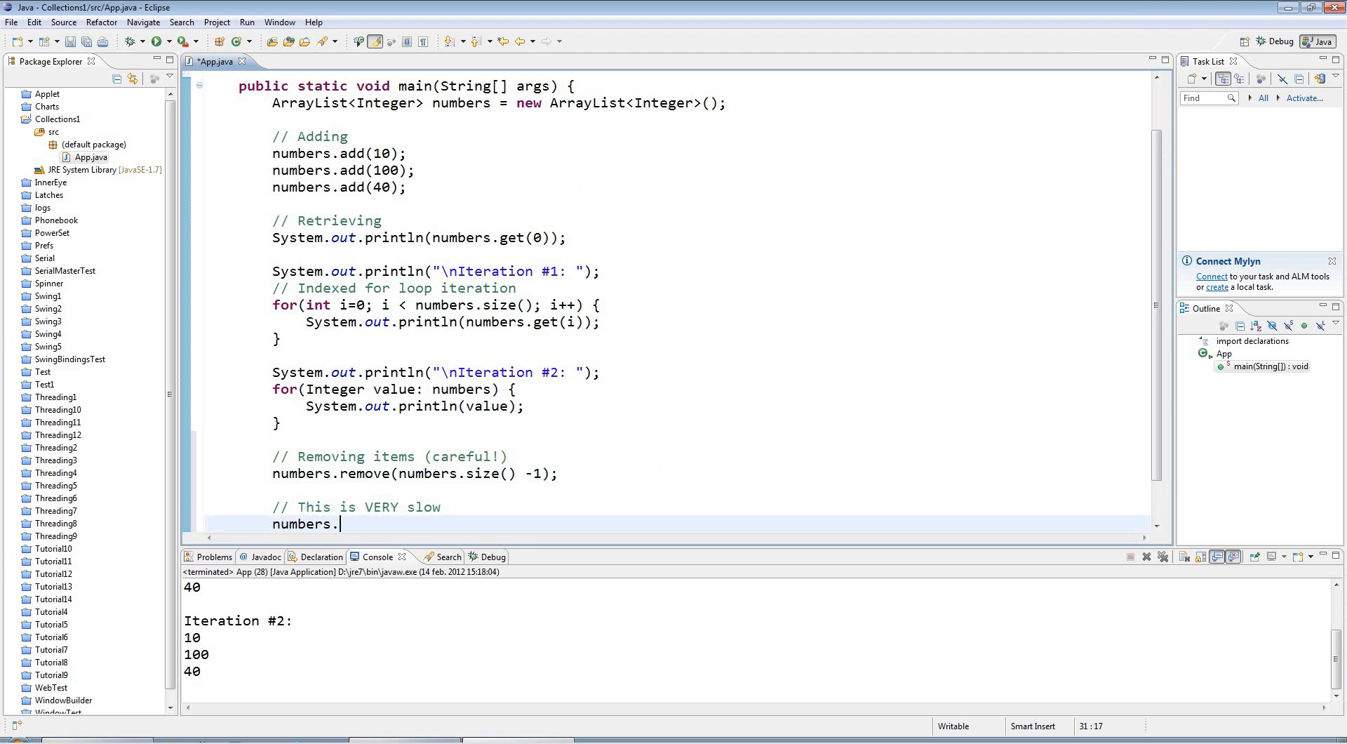
type("remove(0);")
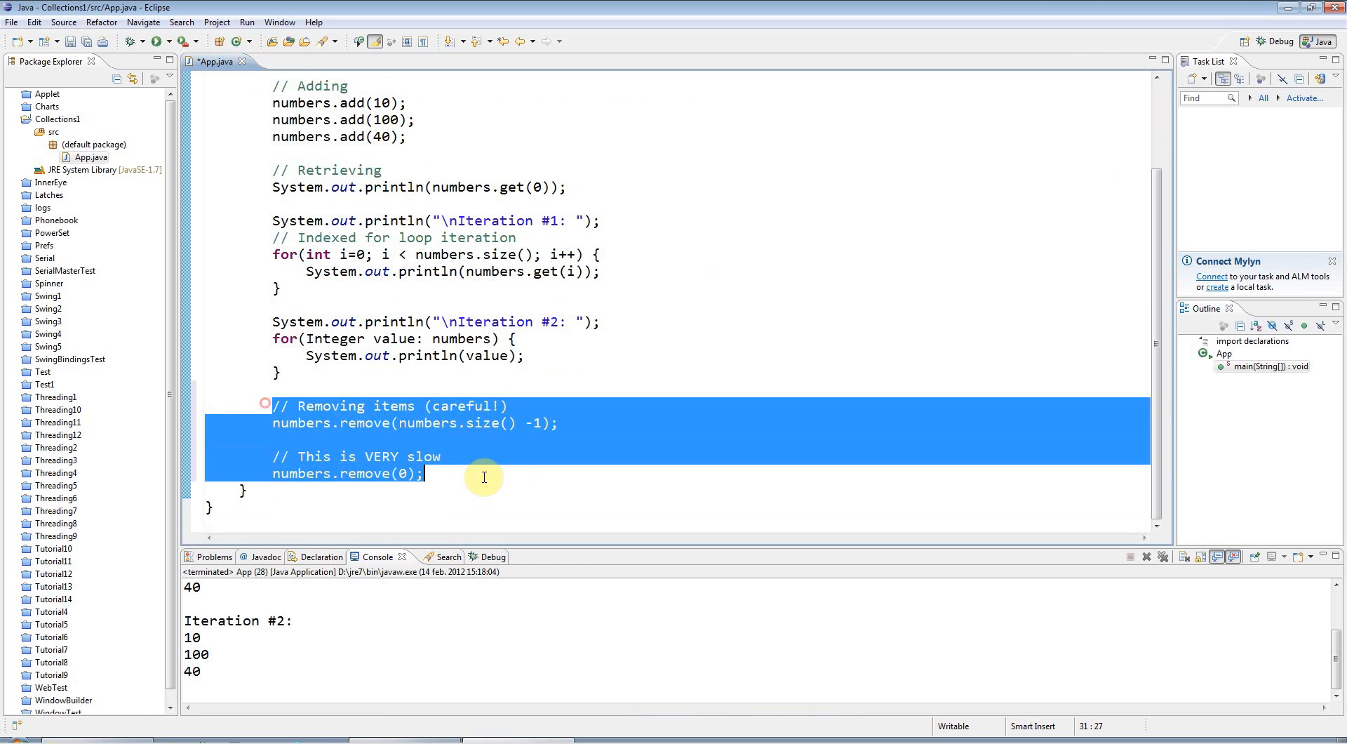
key("Delete")
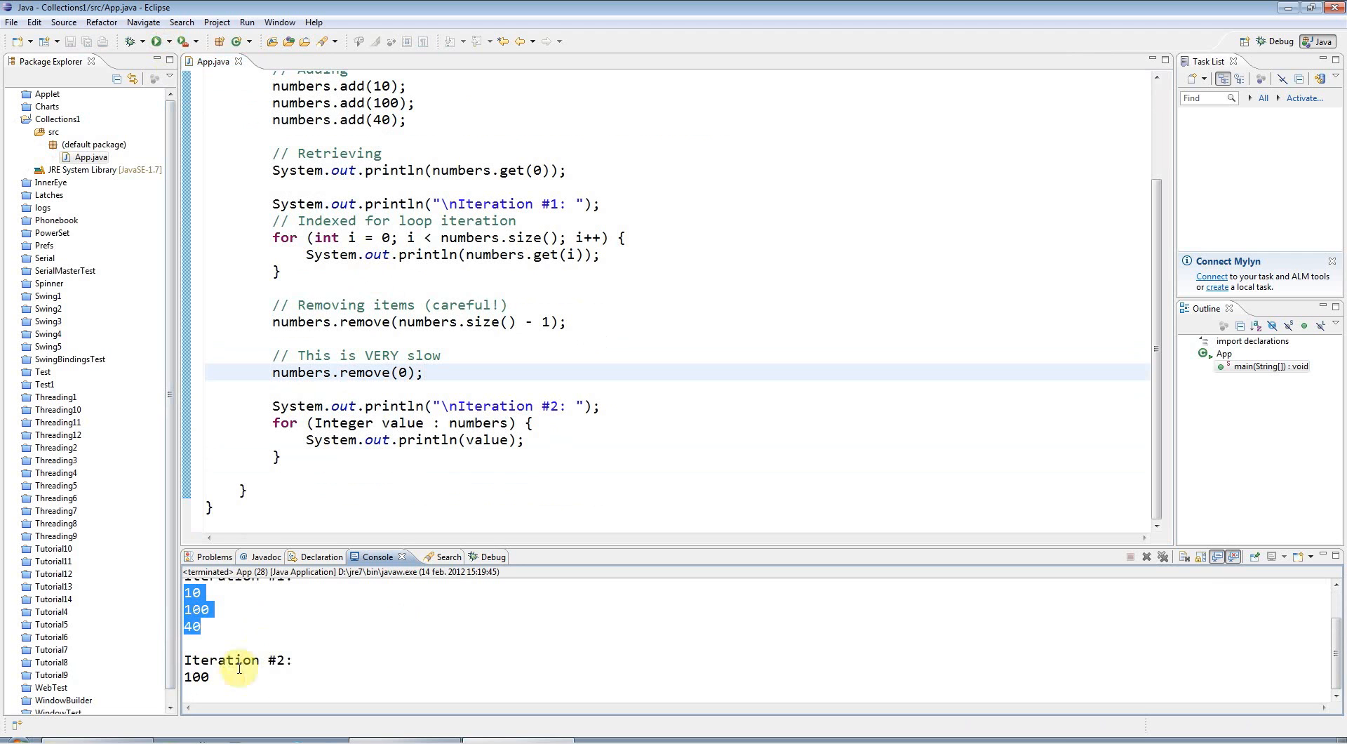
mouse_move(306, 351)
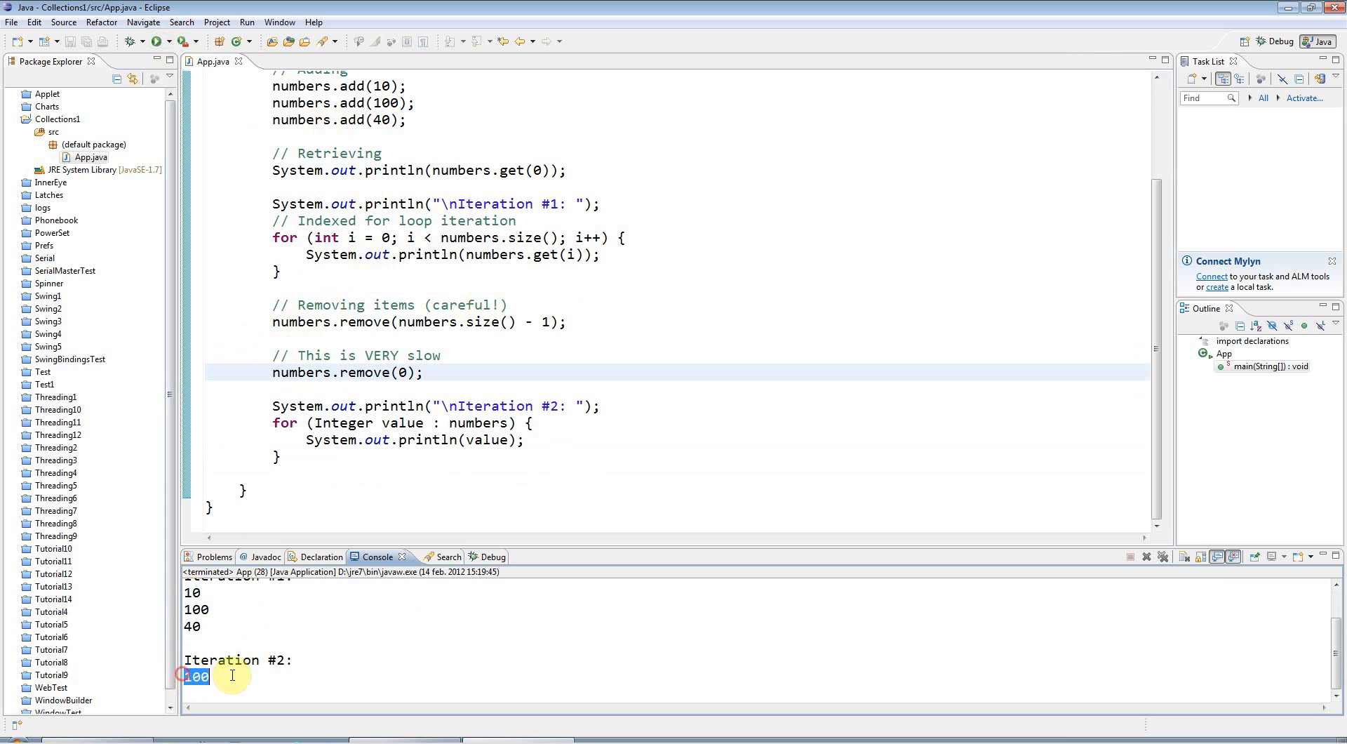
left_click(274, 305)
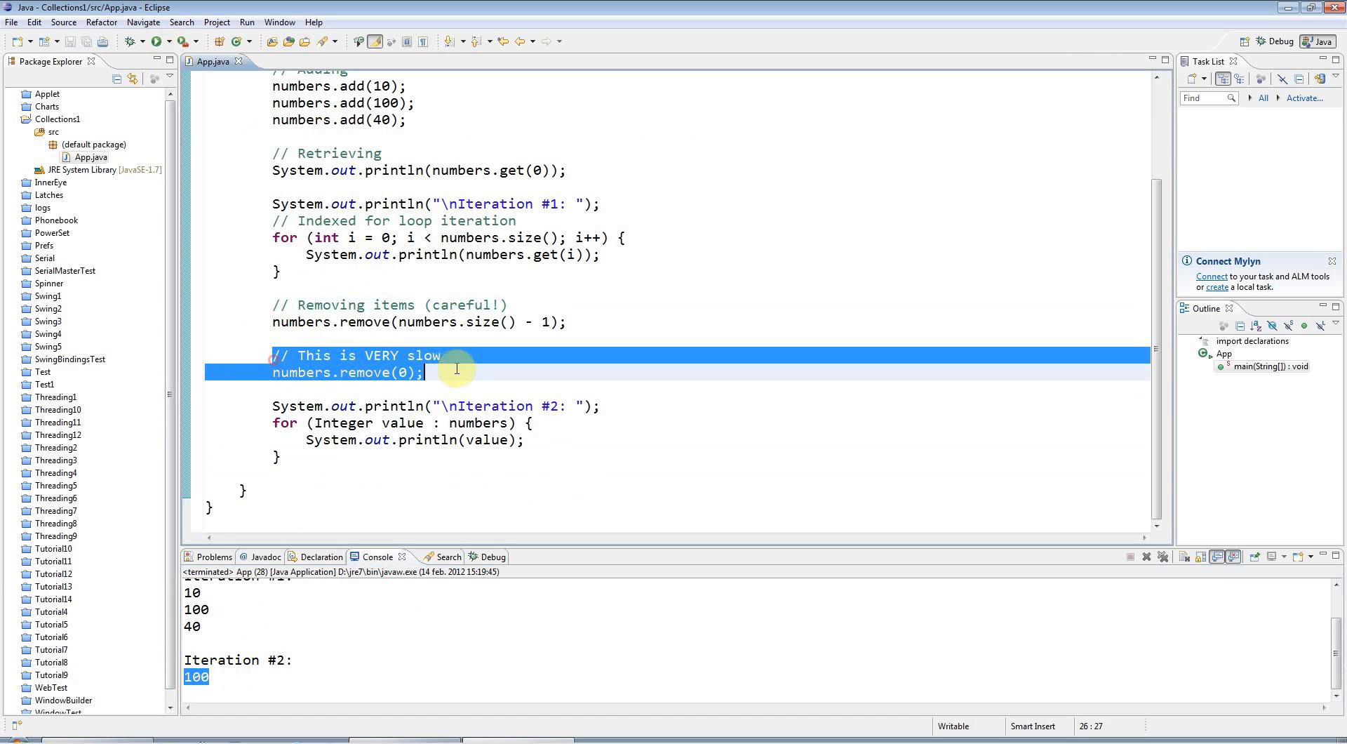
mouse_move(430, 348)
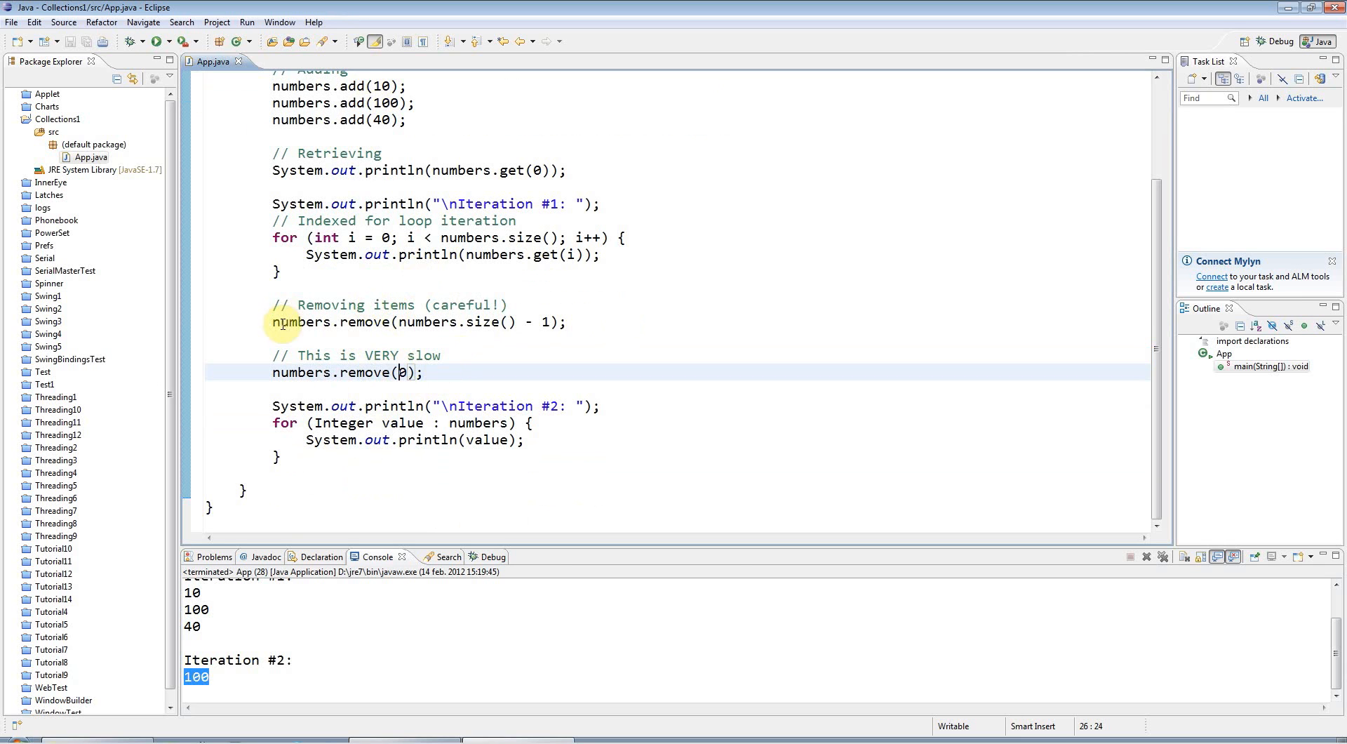
triple_click(418, 323)
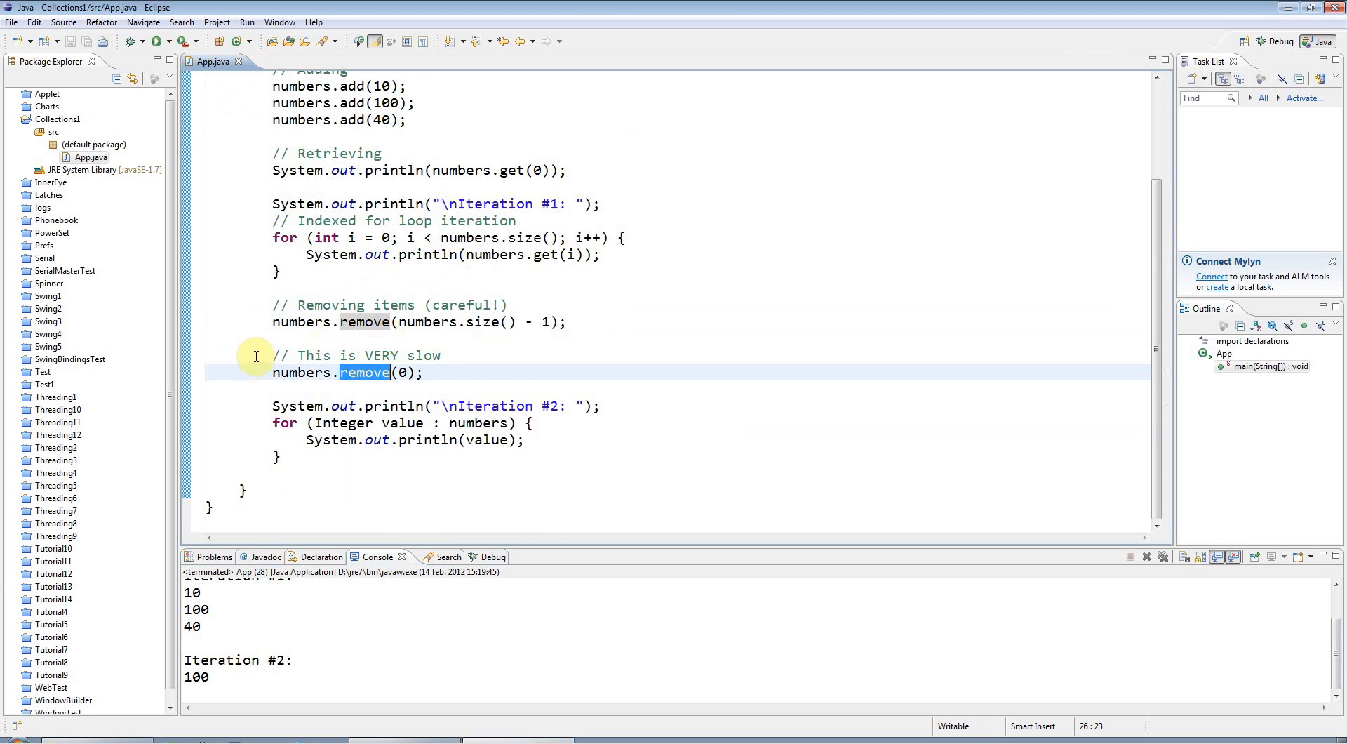
mouse_move(276, 361)
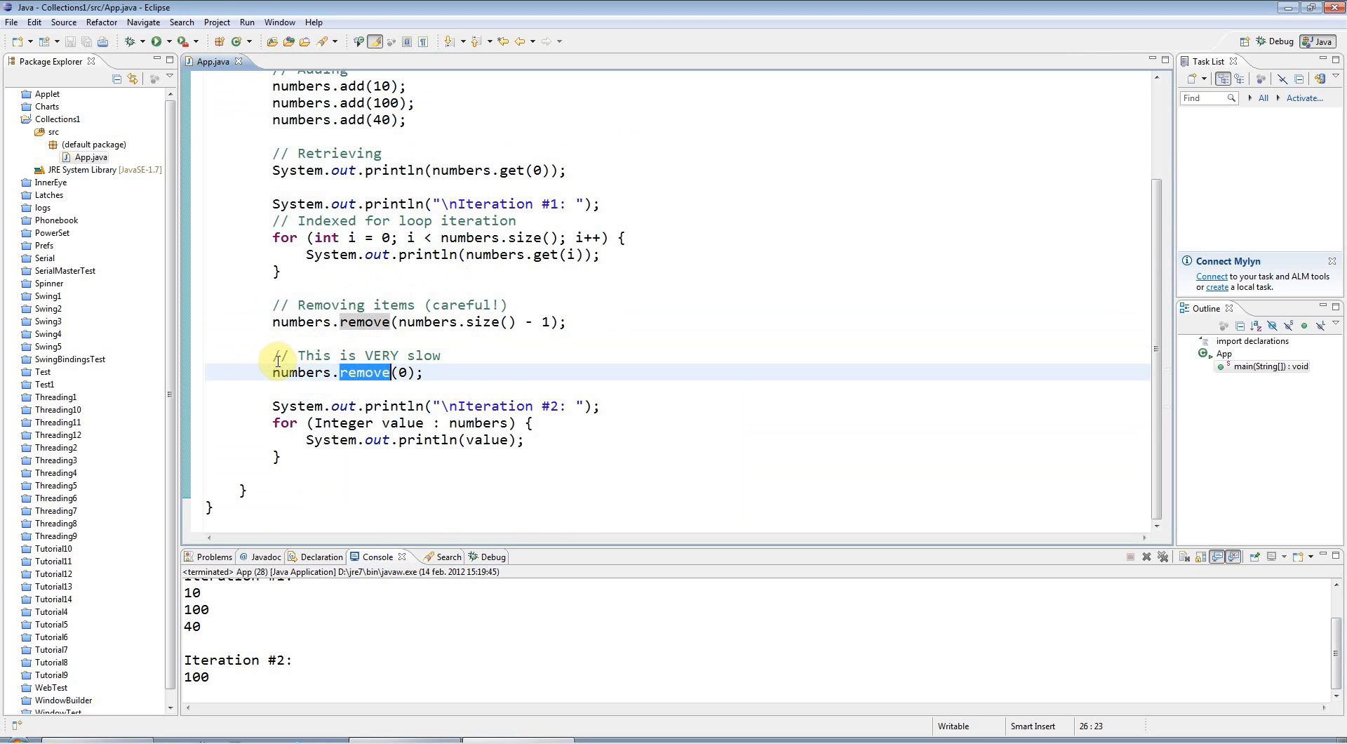
mouse_move(312, 381)
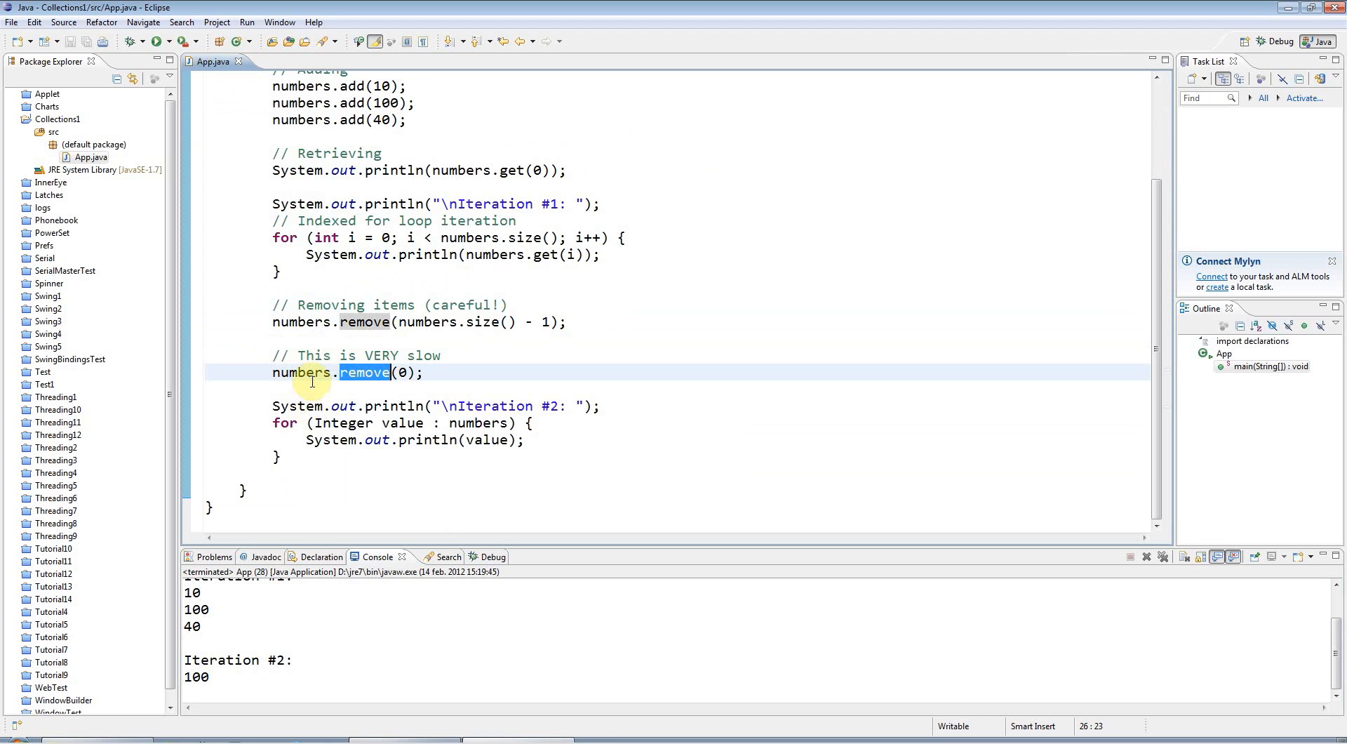
mouse_move(347, 355)
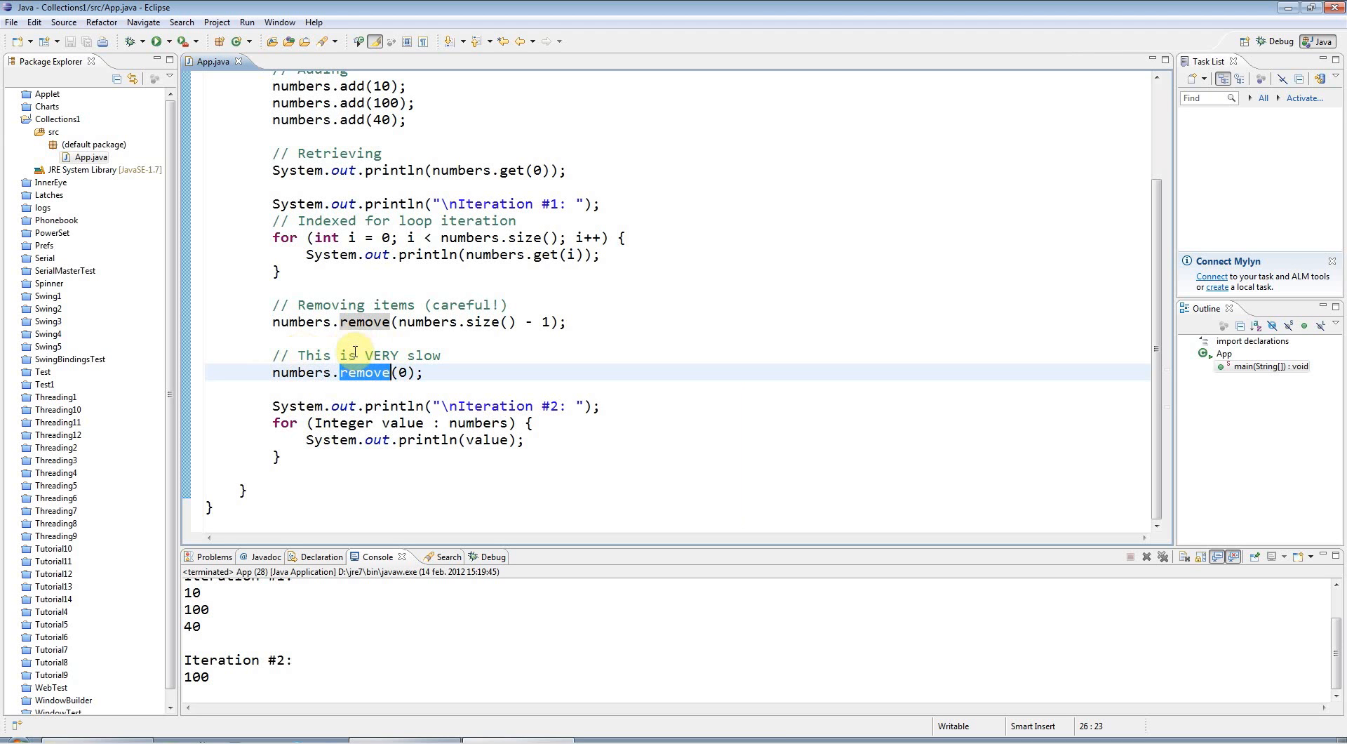
mouse_move(403, 346)
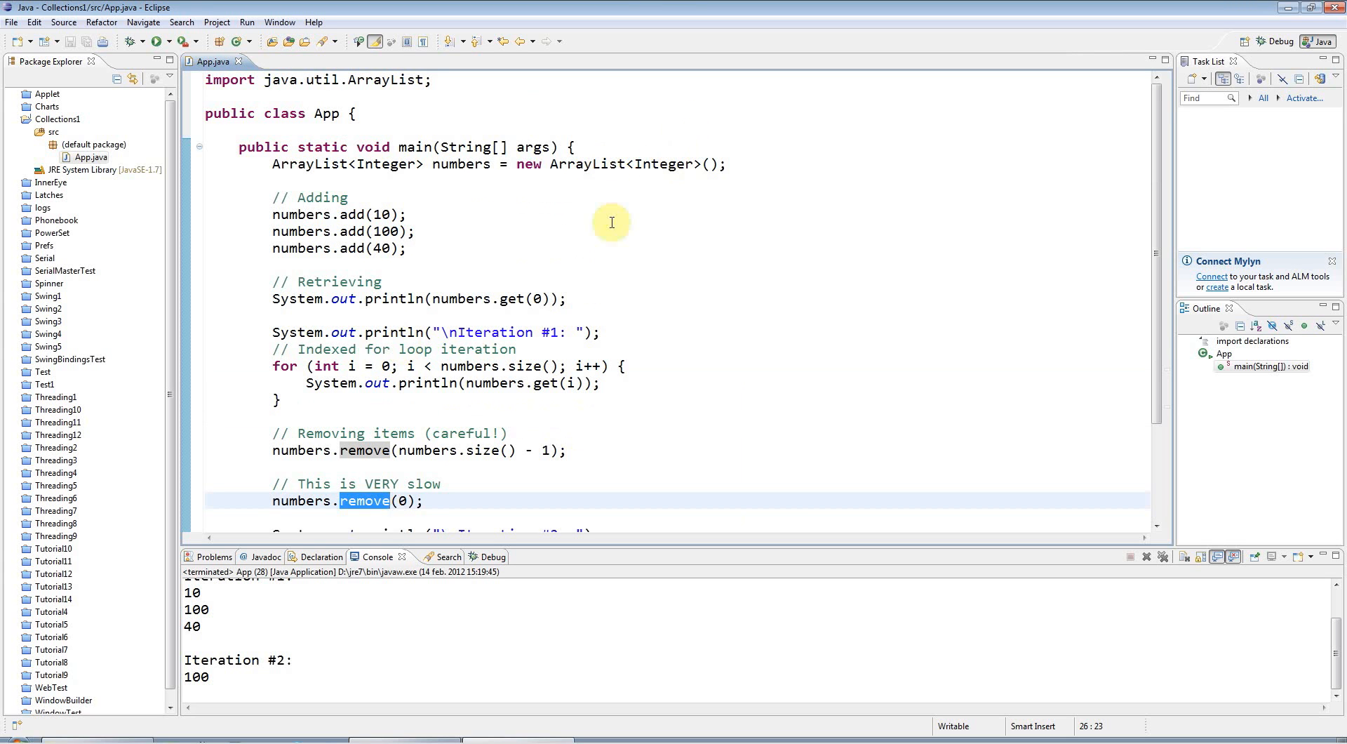
mouse_move(575, 174)
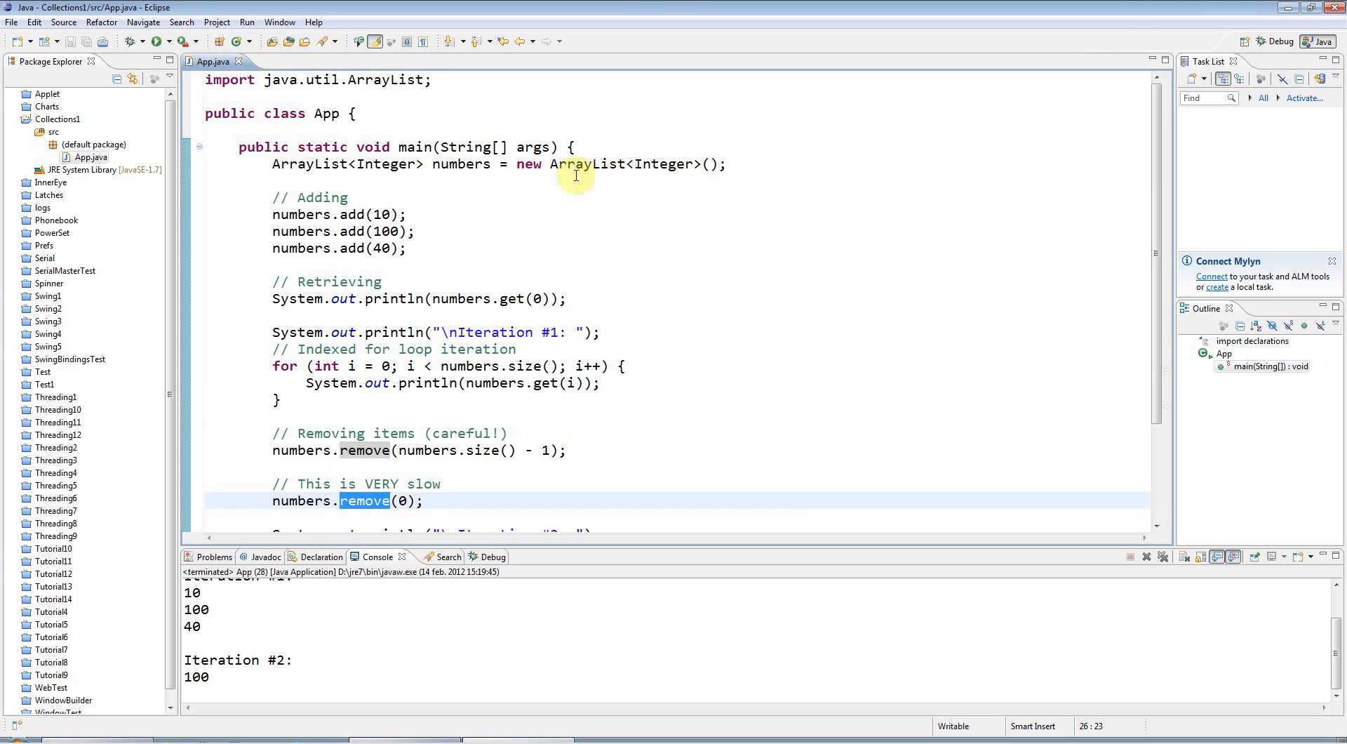
scroll("down", 3)
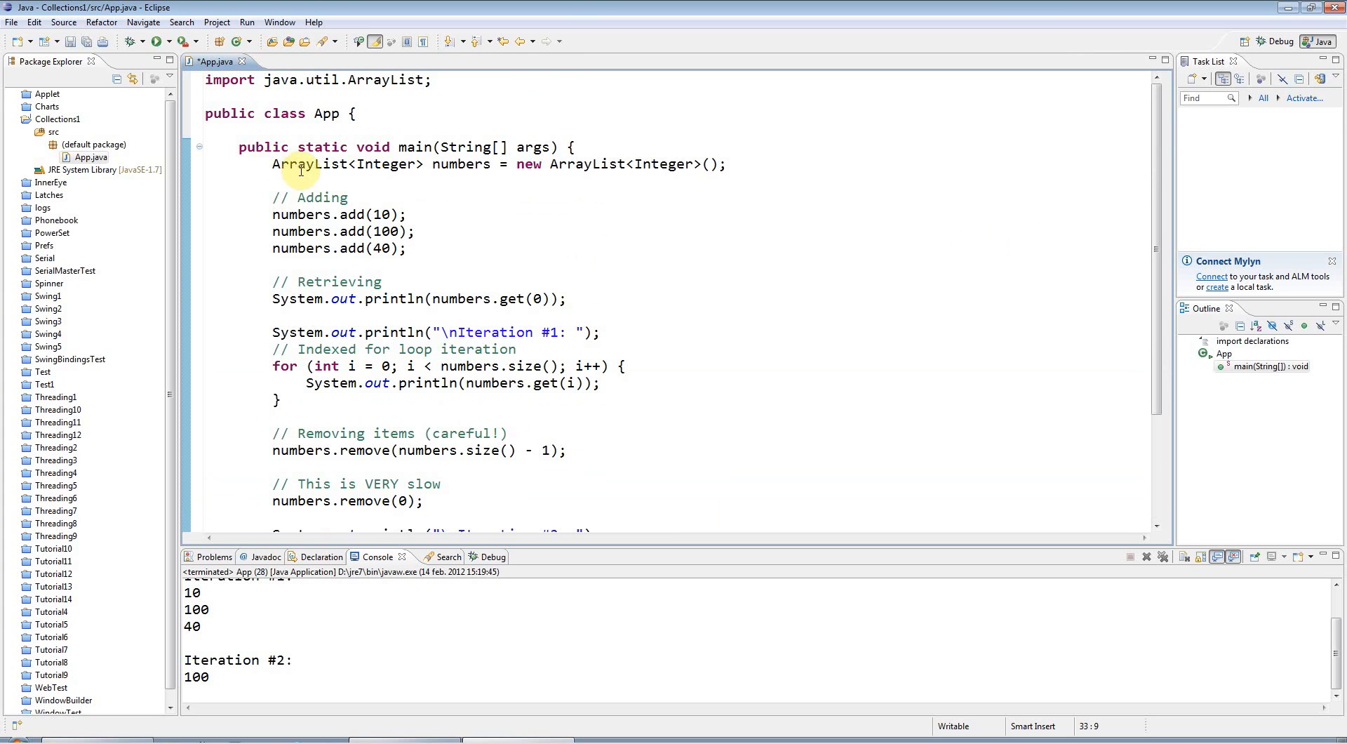
double_click(309, 165)
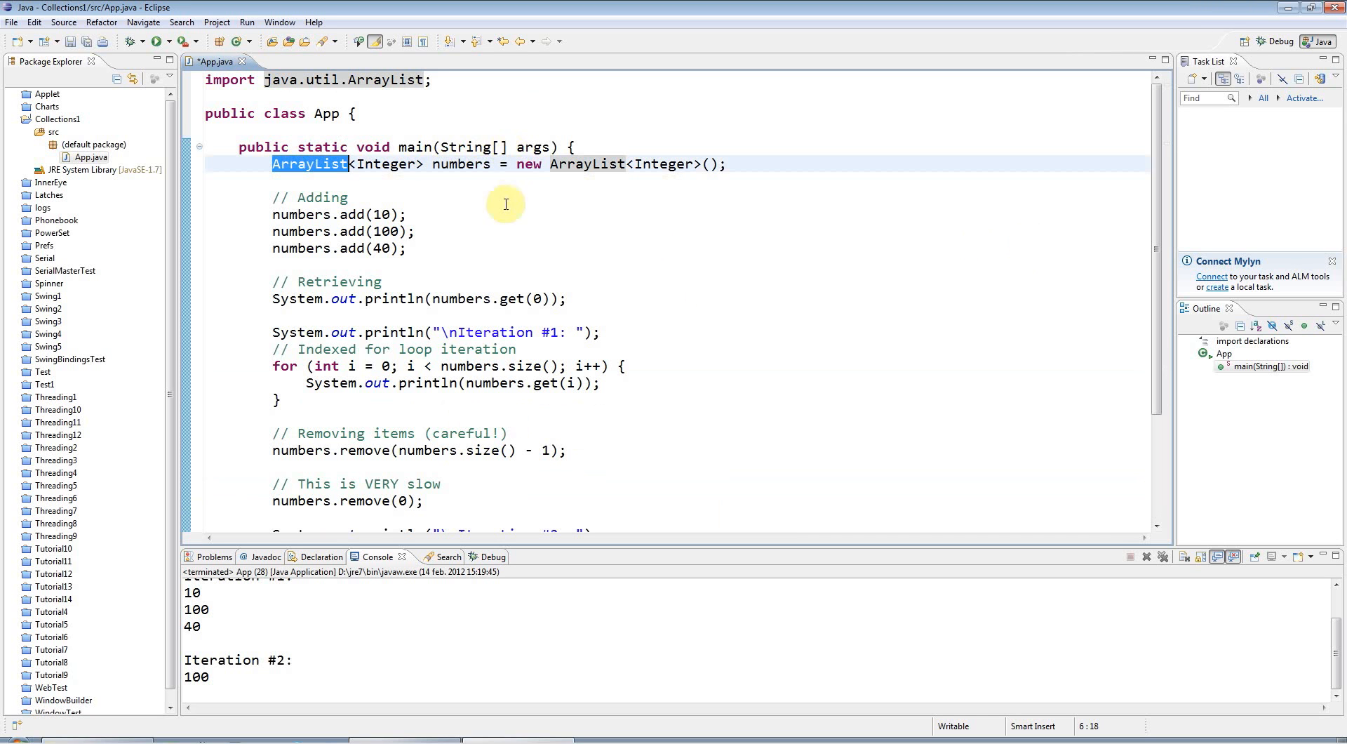
scroll("down", 3)
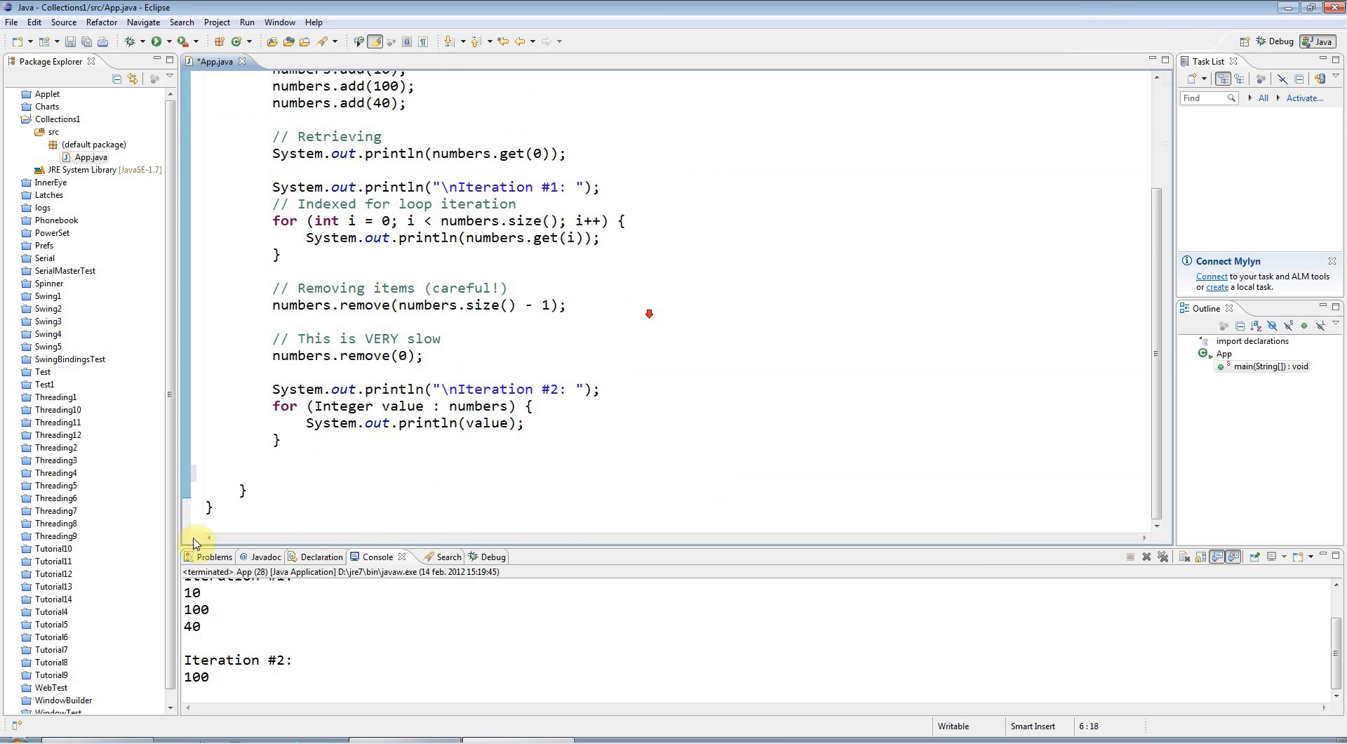
Step: Add a '// List interface ...' comment on a new line after the second iteration loop
left_click(275, 473)
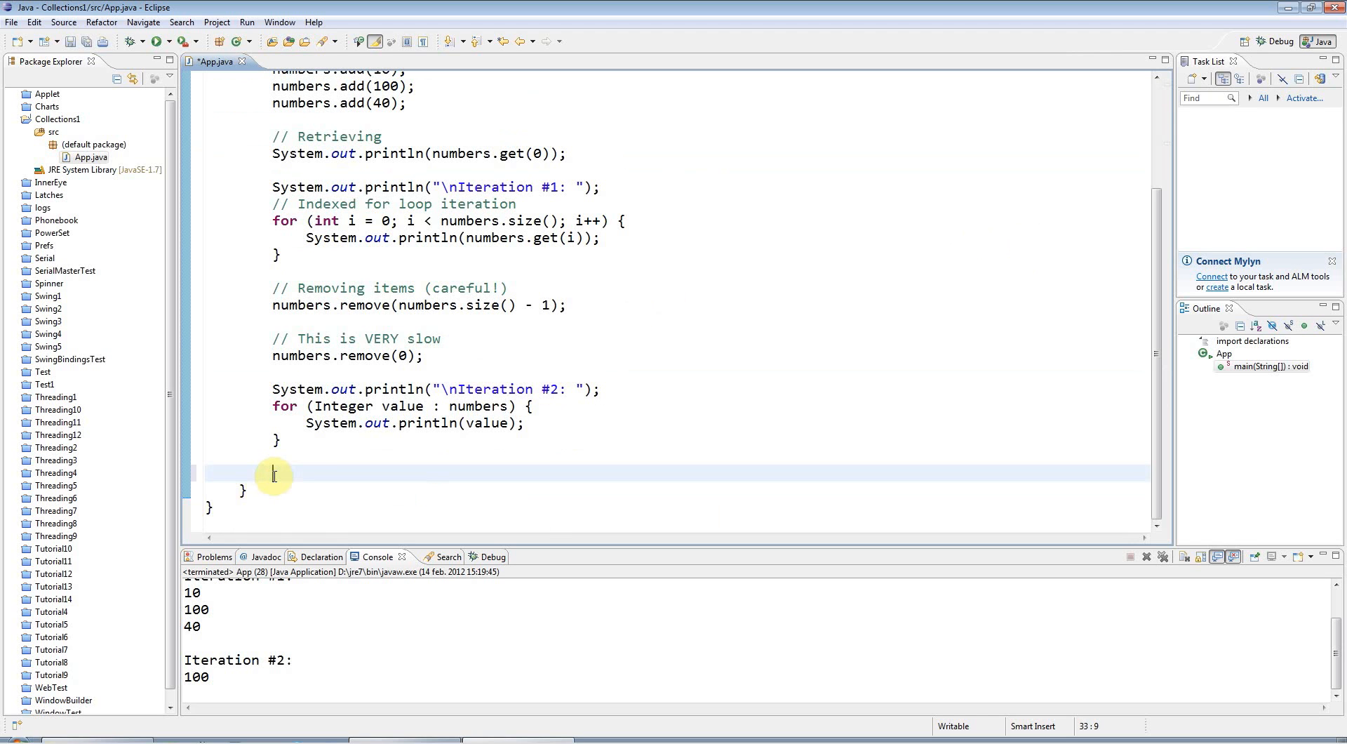
type("// List inte")
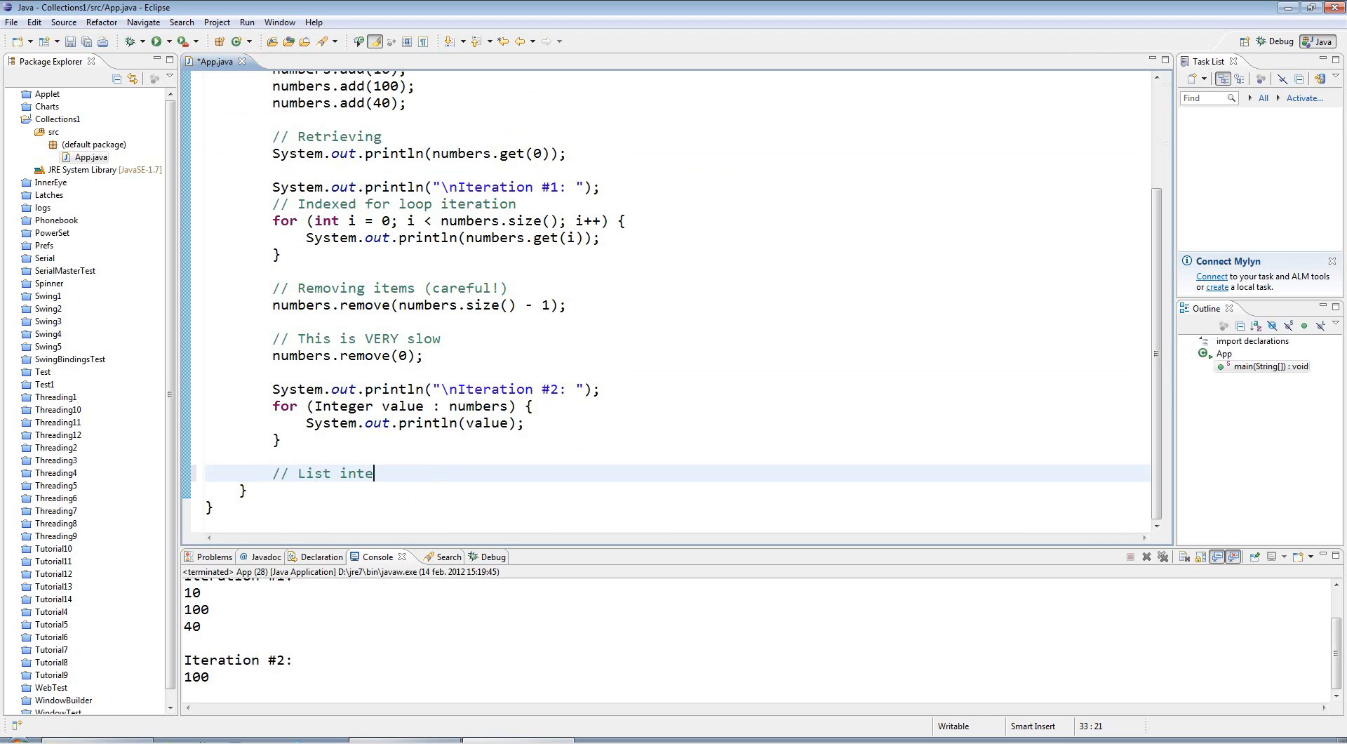
type("rface ...")
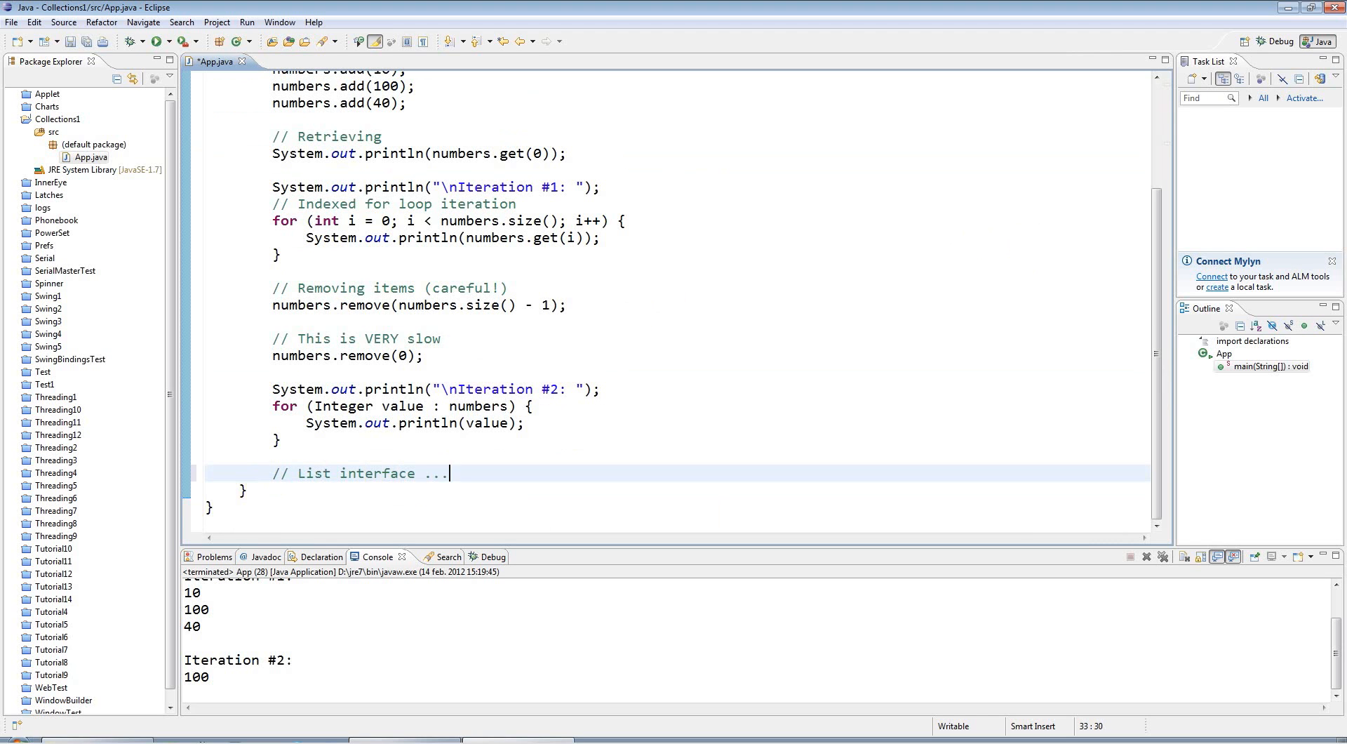
type("List values = new A")
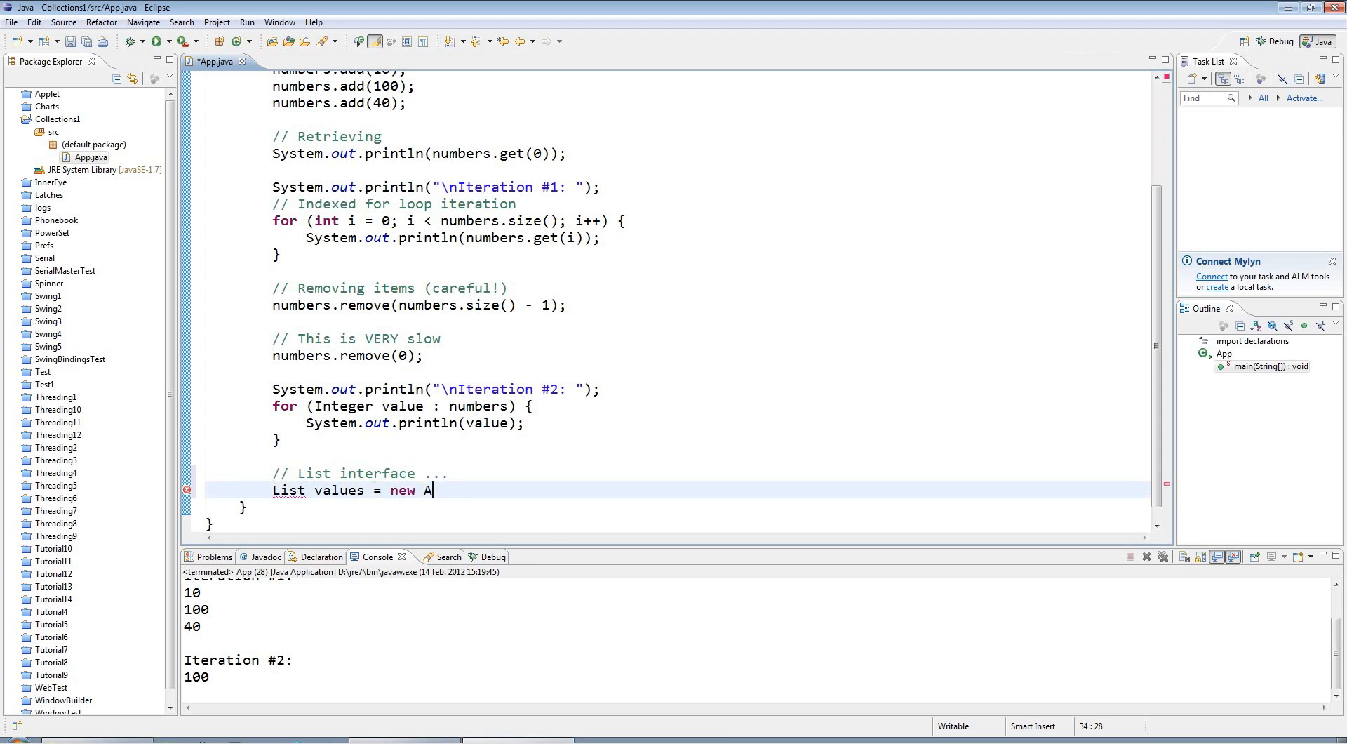
Step: Declare List<String> values = new ArrayList<String>(); and select the unresolved List type
type("rrayList<>")
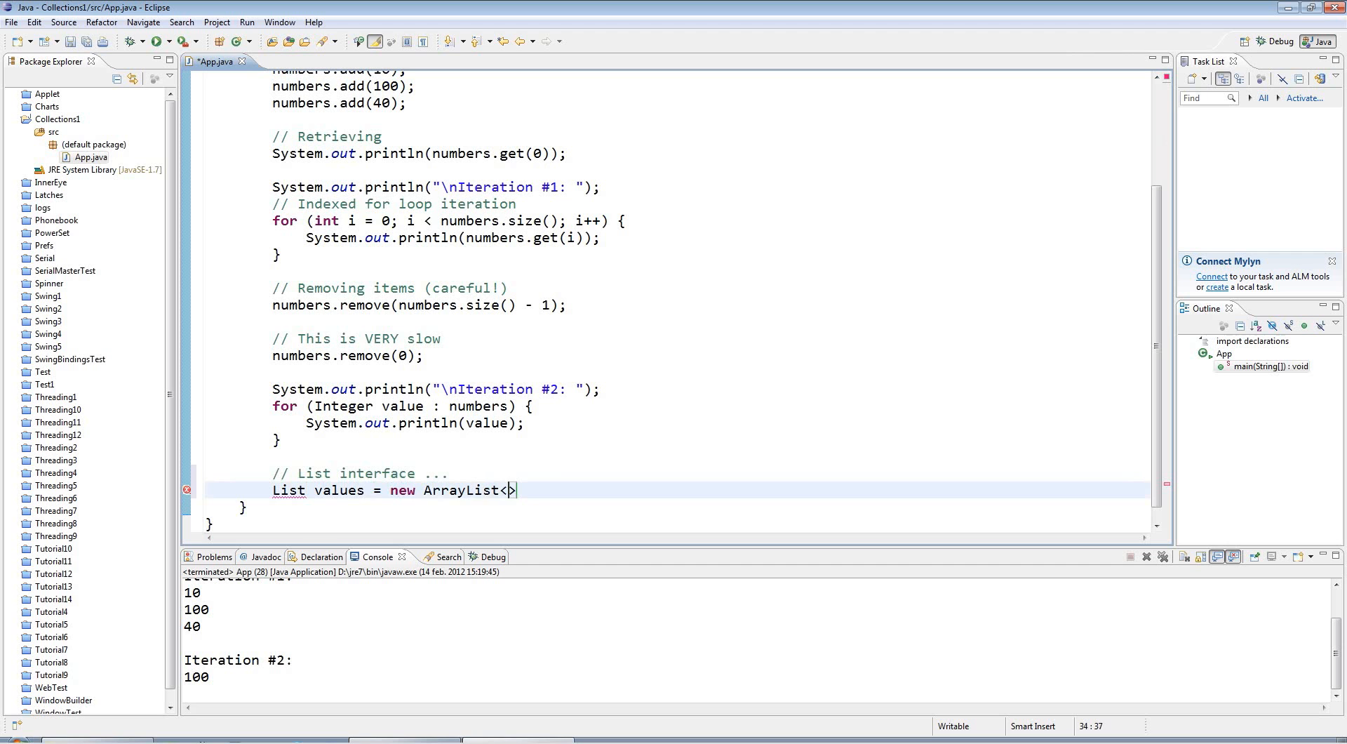
type("ST")
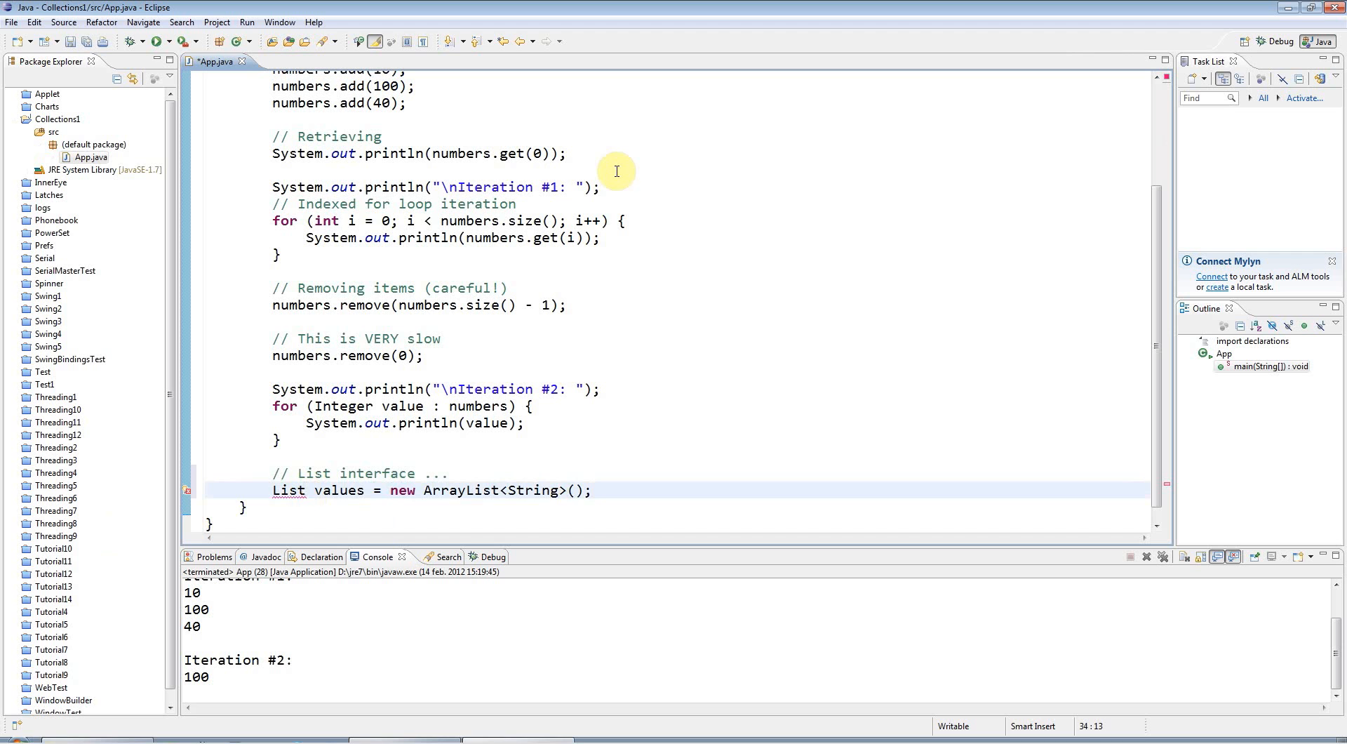
type("<String>")
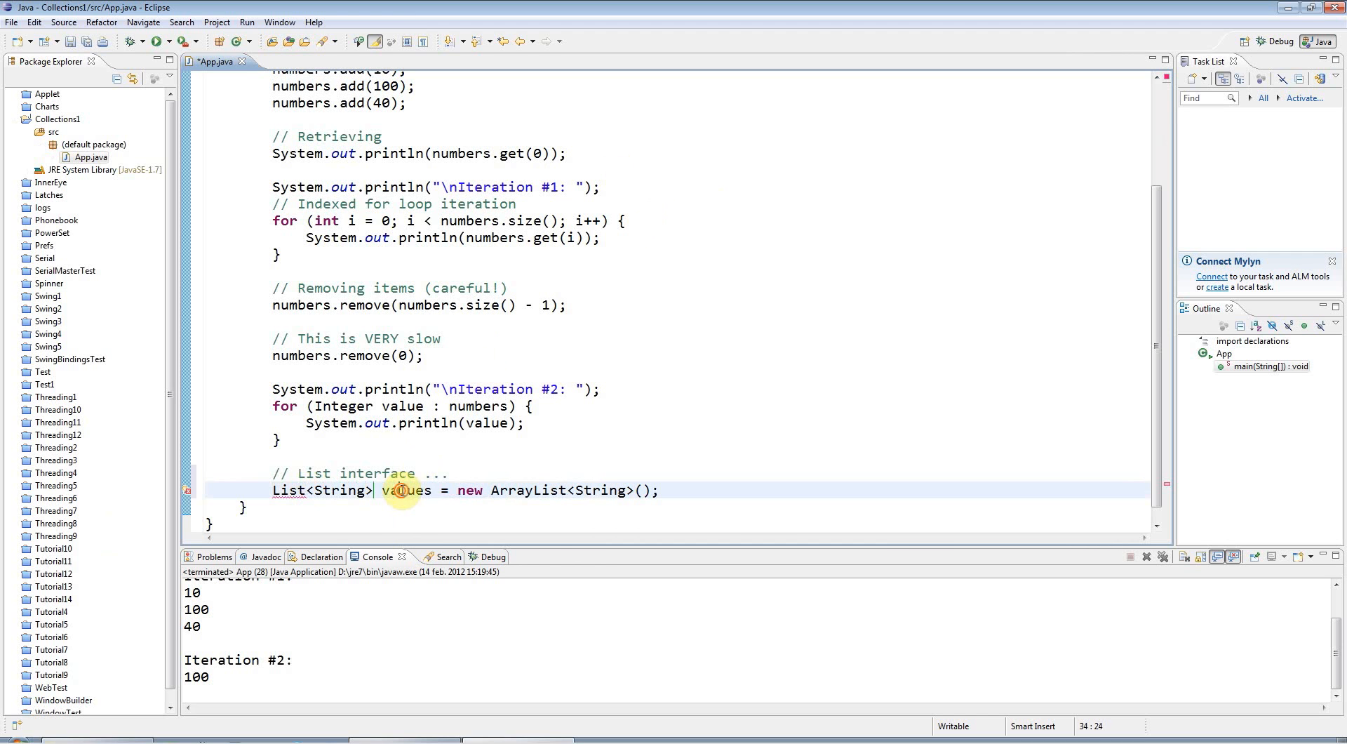
double_click(407, 490)
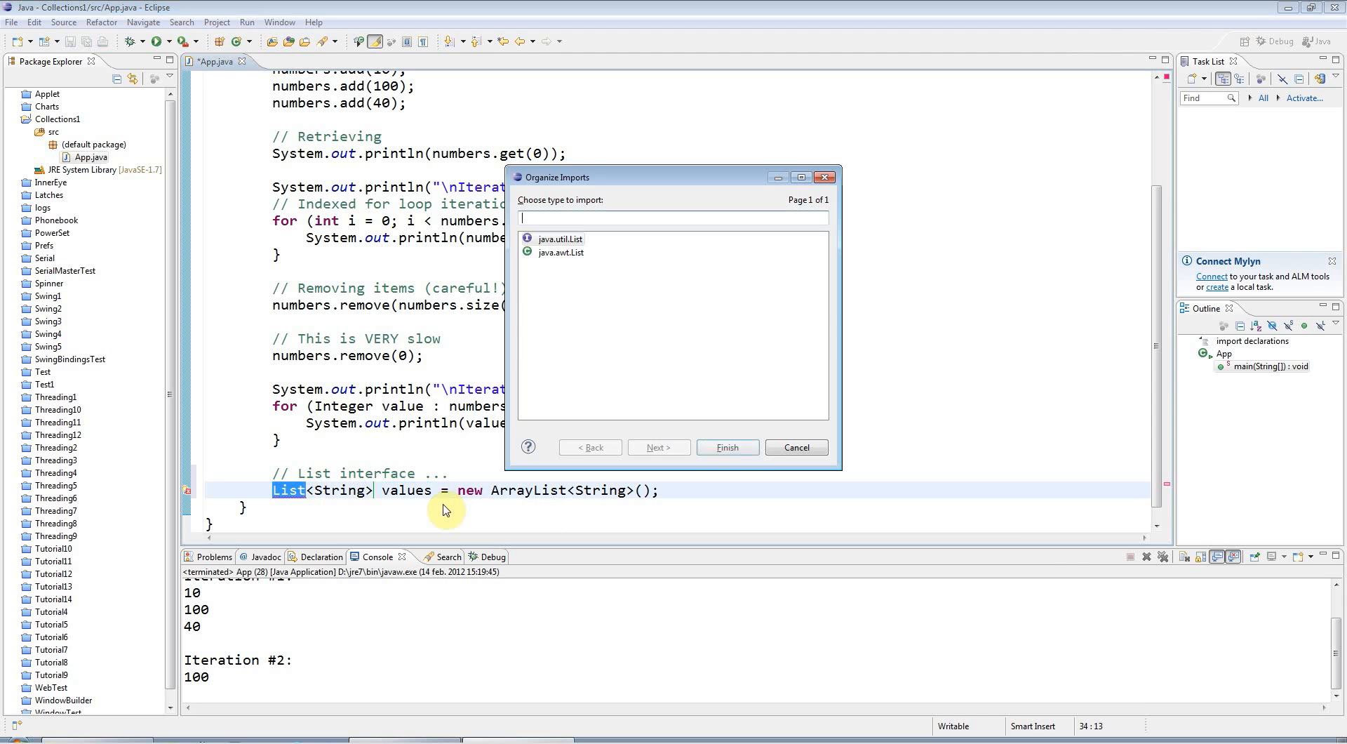
Step: Import java.util.List from the Organize Imports choices to resolve the declaration
left_click(560, 239)
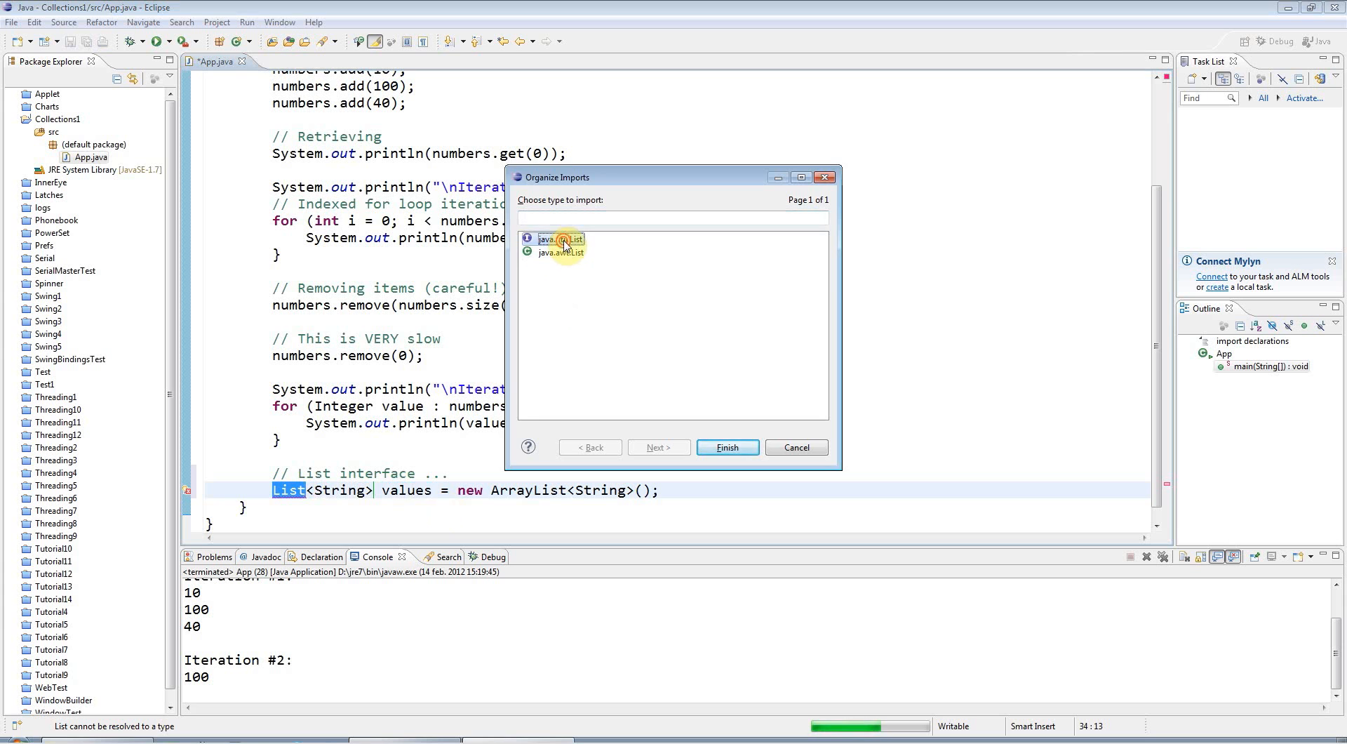
left_click(726, 446)
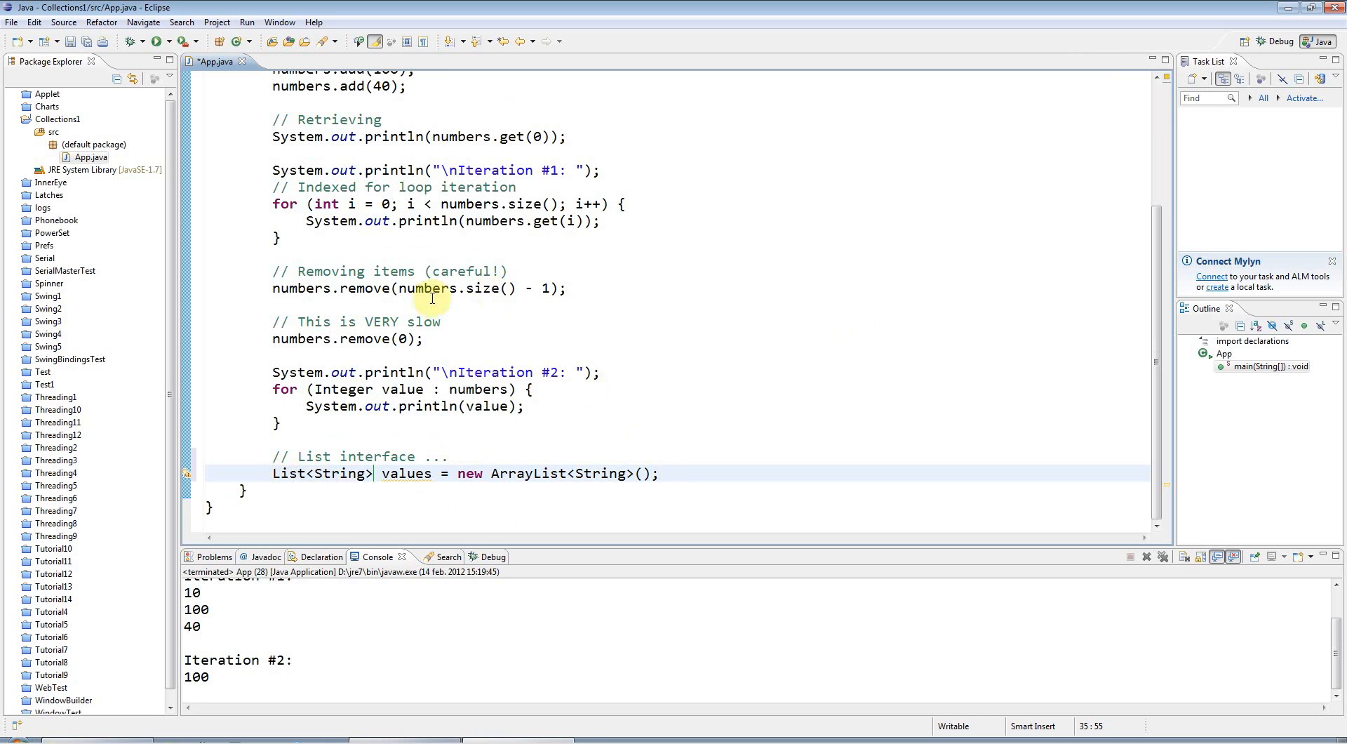
mouse_move(292, 473)
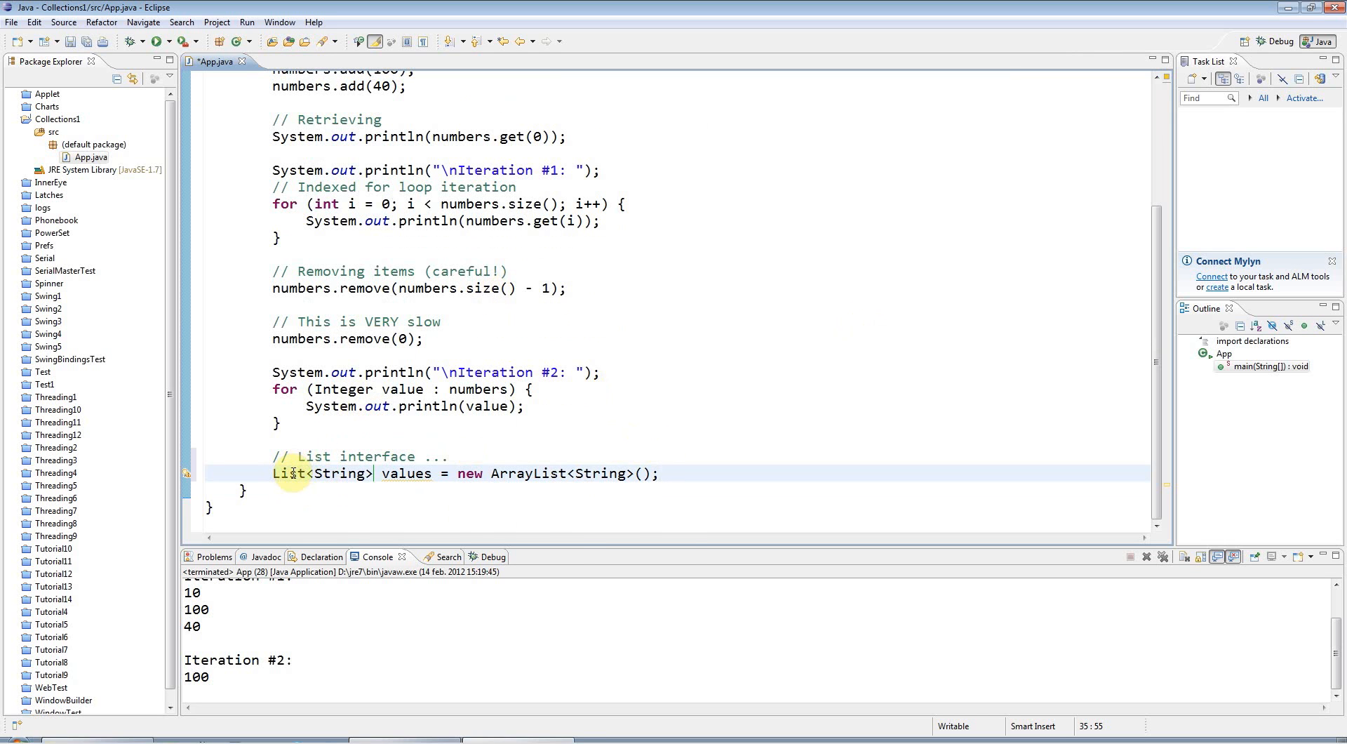
mouse_move(813, 440)
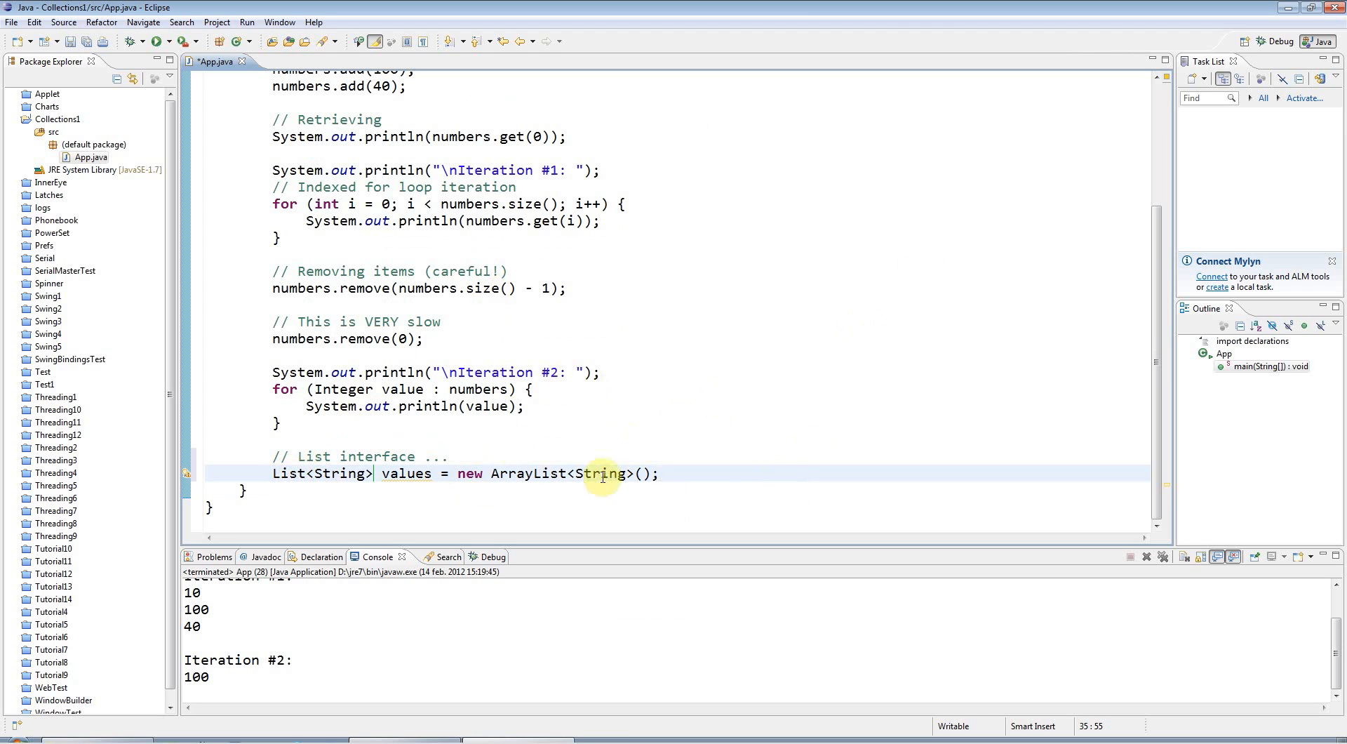
mouse_move(577, 453)
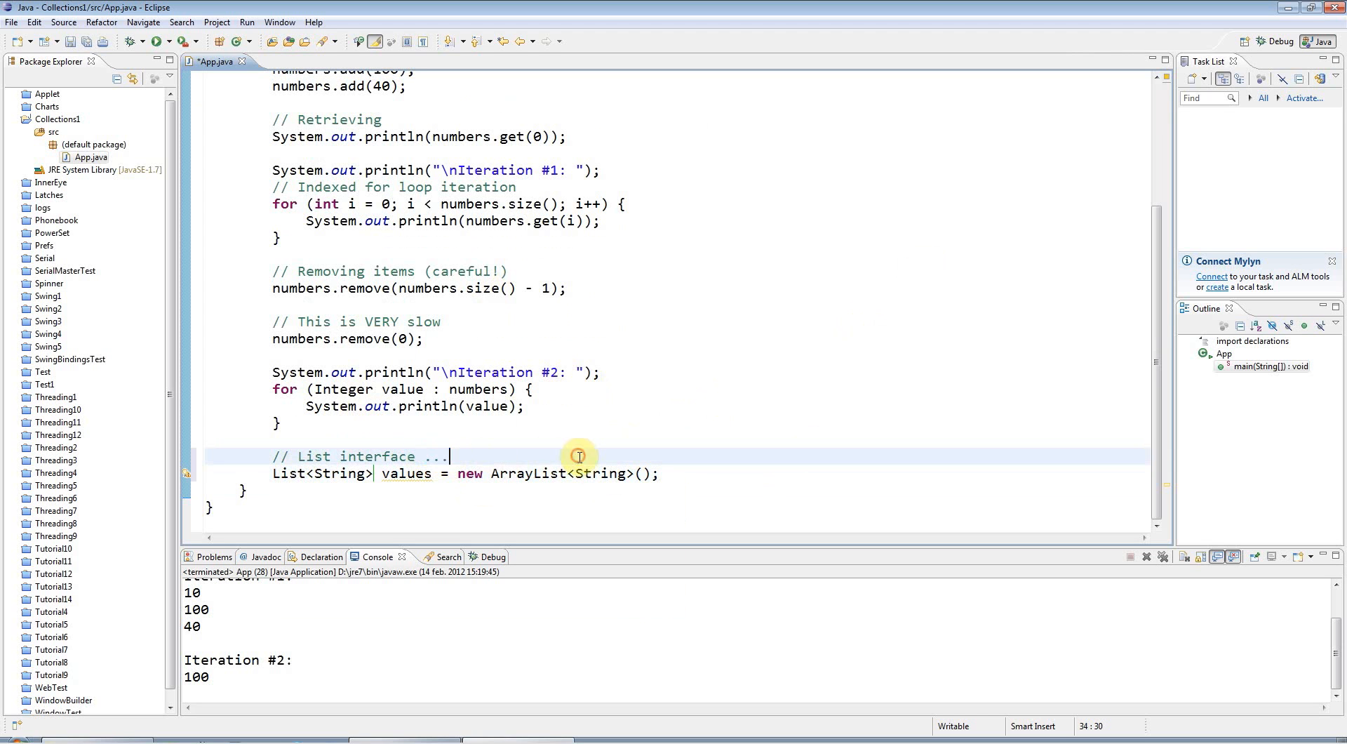
left_click(533, 473)
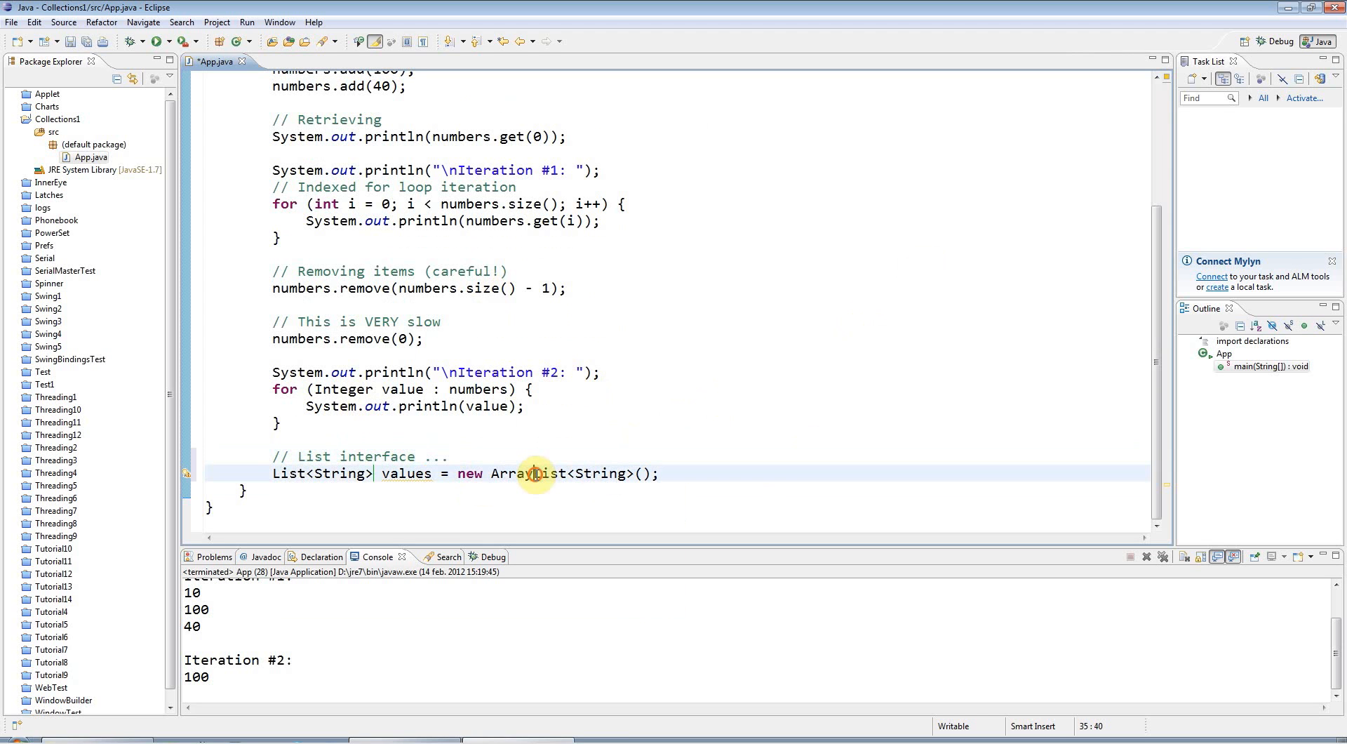
mouse_move(535, 473)
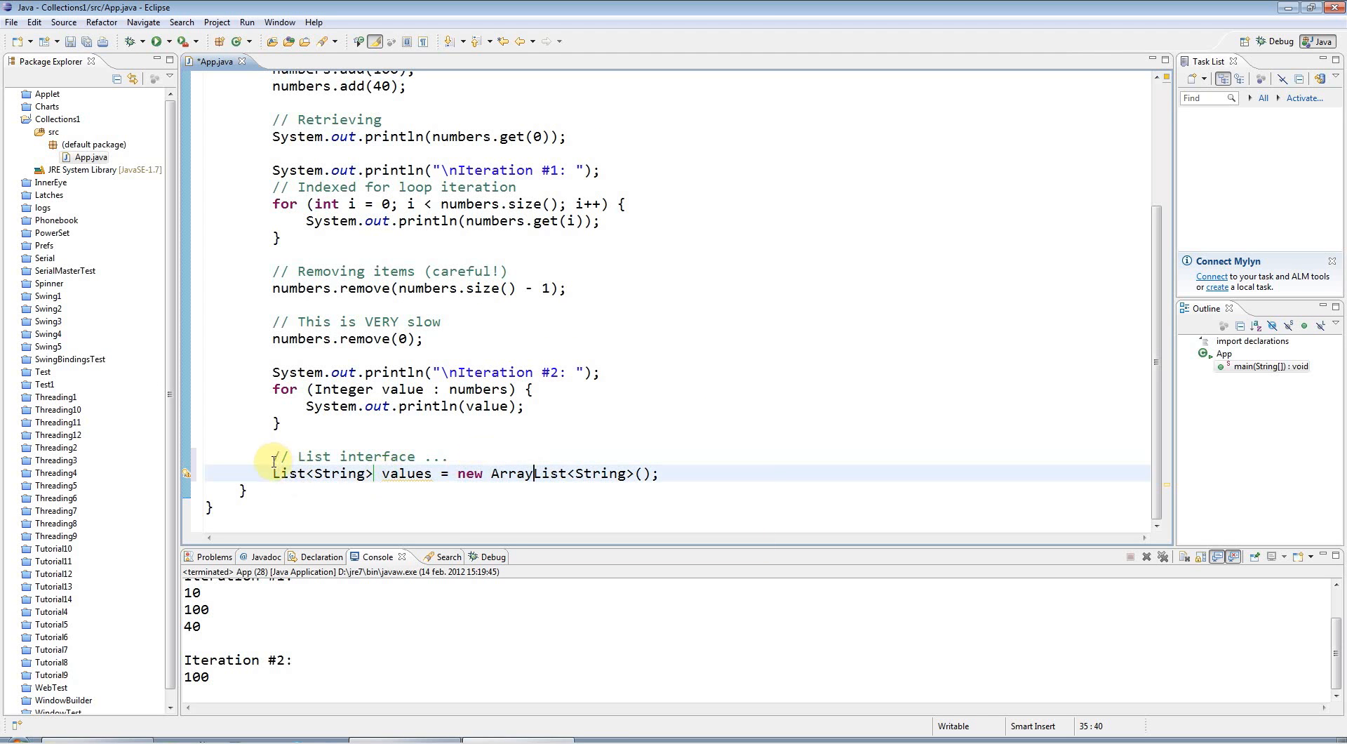
mouse_move(683, 466)
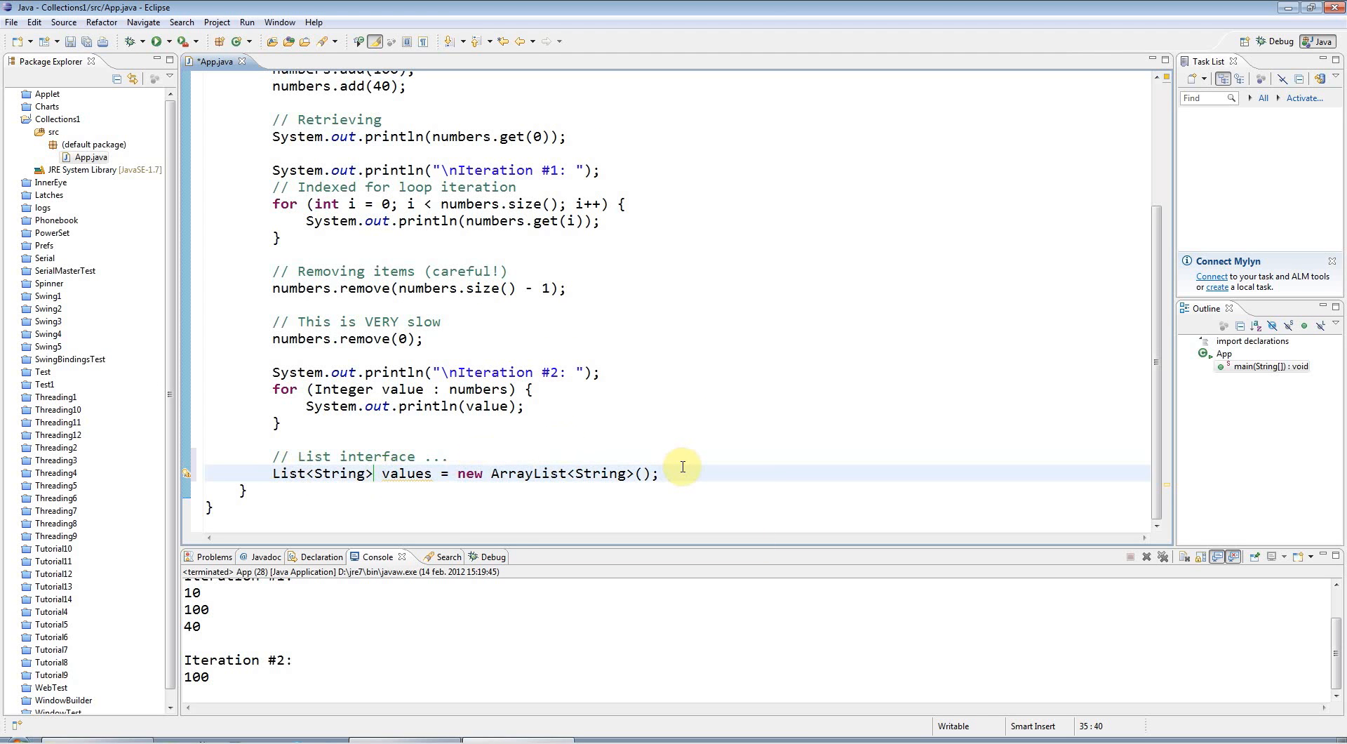
mouse_move(691, 470)
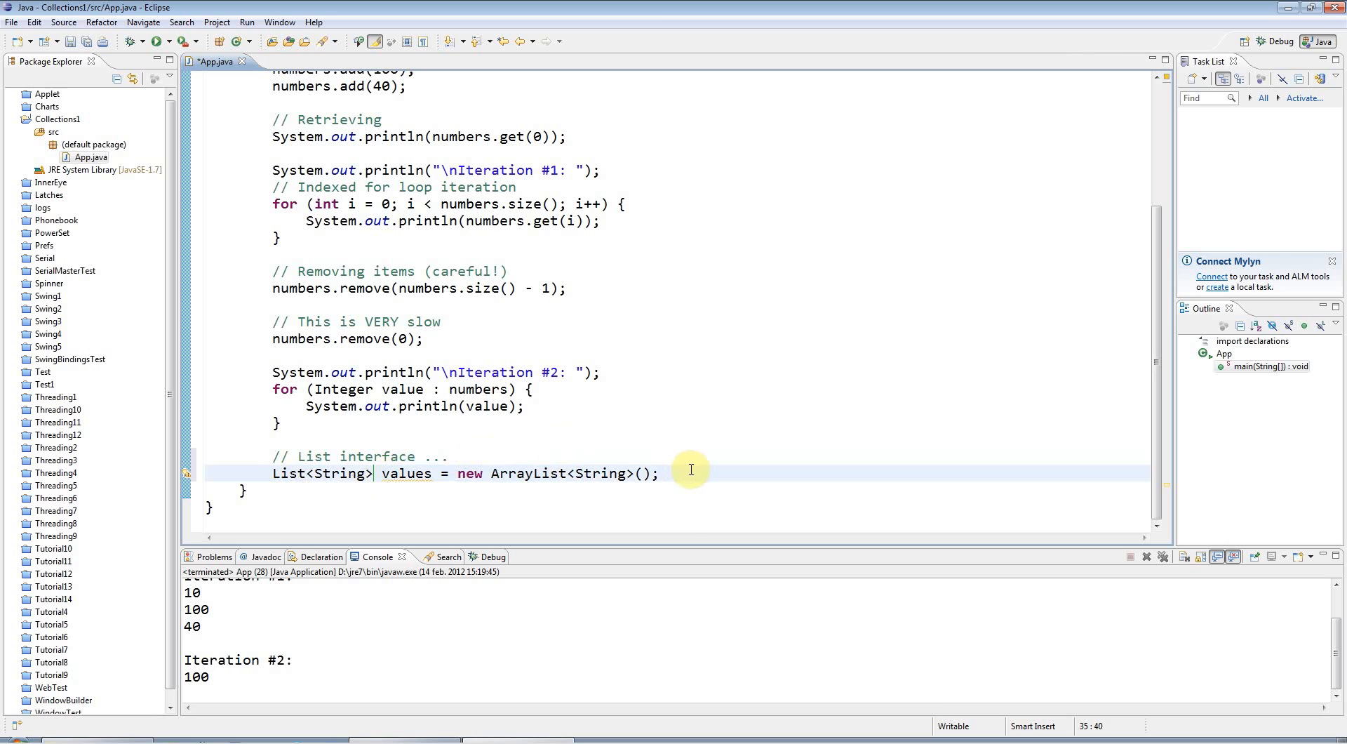